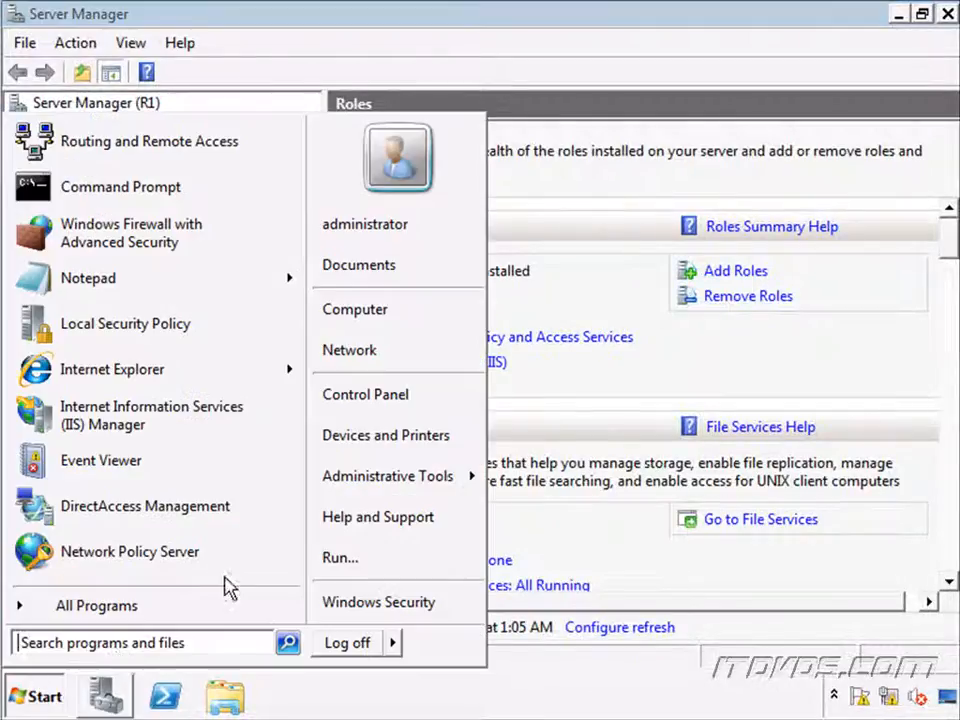
mouse_move(388, 476)
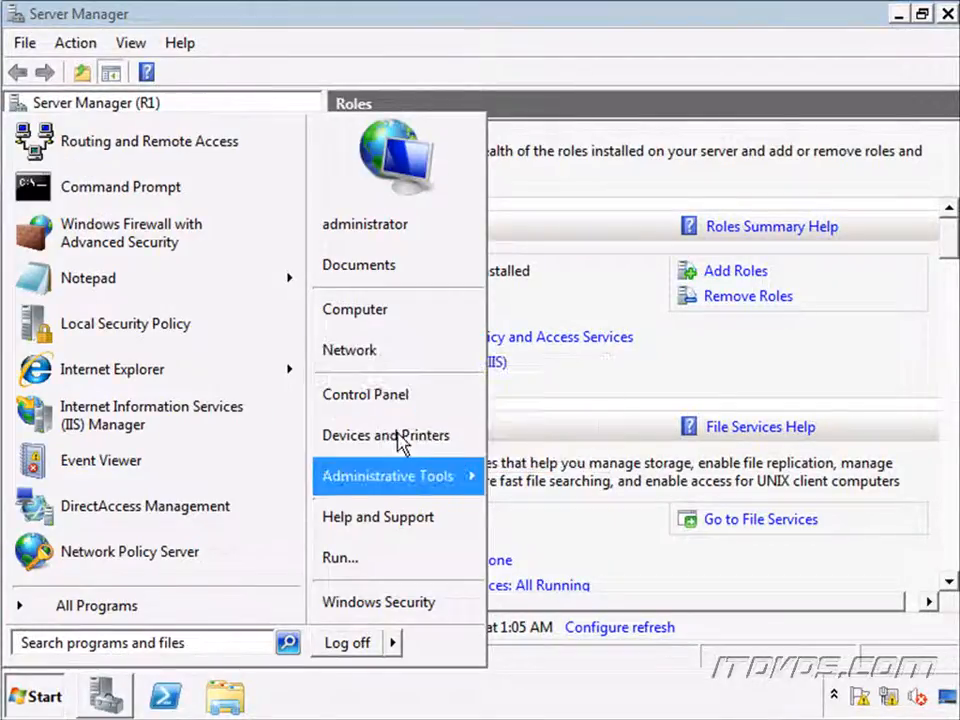
Reach Network Connections via Network and Sharing Center and select the Public adapter.
click(348, 350)
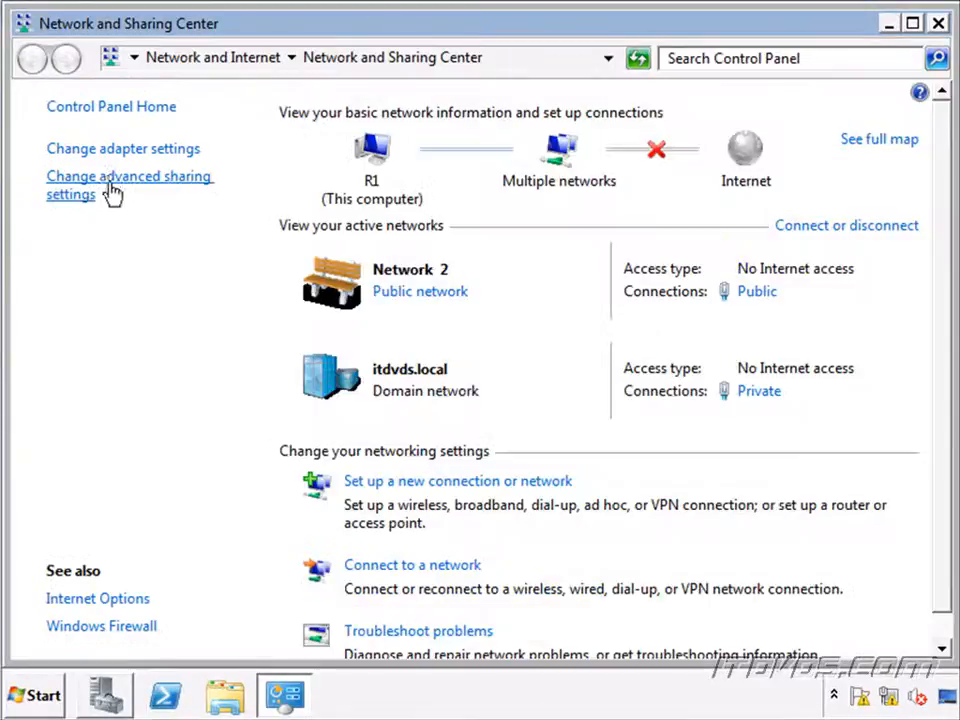
click(122, 148)
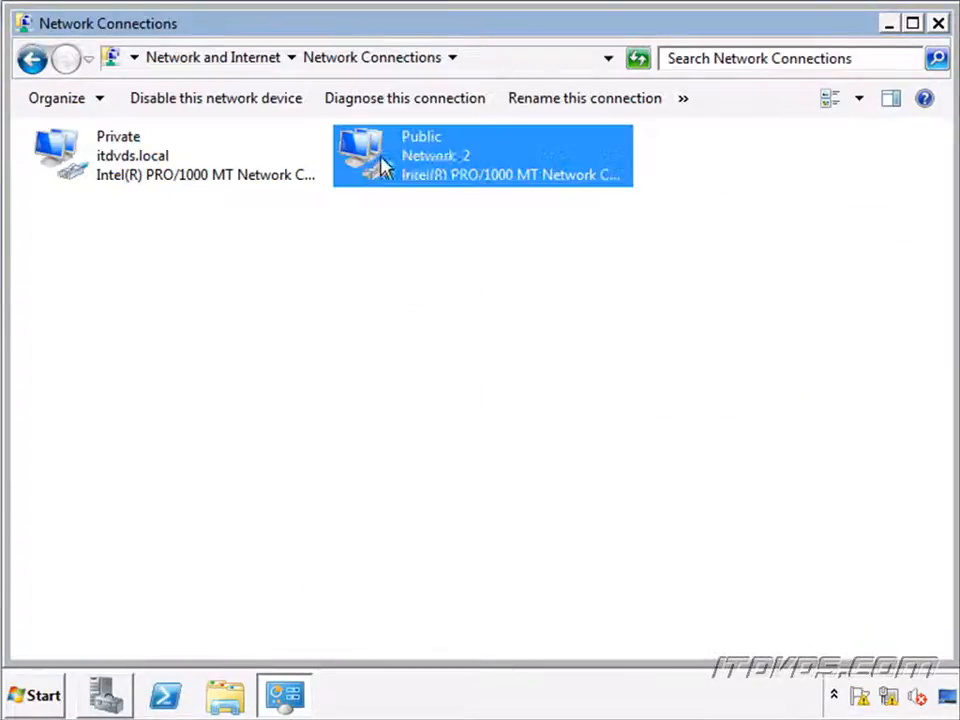
double_click(482, 156)
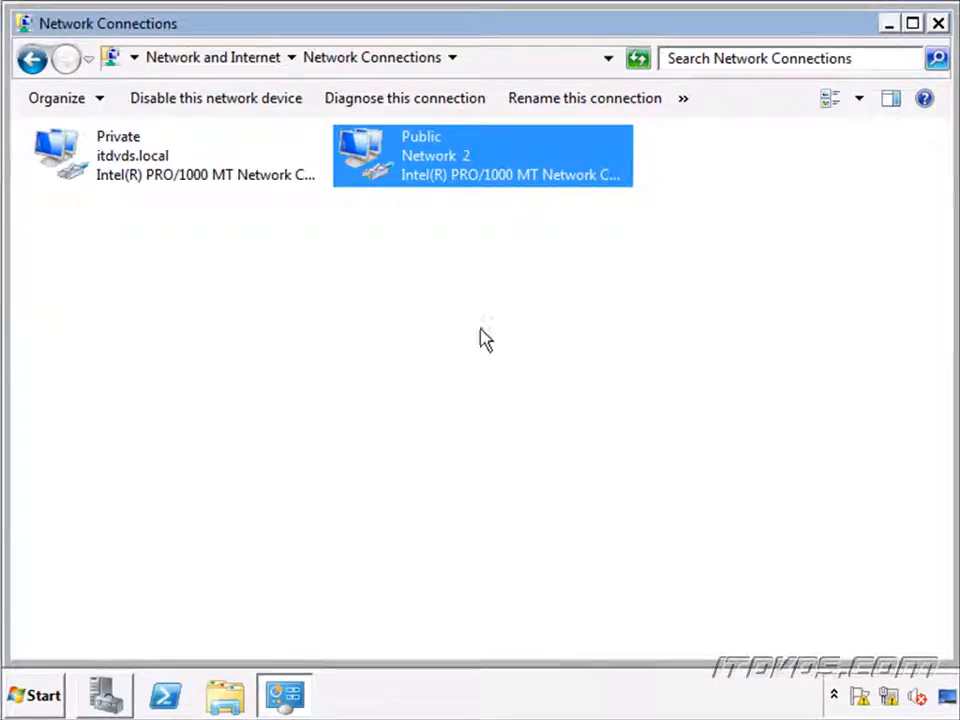
mouse_move(484, 368)
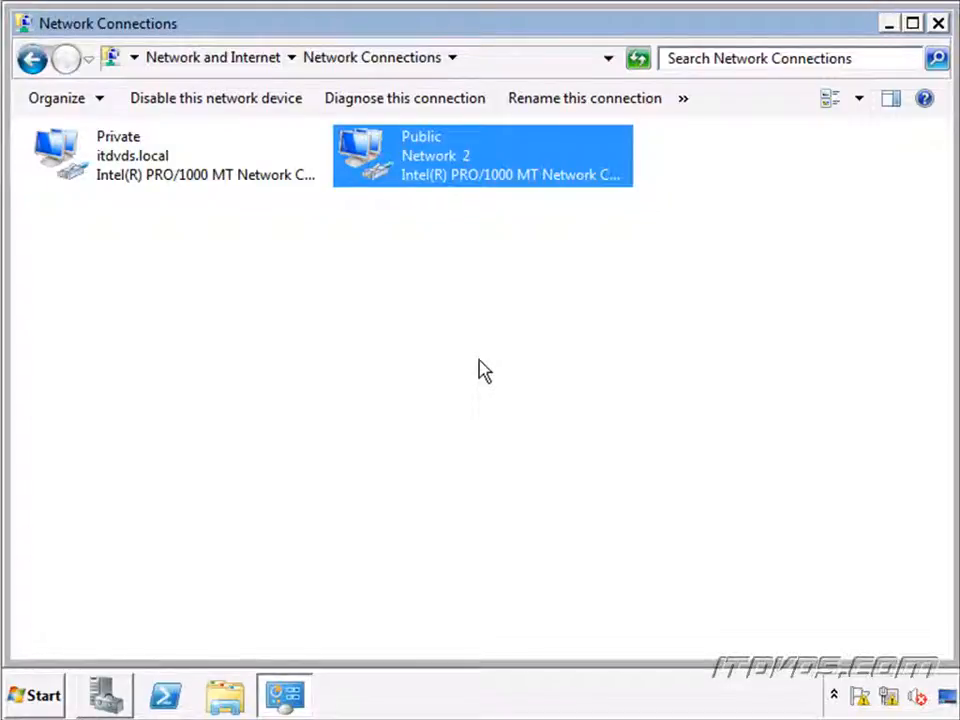
mouse_move(476, 364)
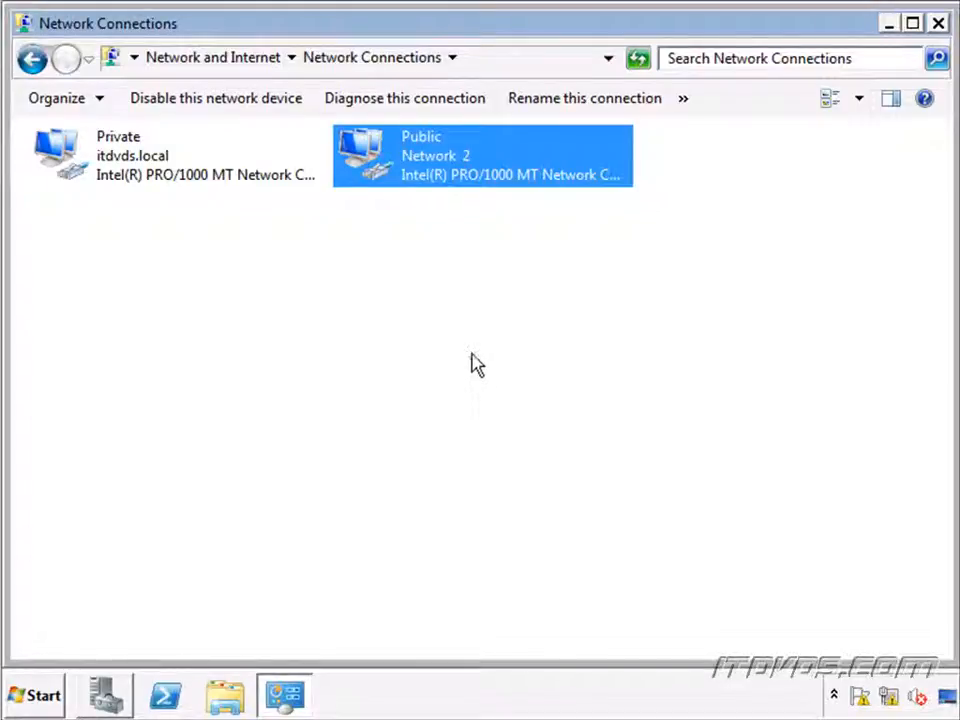
mouse_move(372, 228)
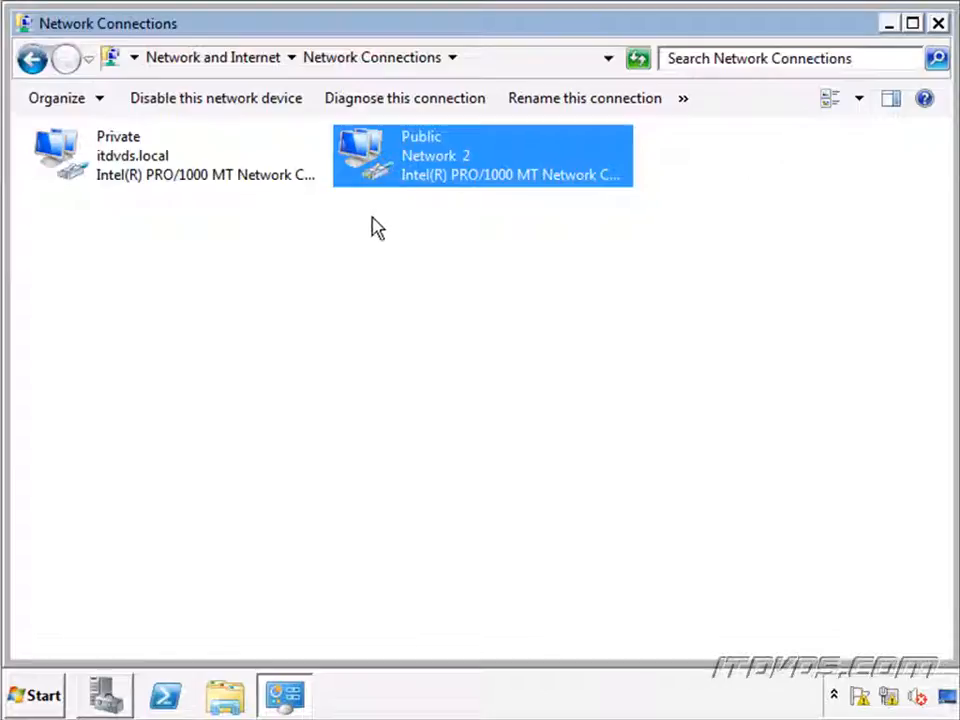
Close the Network Connections window before moving to the Windows 7 client.
click(936, 24)
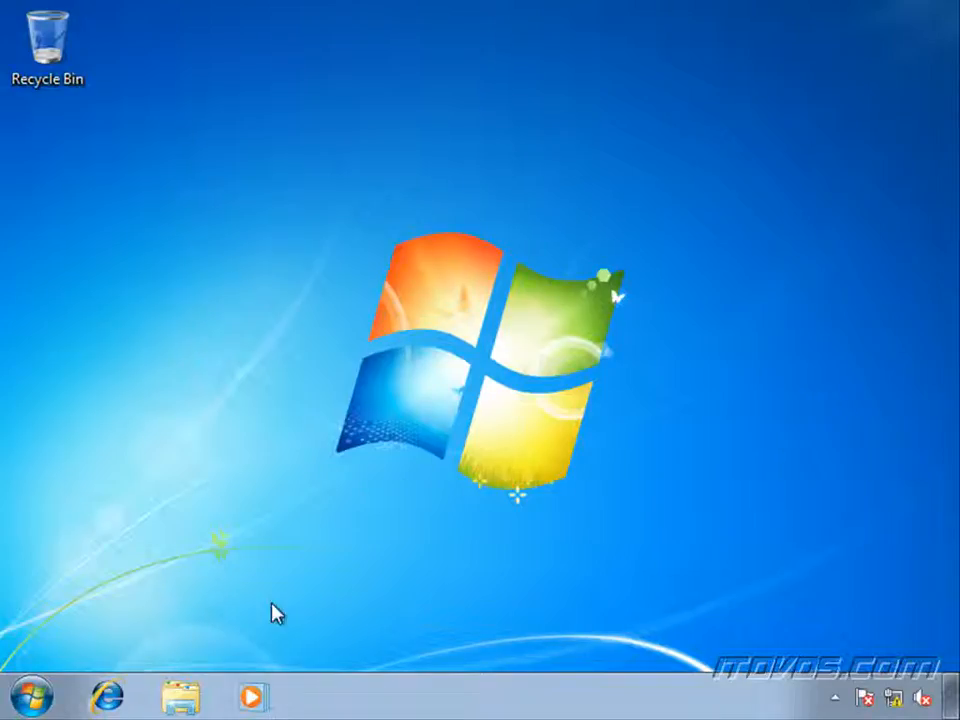
Run mmc and add the Certificates snap-in for the Computer account on the Local computer.
click(30, 696)
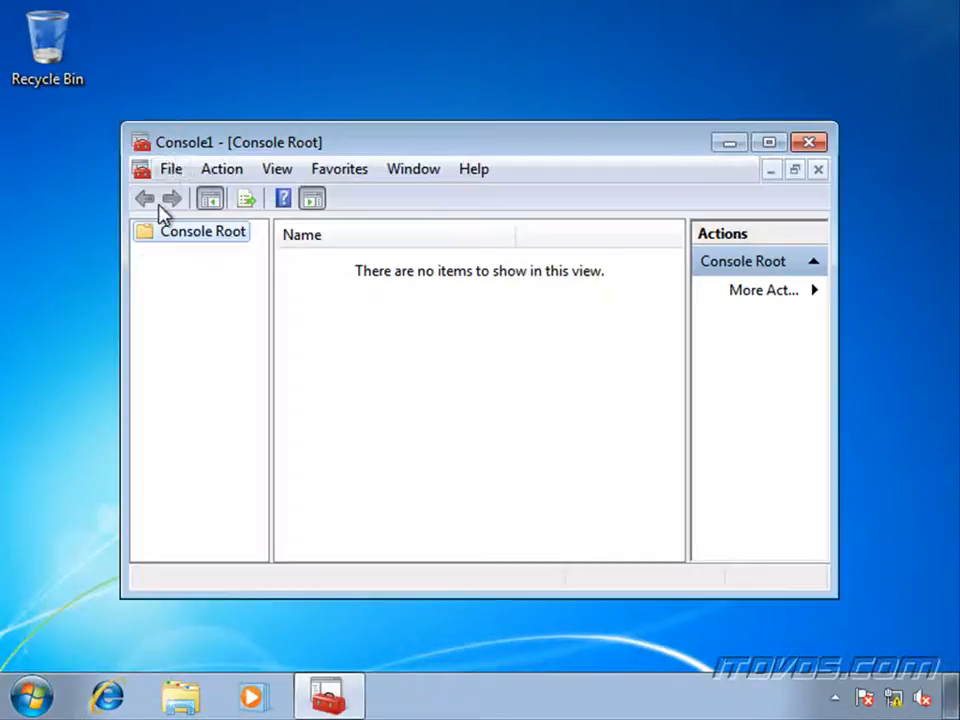
click(172, 168)
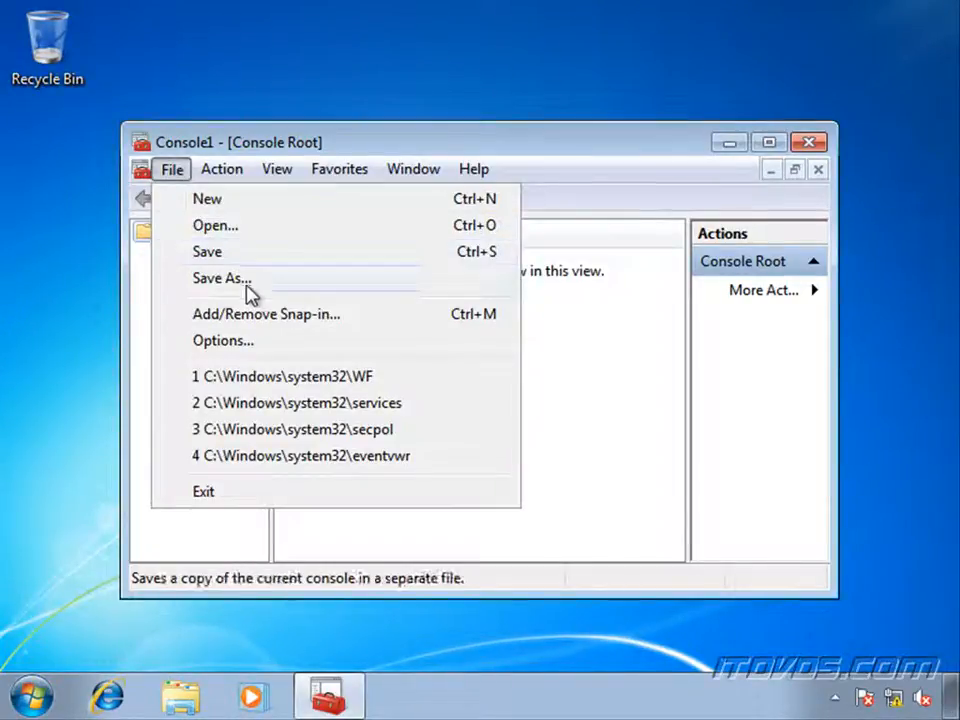
click(266, 312)
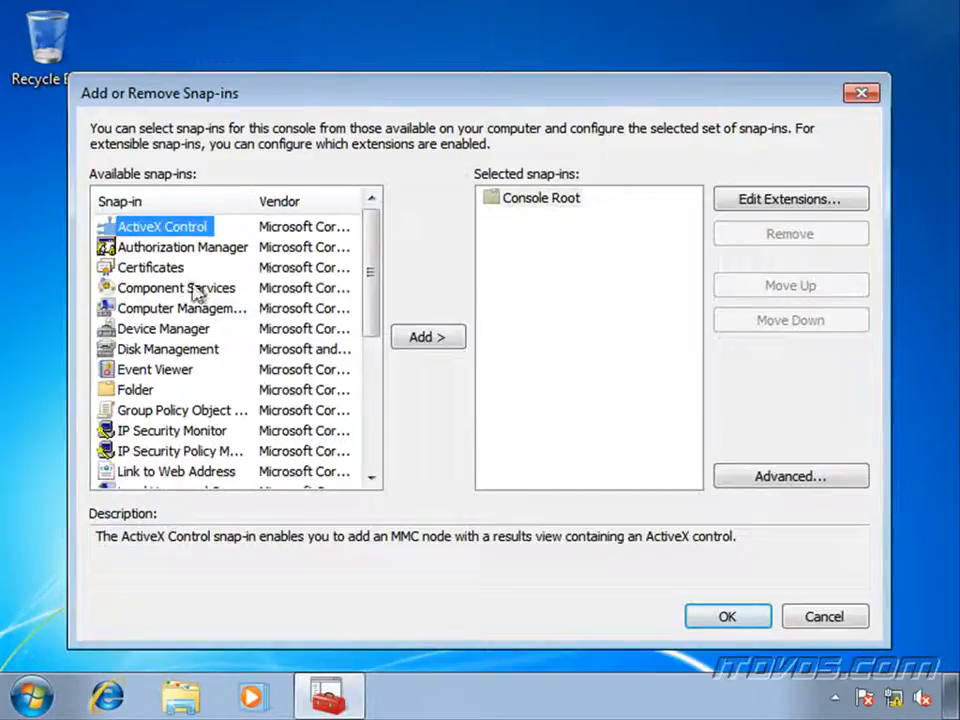
click(428, 336)
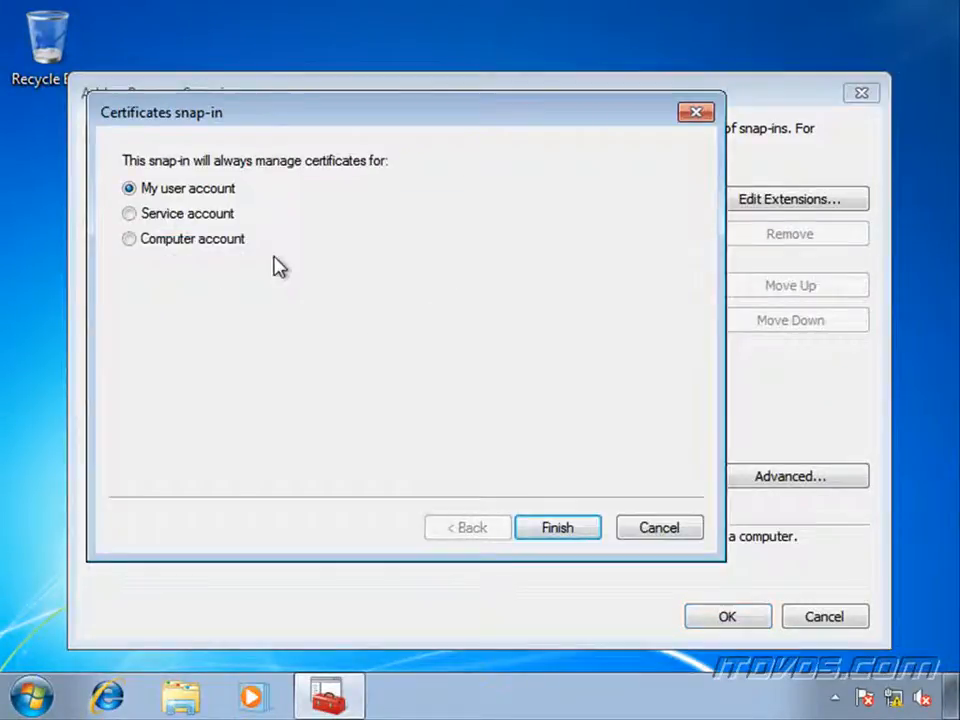
click(128, 238)
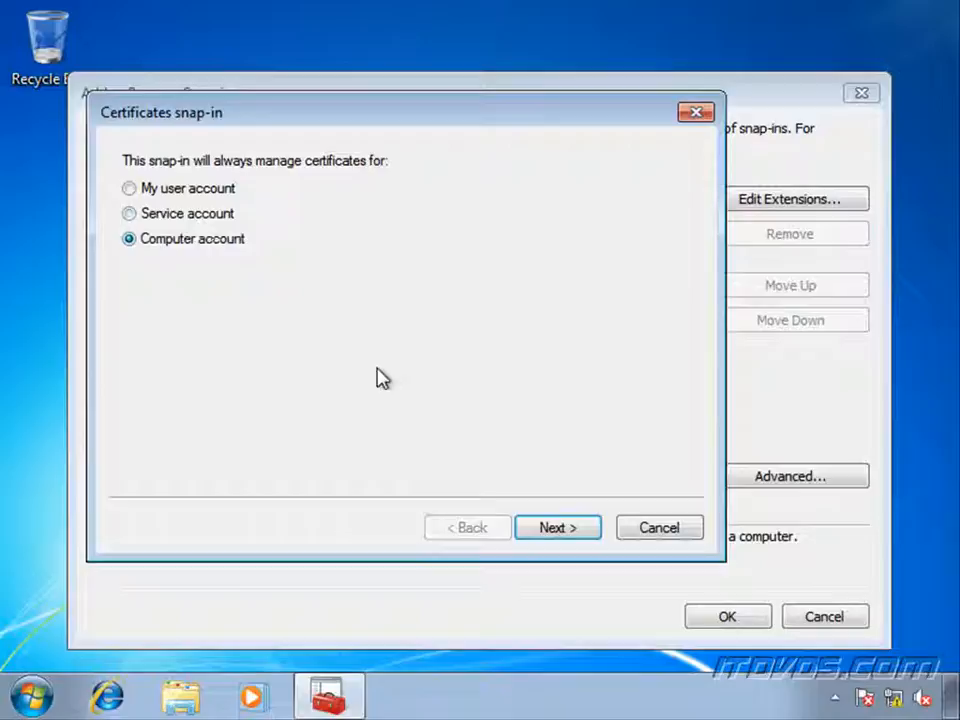
click(556, 528)
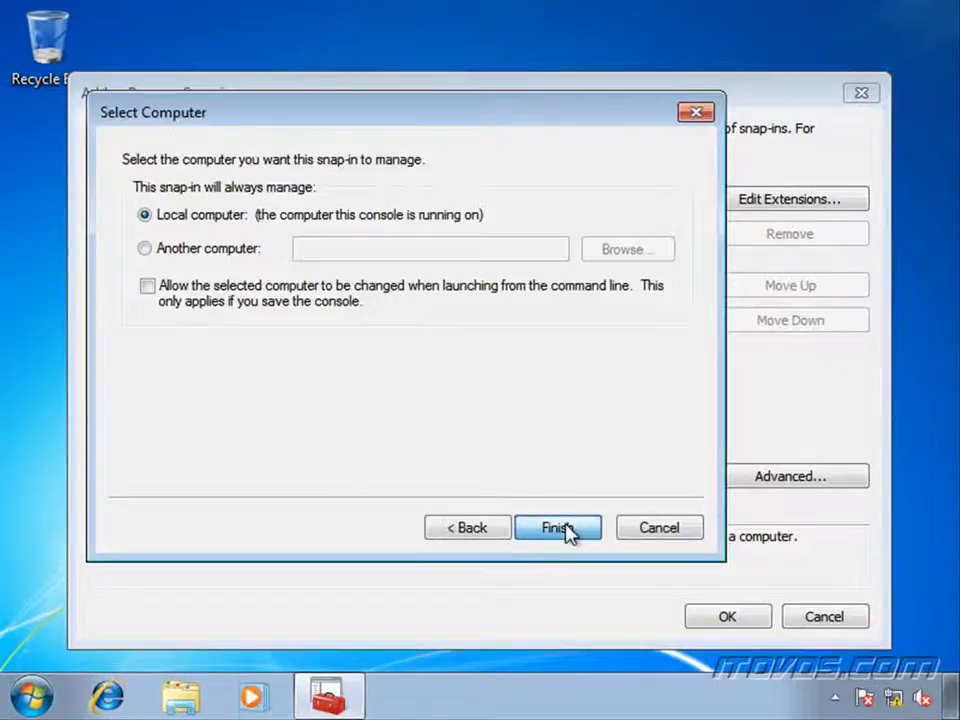
click(558, 528)
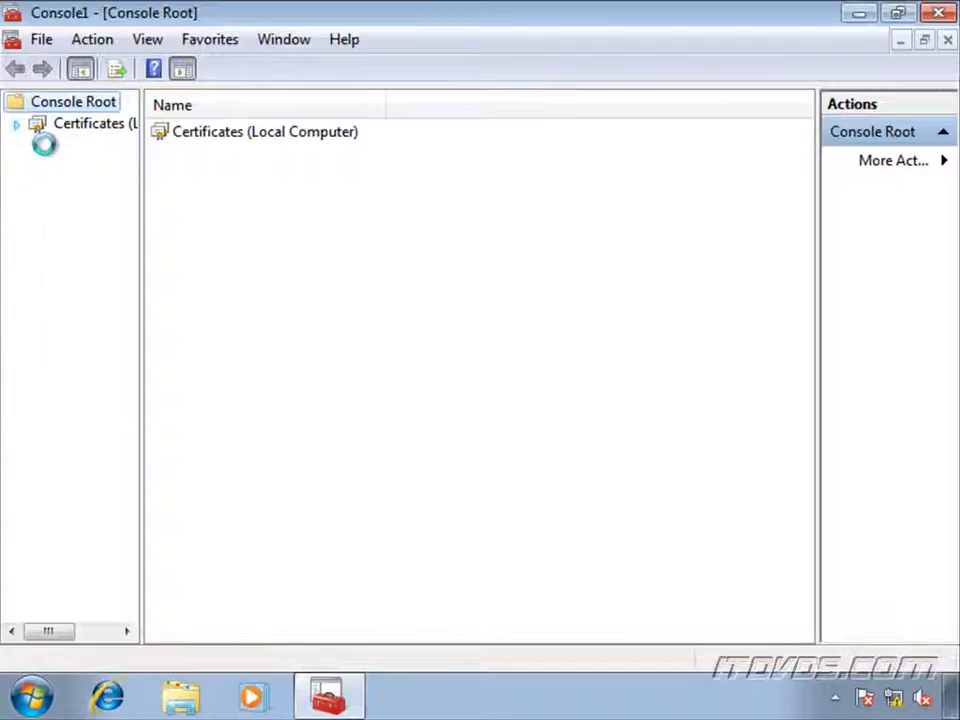
Expand Personal > Certificates and select the TEST.itdvds.local computer certificate.
click(16, 124)
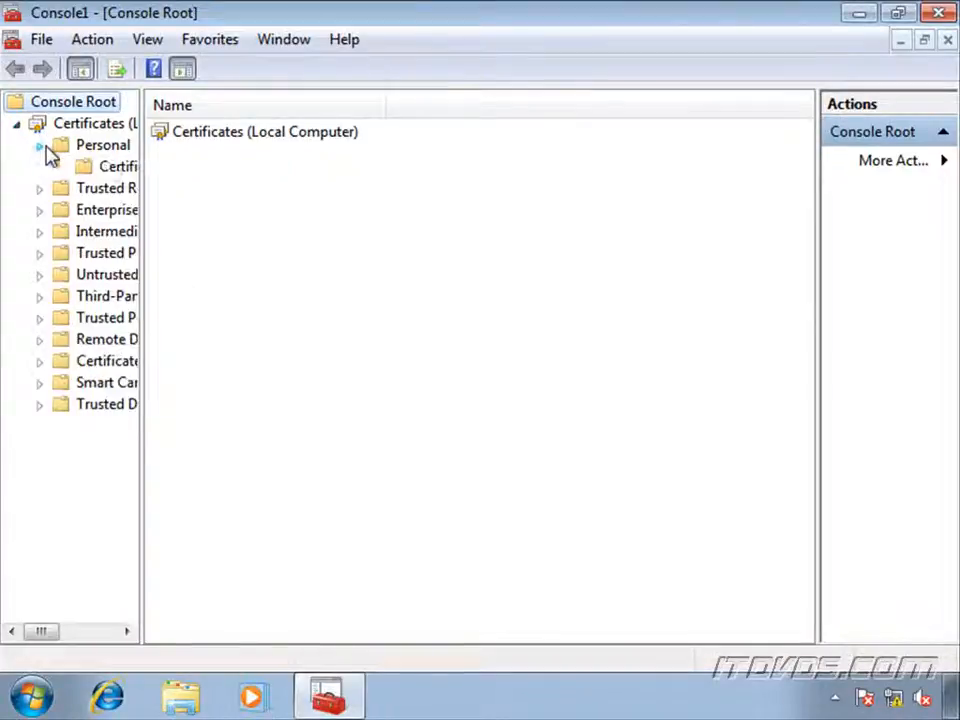
click(118, 166)
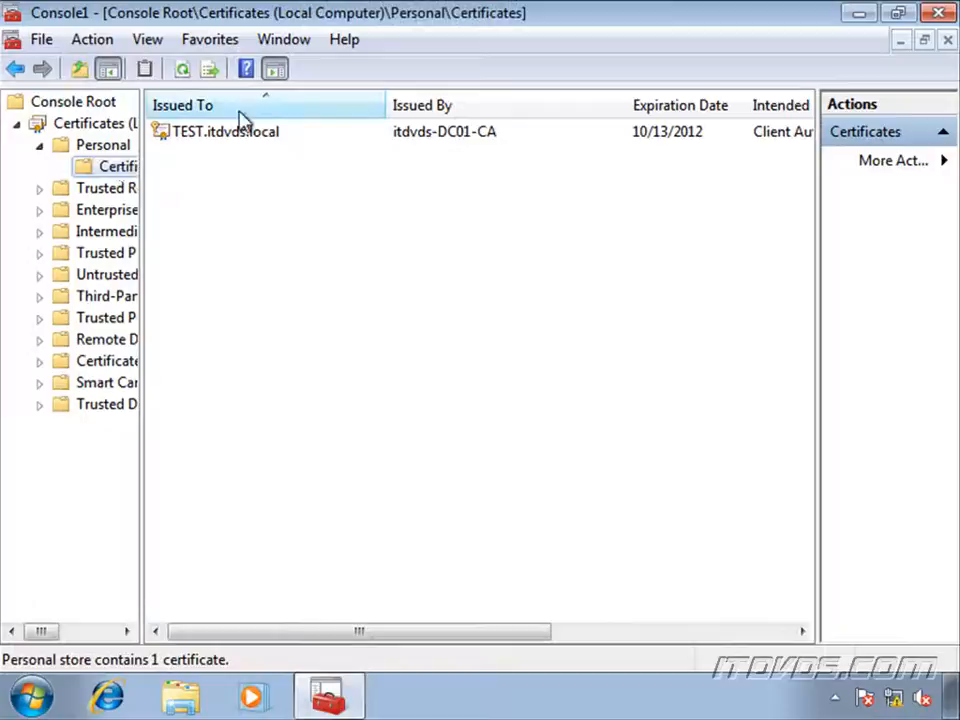
click(224, 132)
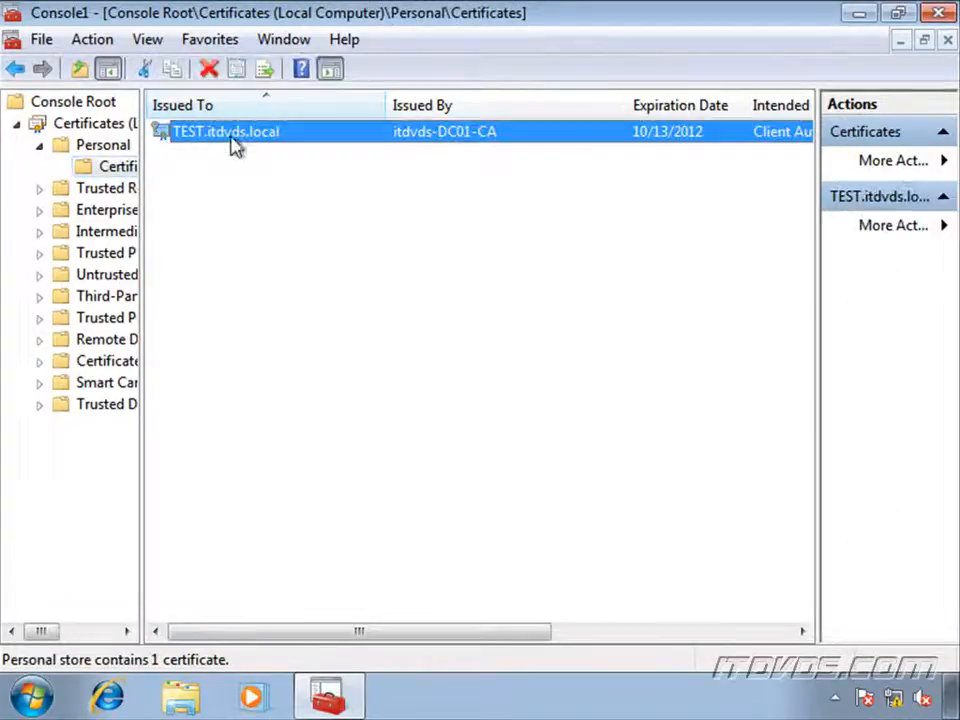
mouse_move(722, 636)
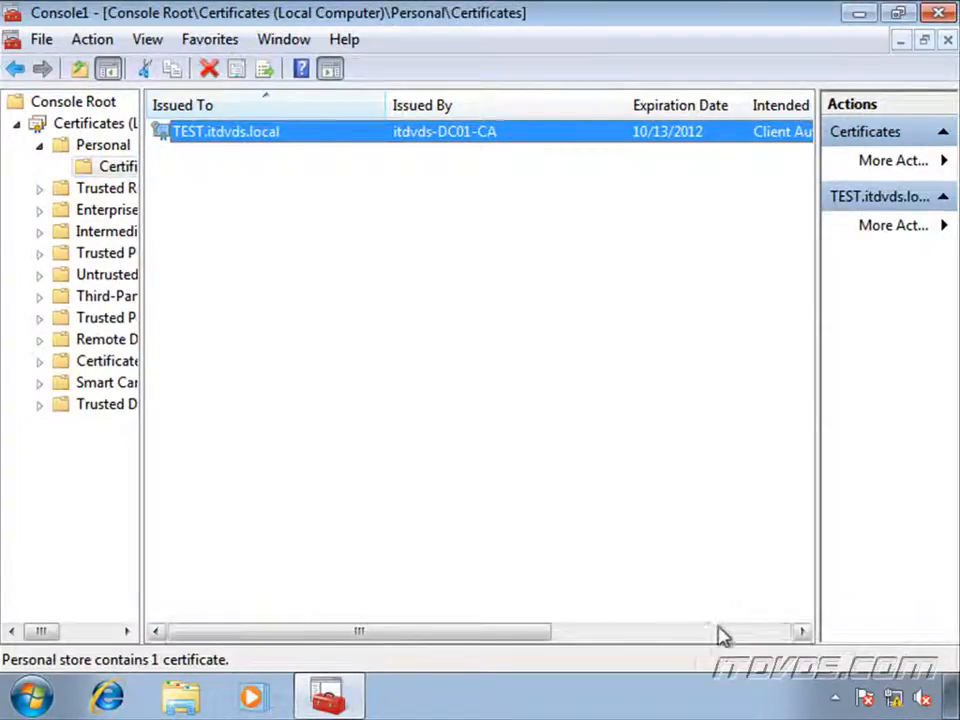
scroll(right, 3)
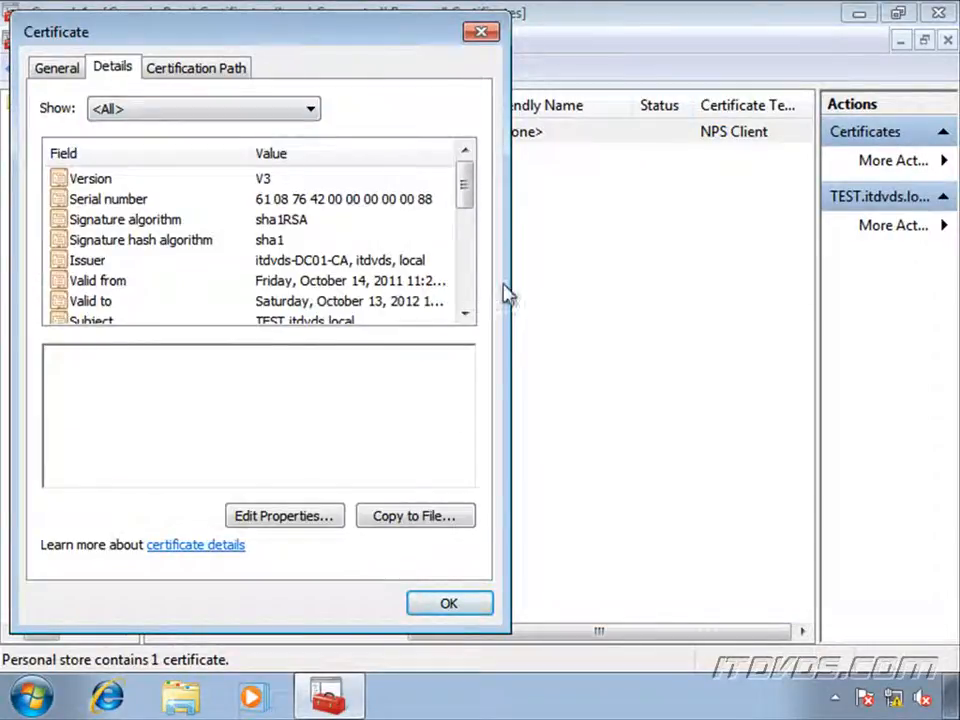
scroll(down, 3)
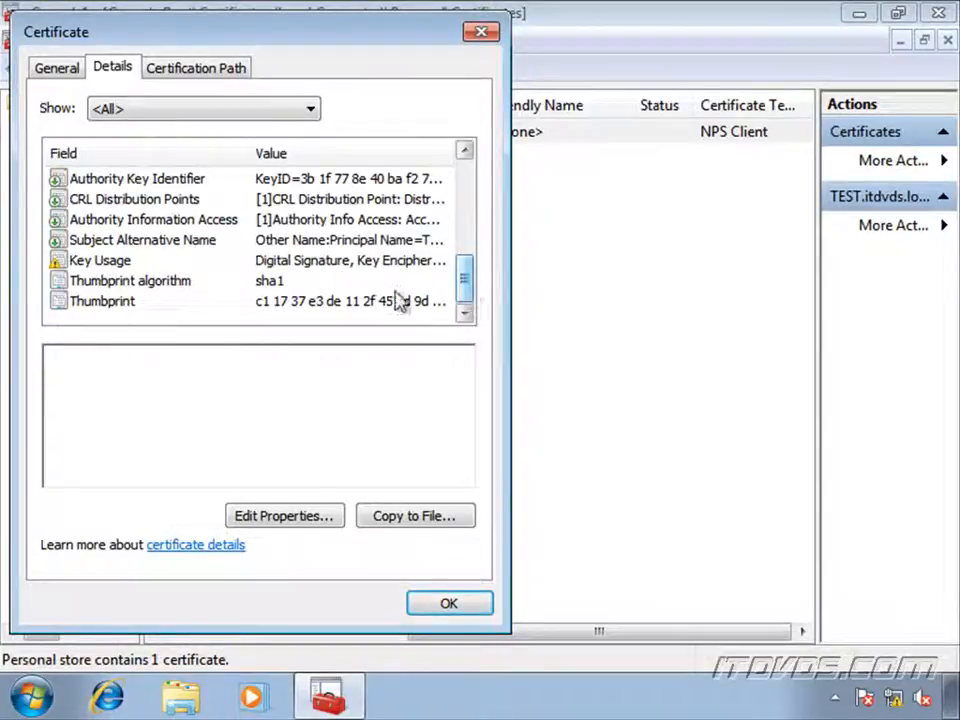
View the certificate's CRL Distribution Points and pick the HTTP revocation list URL.
click(134, 200)
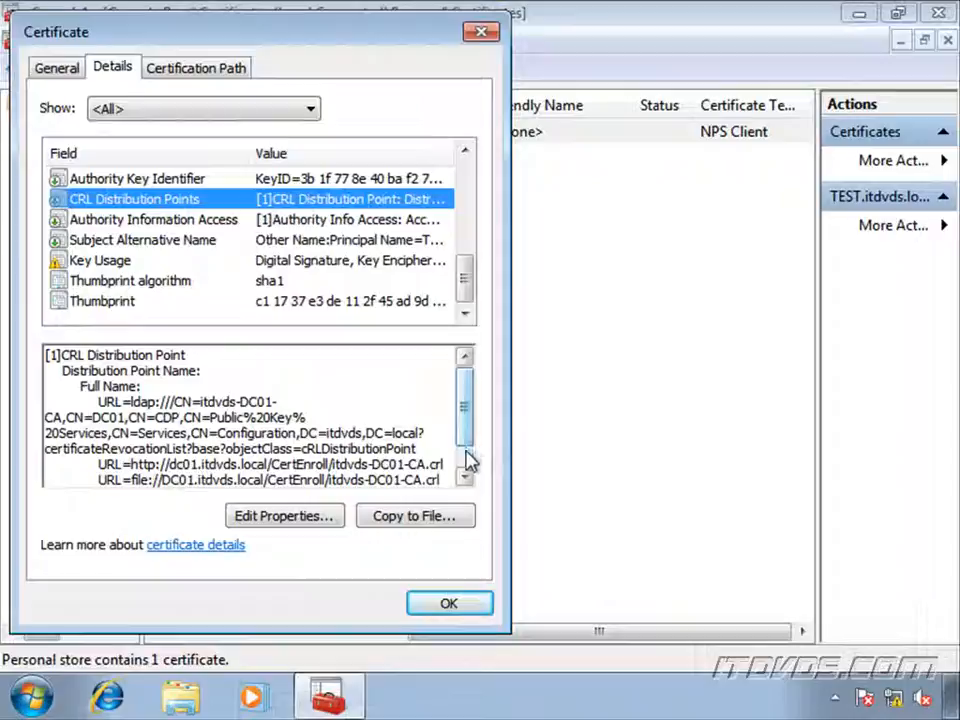
scroll(down, 3)
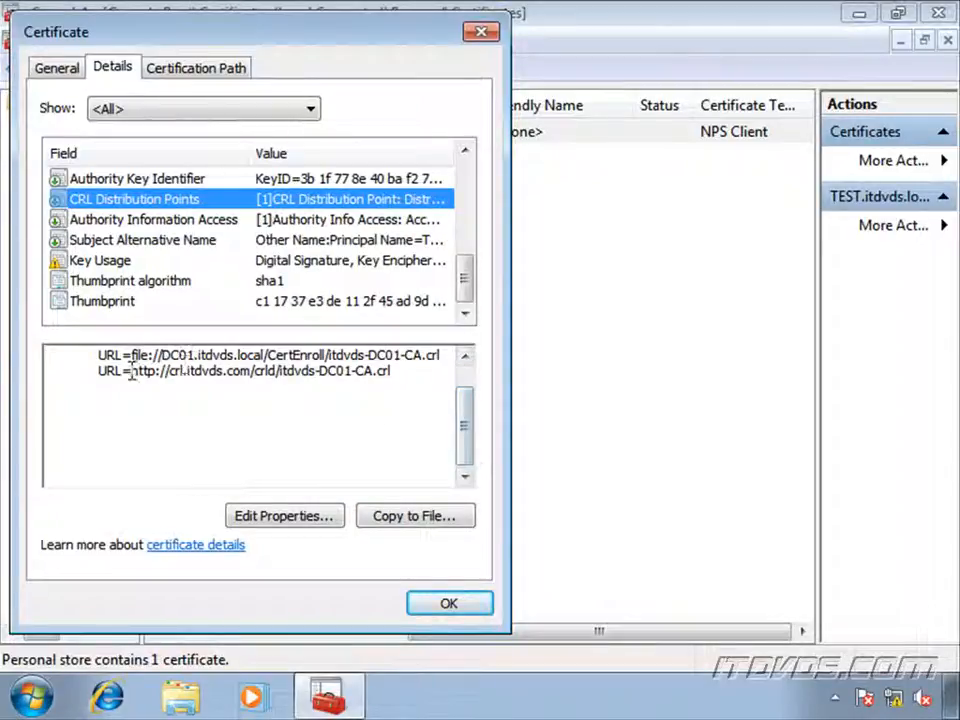
double_click(240, 370)
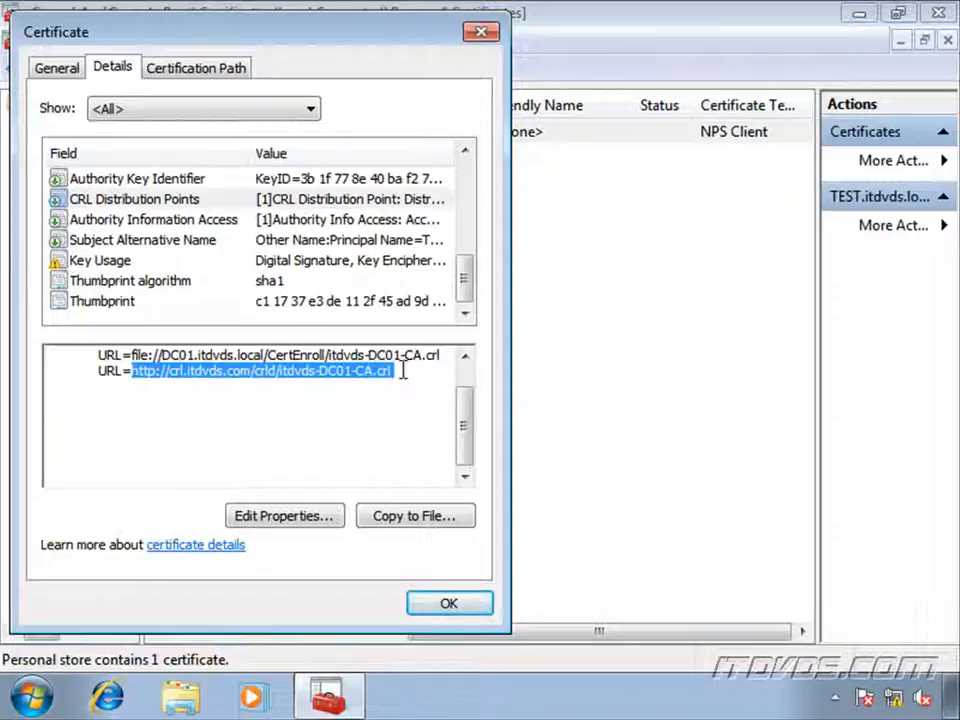
mouse_move(108, 690)
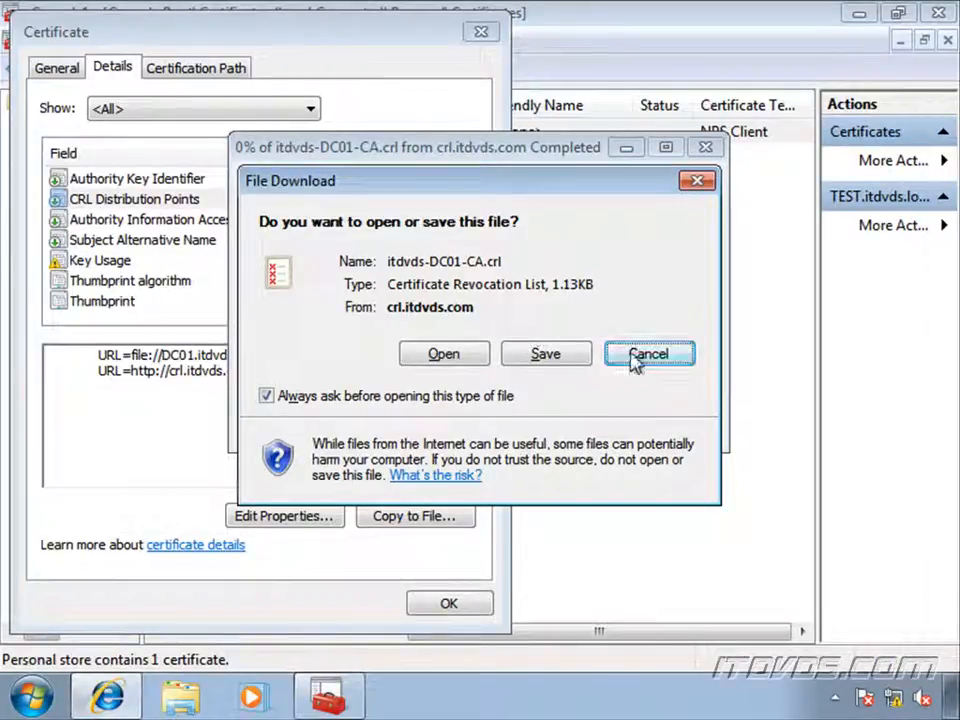
click(648, 354)
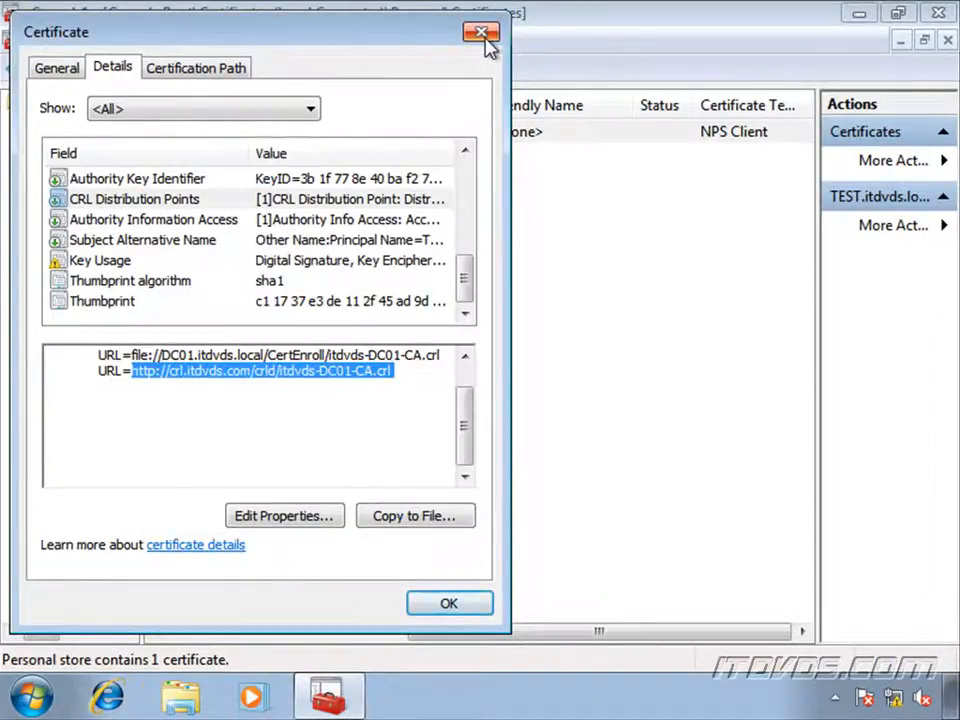
click(482, 32)
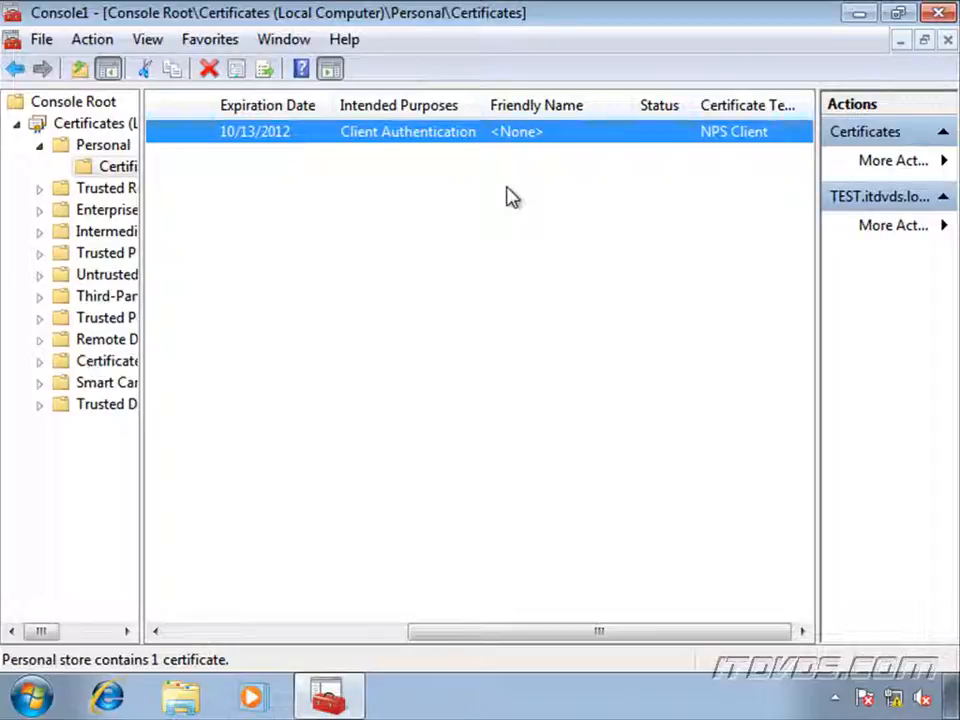
mouse_move(190, 296)
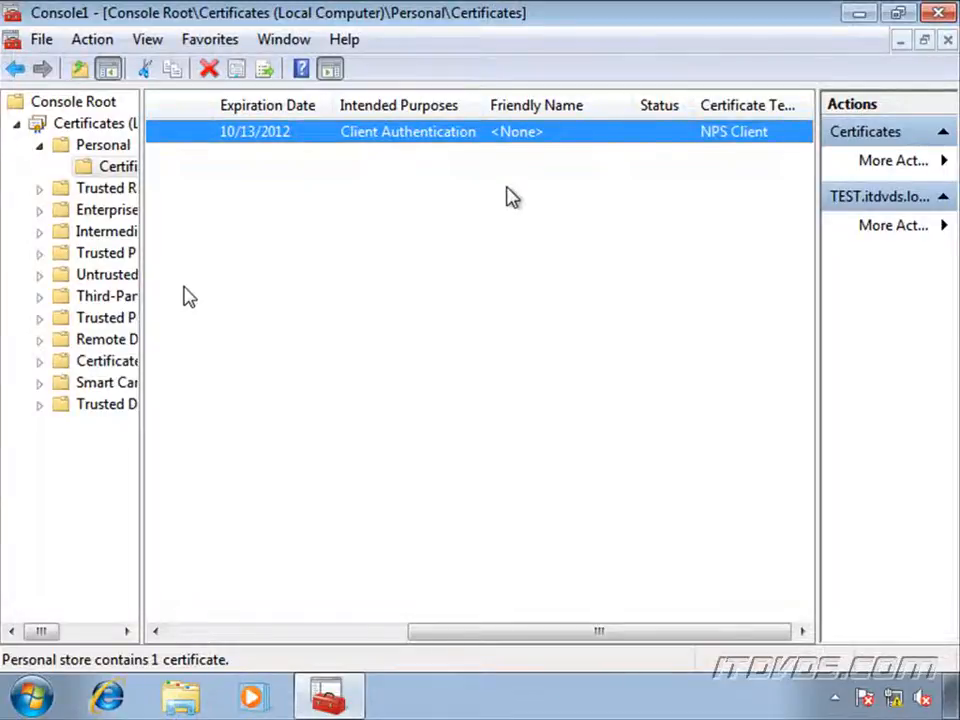
mouse_move(624, 368)
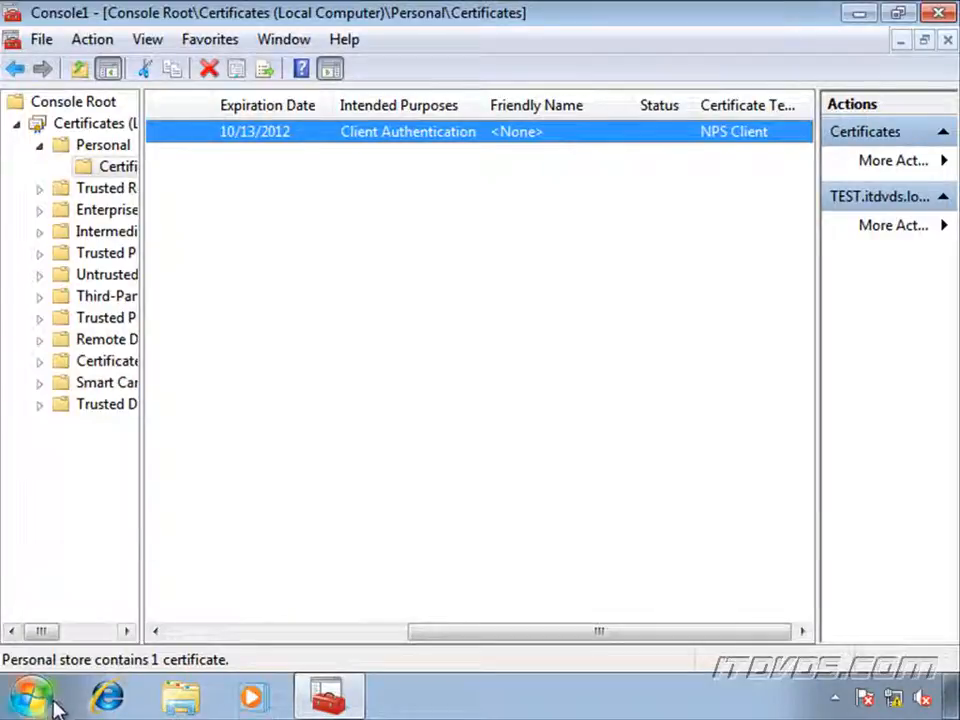
Reach Network Connections through Control Panel > Network and Internet > Network and Sharing Center.
click(30, 696)
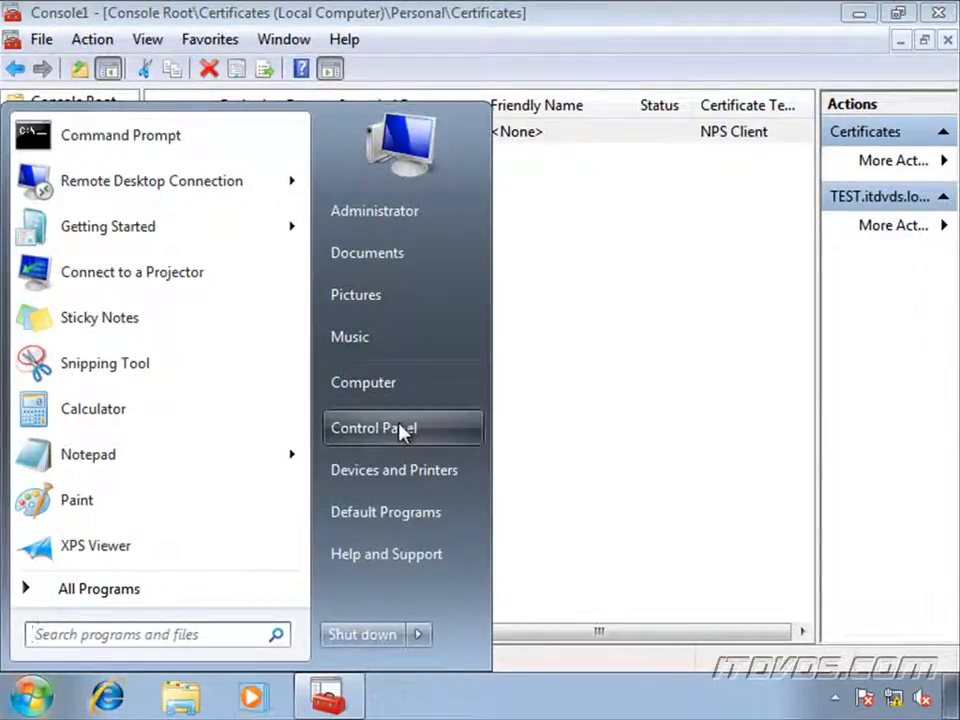
click(372, 428)
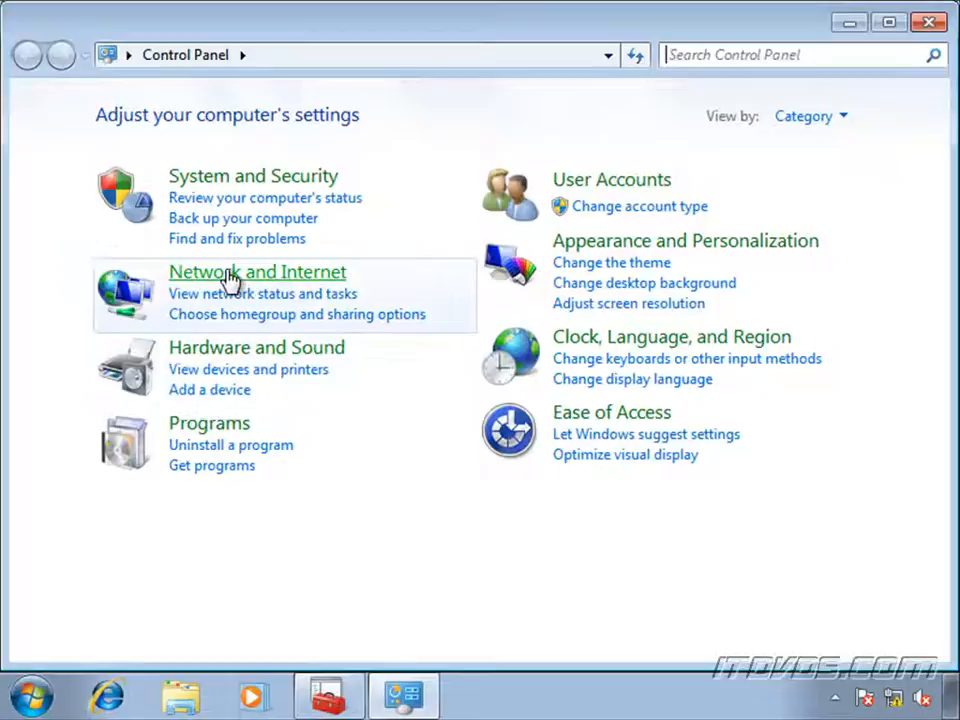
click(256, 272)
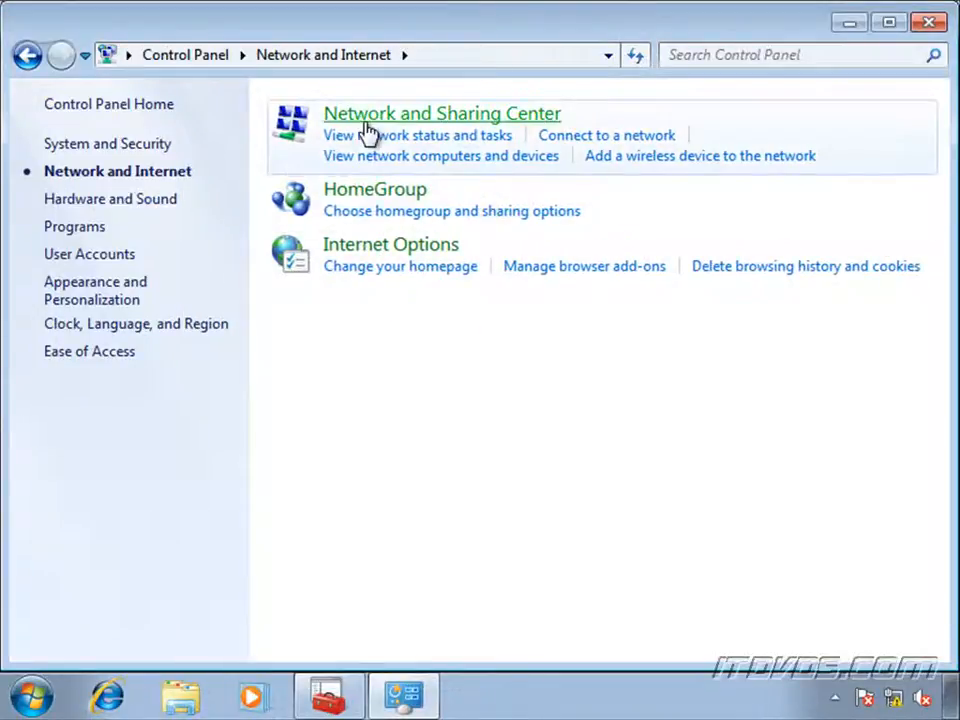
click(440, 112)
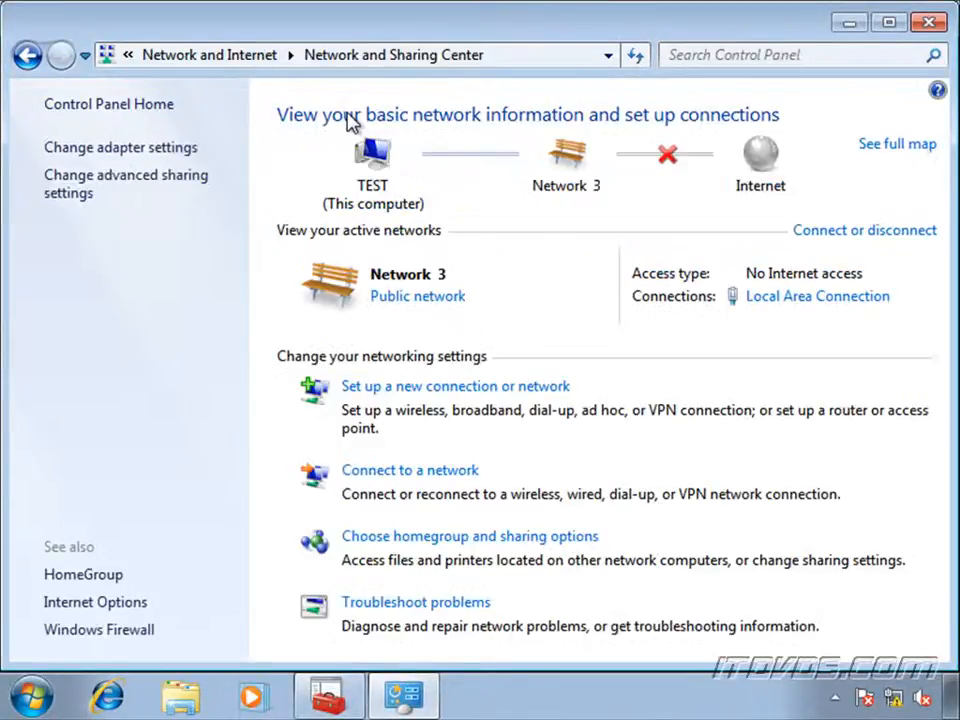
click(120, 148)
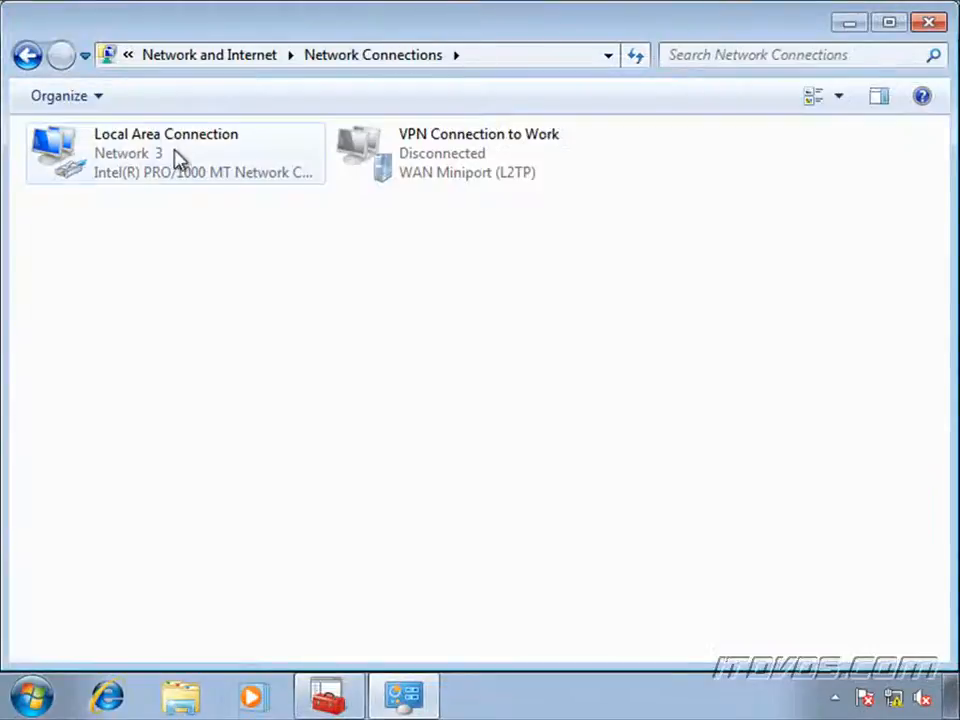
Bring up the Local Area Connection's properties to review its protocol items.
right_click(166, 152)
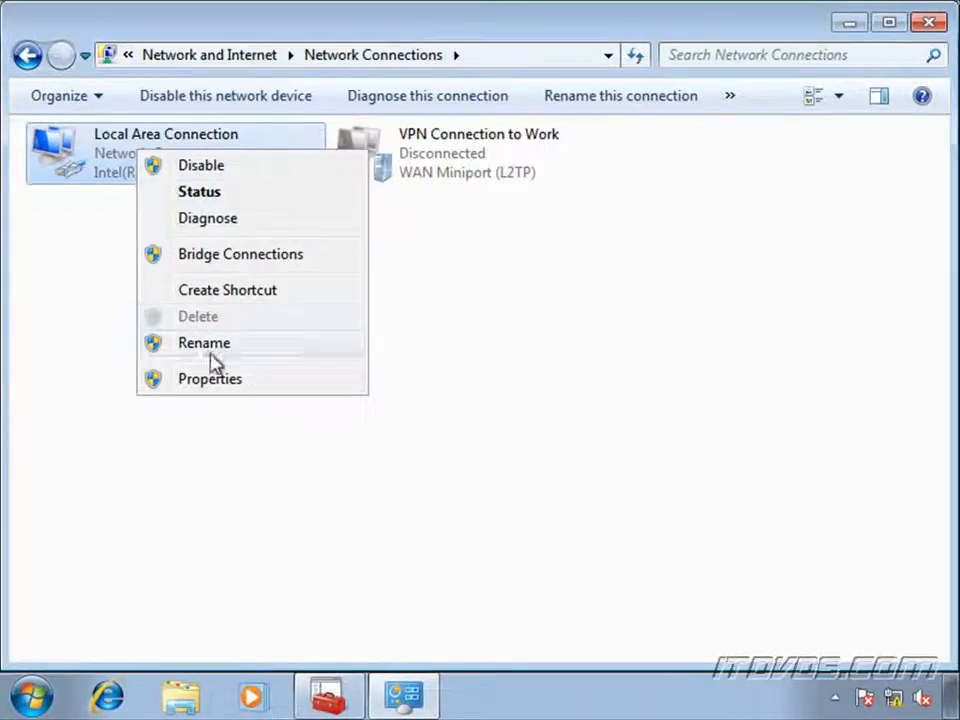
click(208, 378)
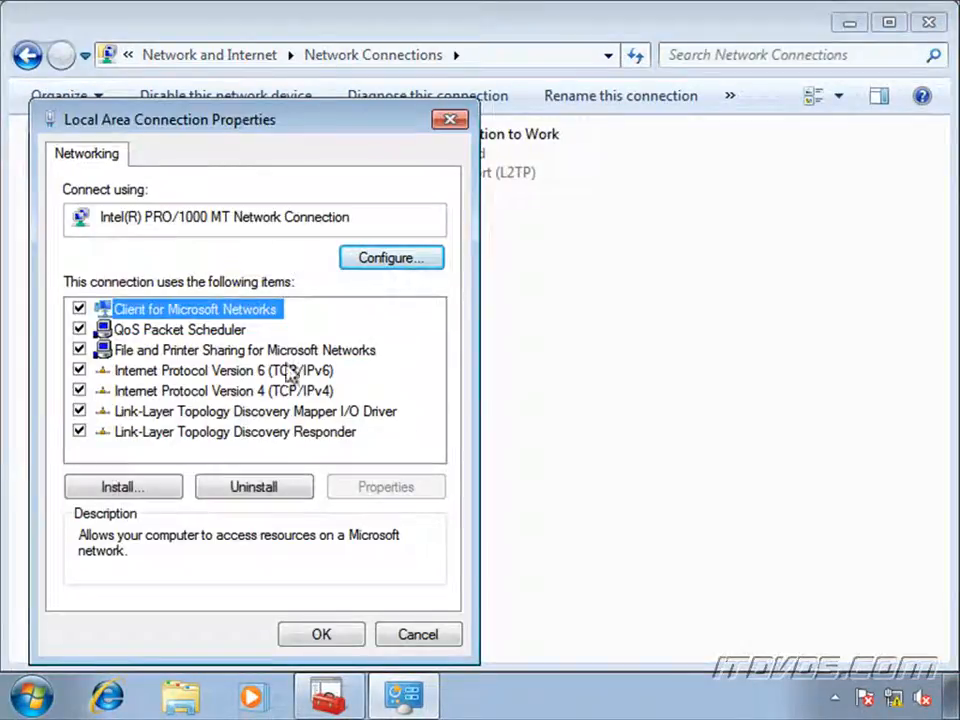
mouse_move(84, 400)
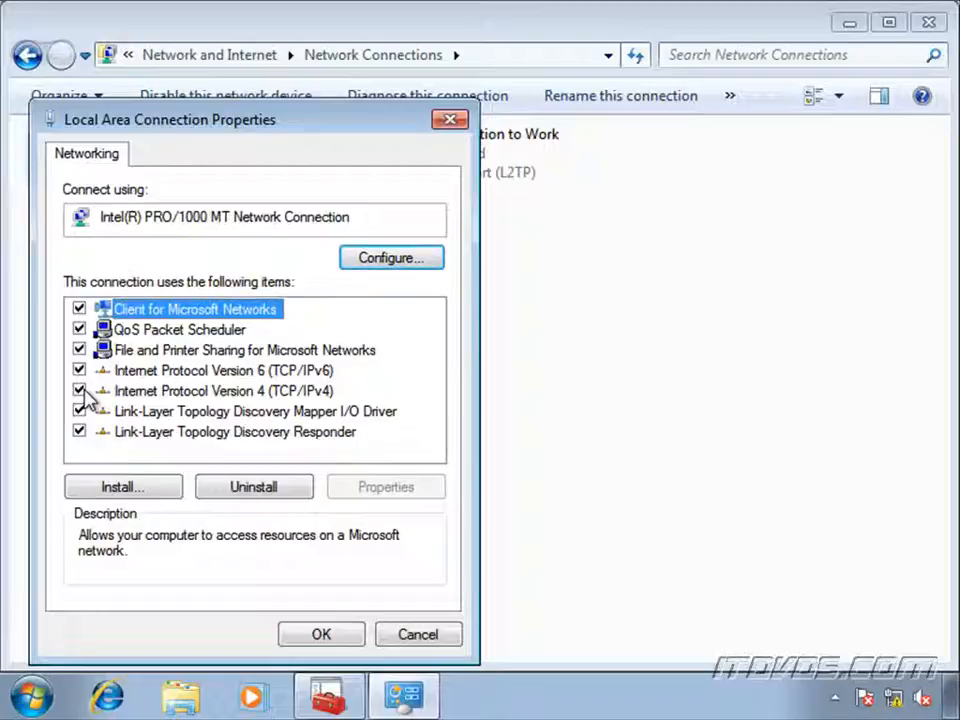
mouse_move(388, 624)
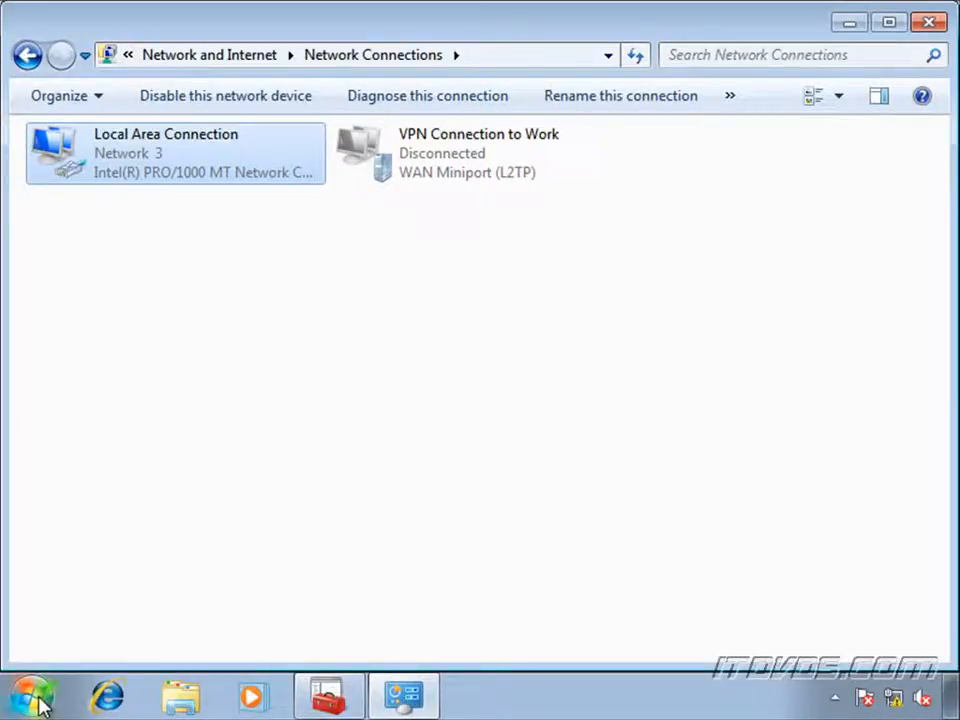
Show Monitoring > Security Associations > Main Mode and reveal the authentication method columns.
click(30, 696)
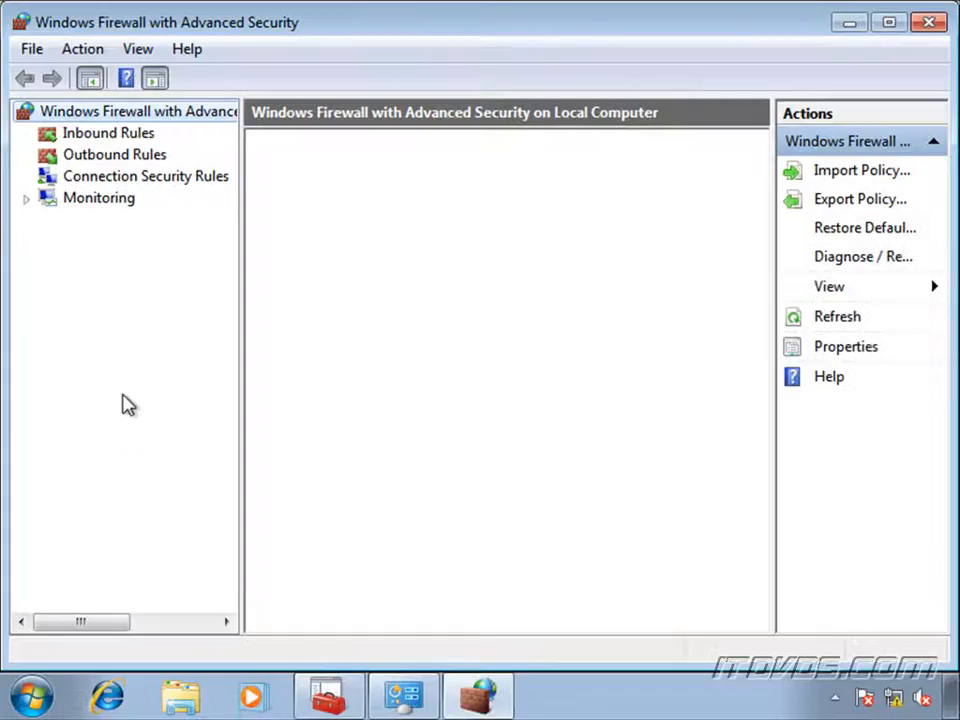
click(24, 198)
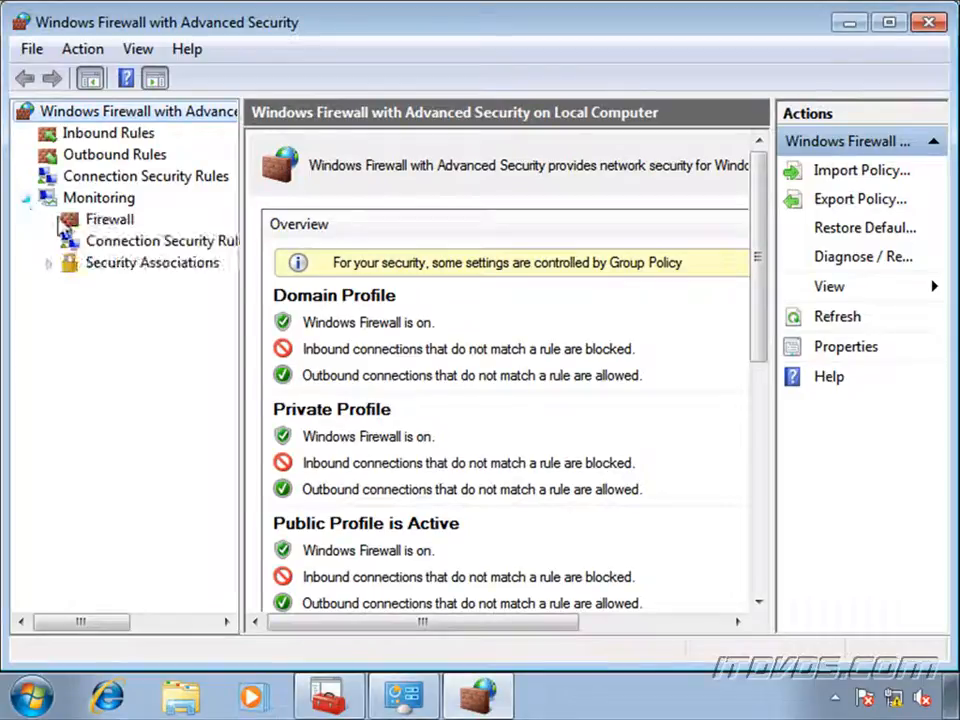
click(48, 262)
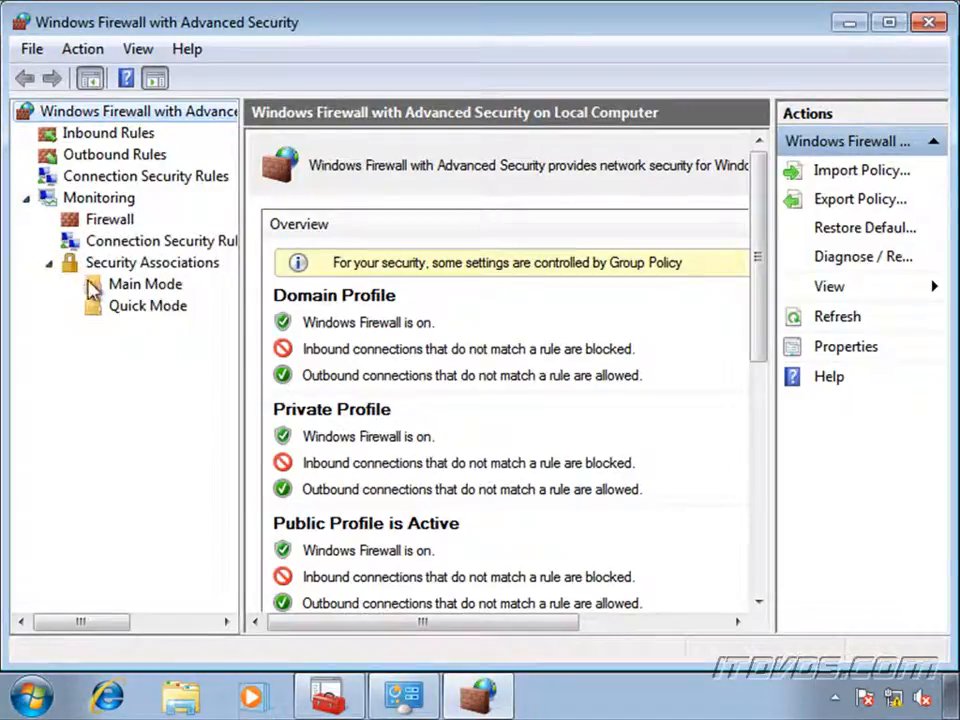
click(144, 284)
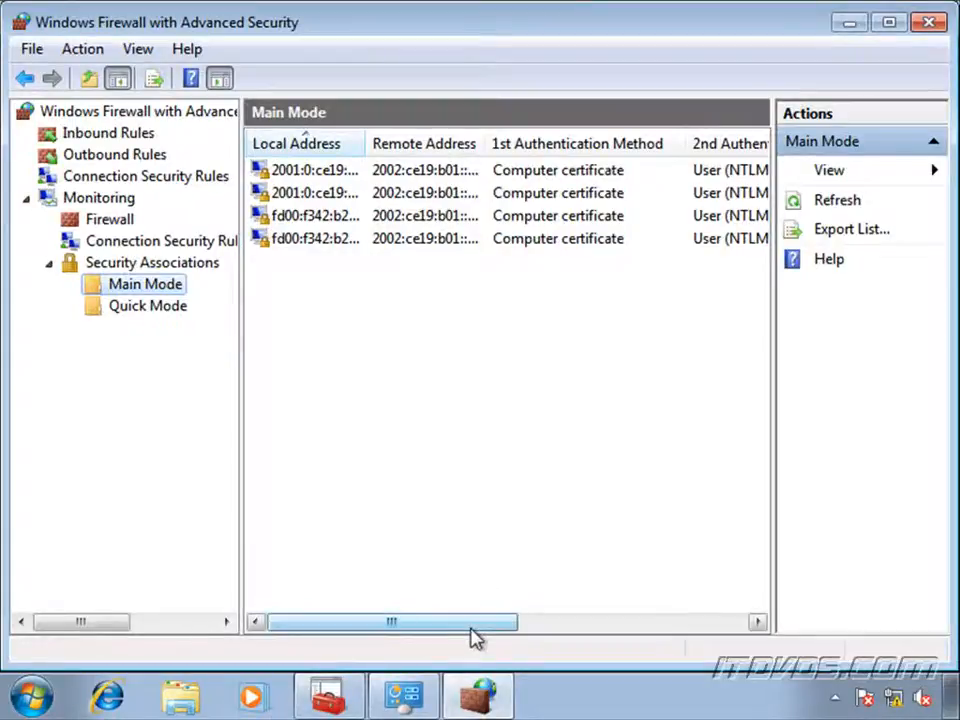
drag(392, 620, 504, 620)
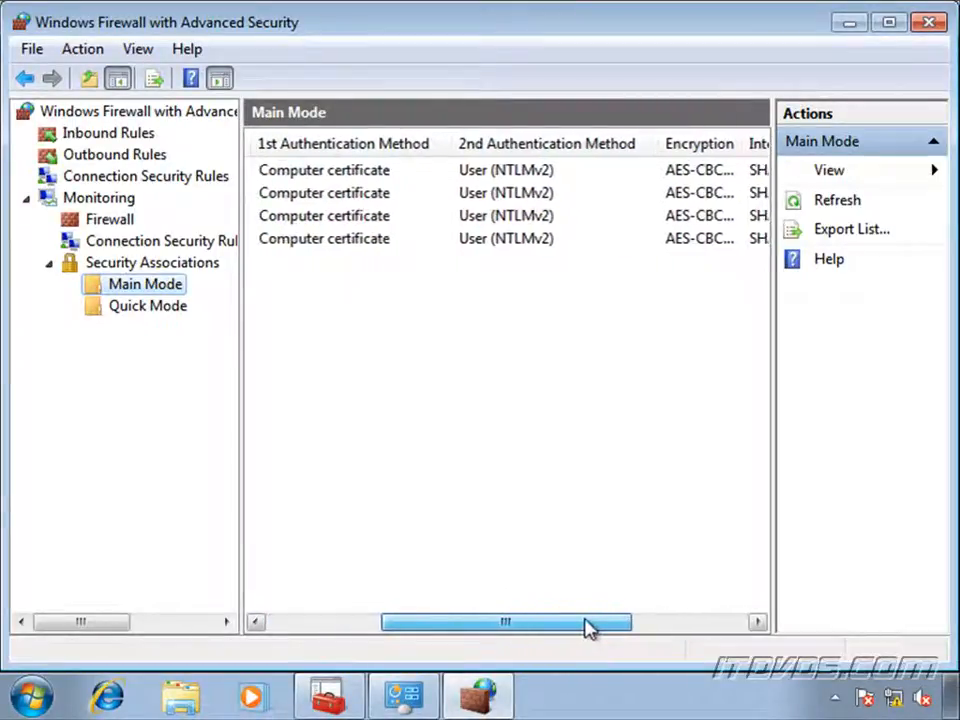
scroll(left, 3)
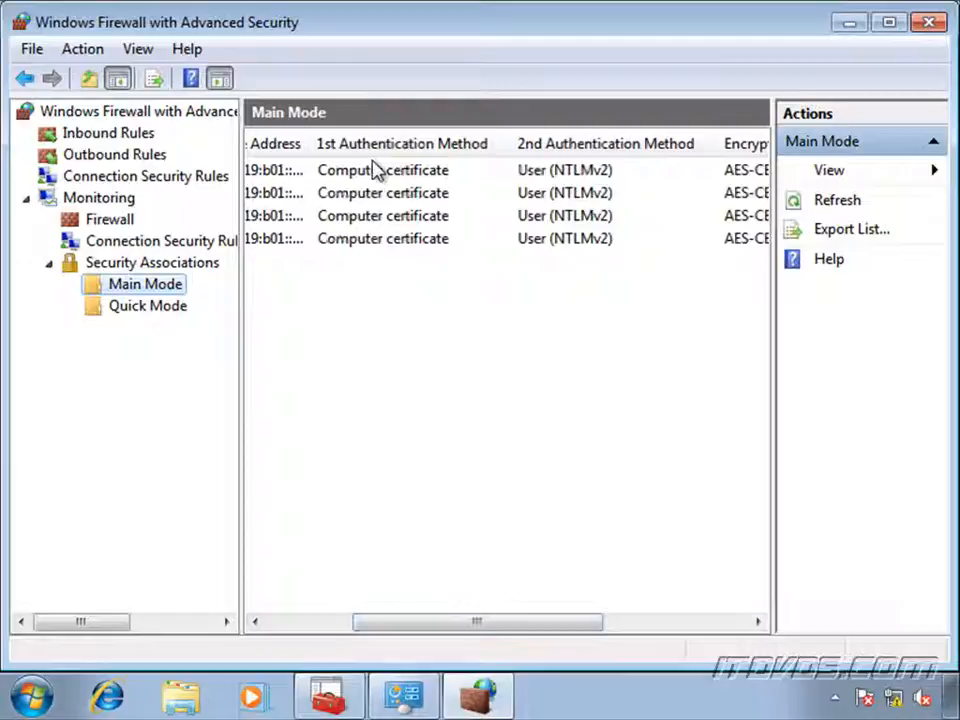
mouse_move(384, 190)
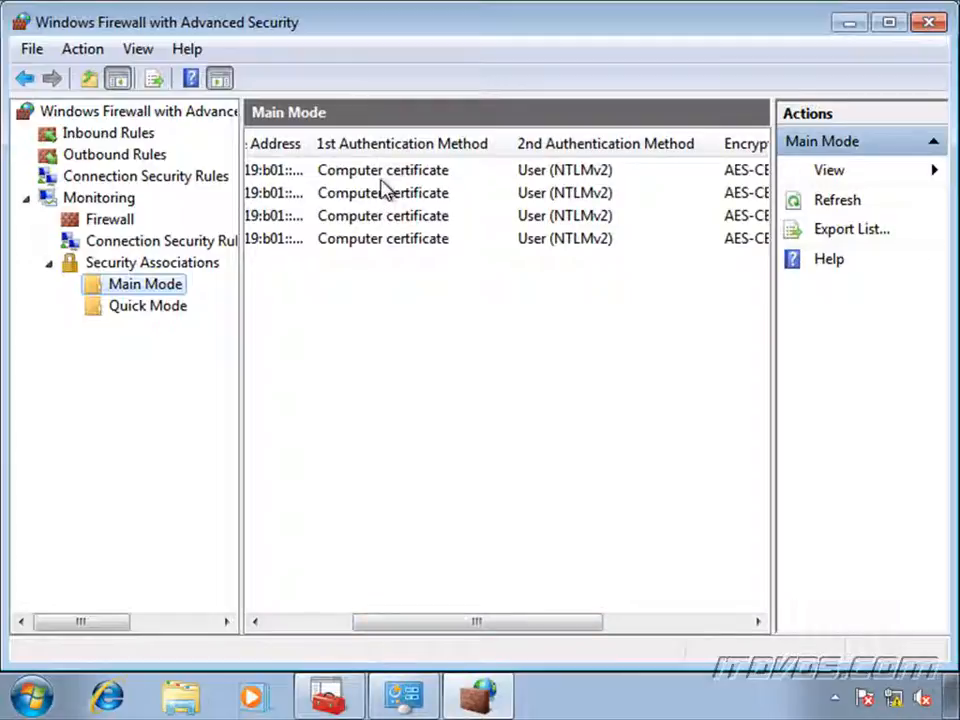
mouse_move(536, 190)
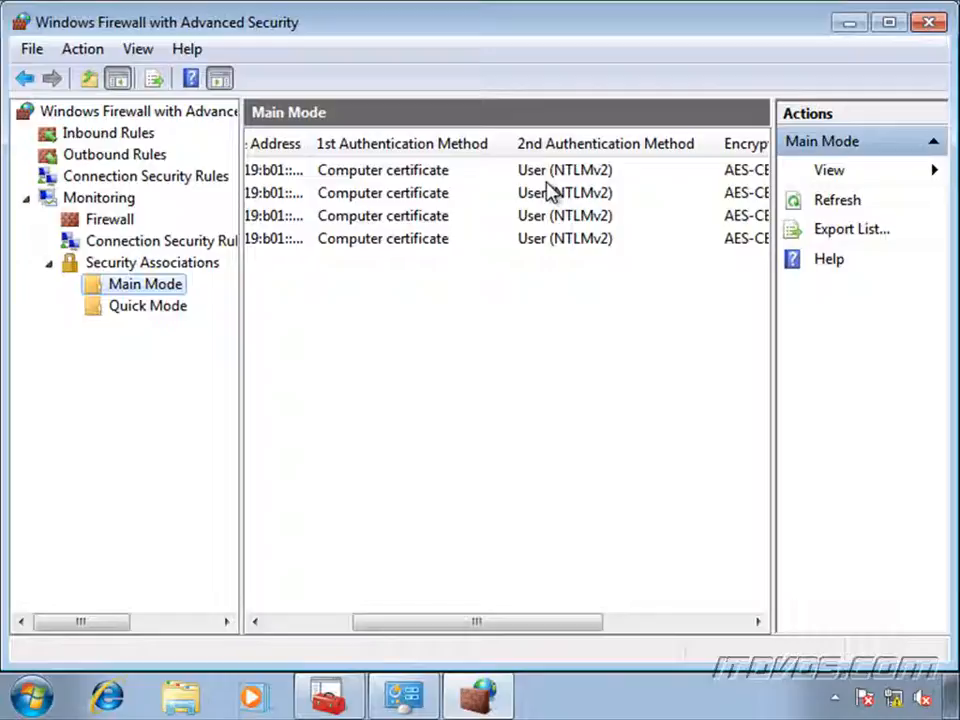
mouse_move(540, 204)
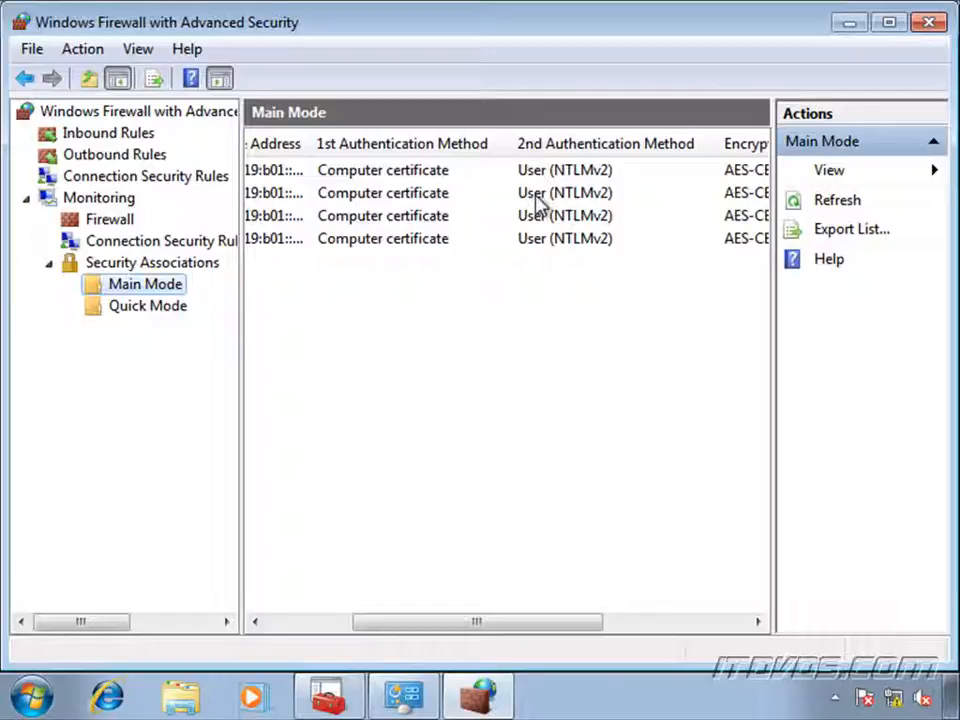
mouse_move(392, 344)
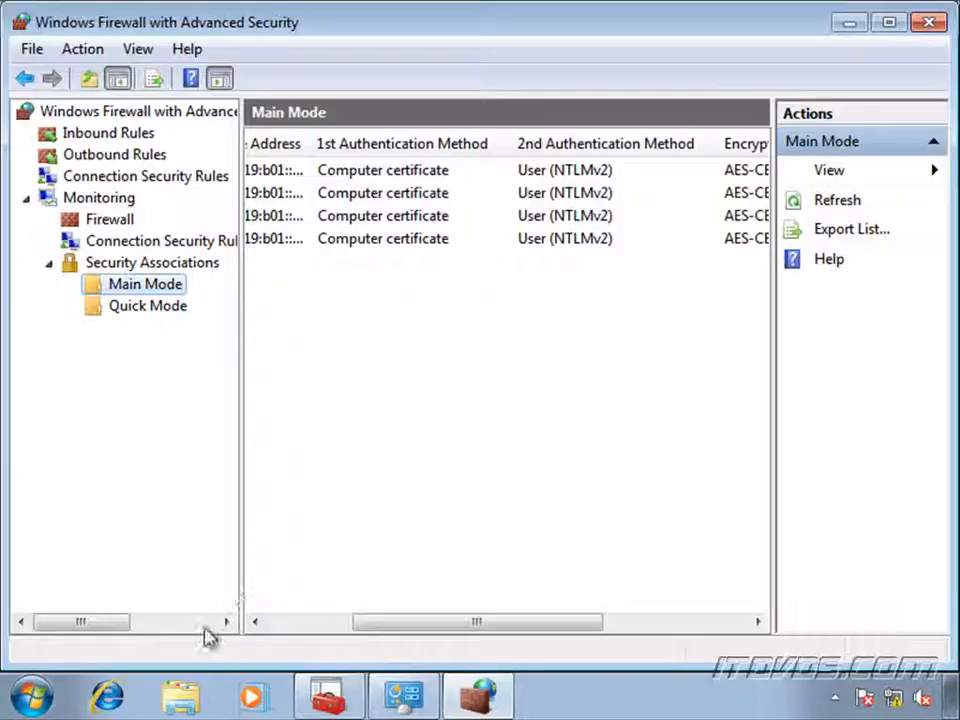
click(180, 696)
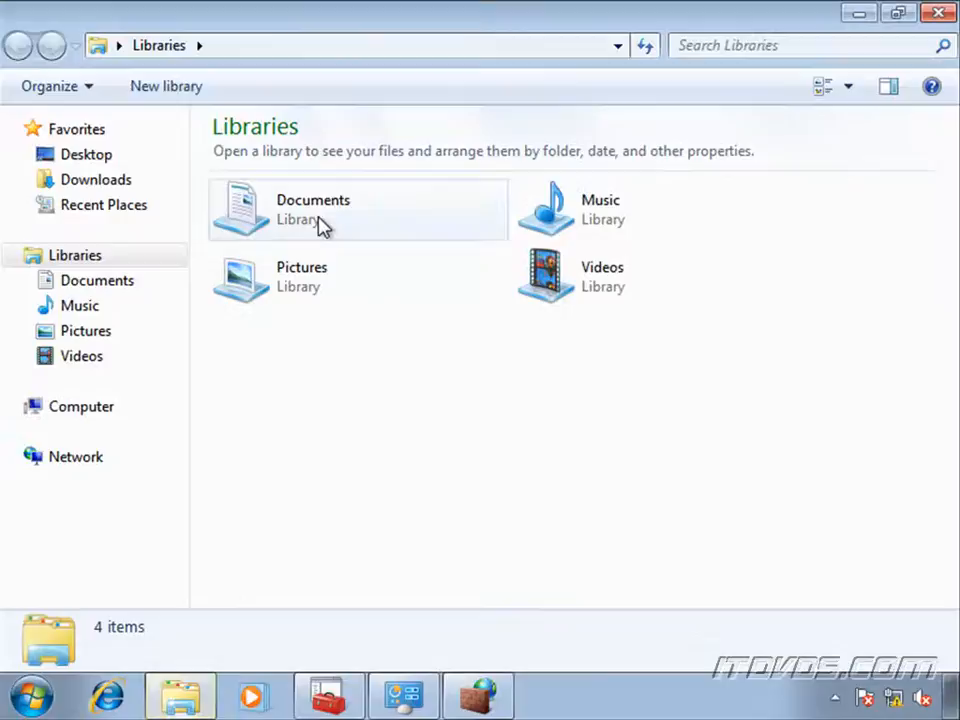
click(350, 44)
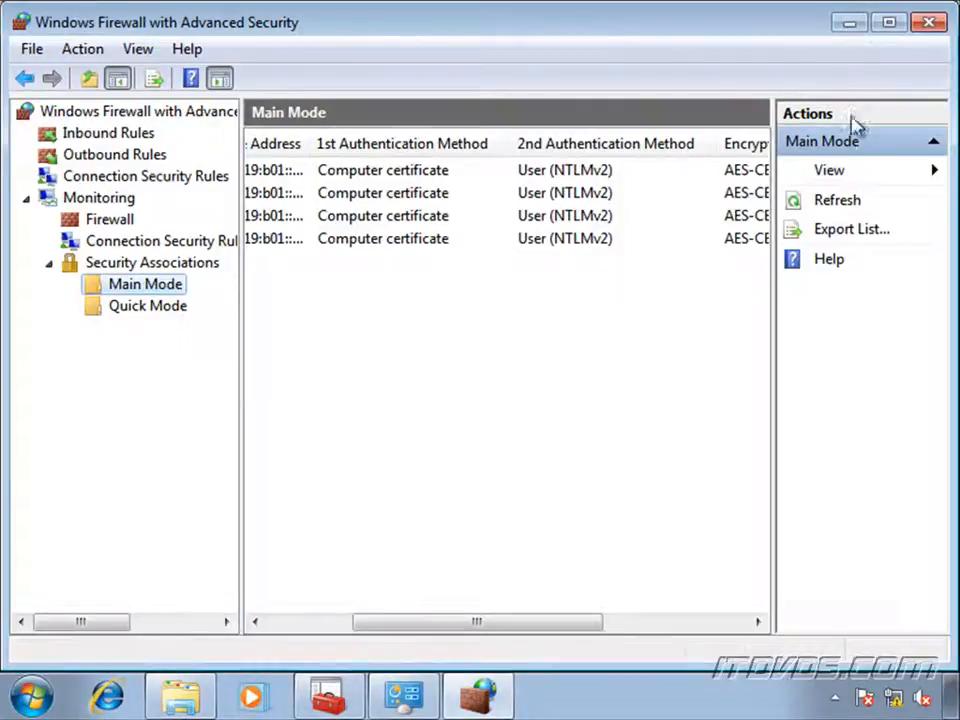
mouse_move(836, 200)
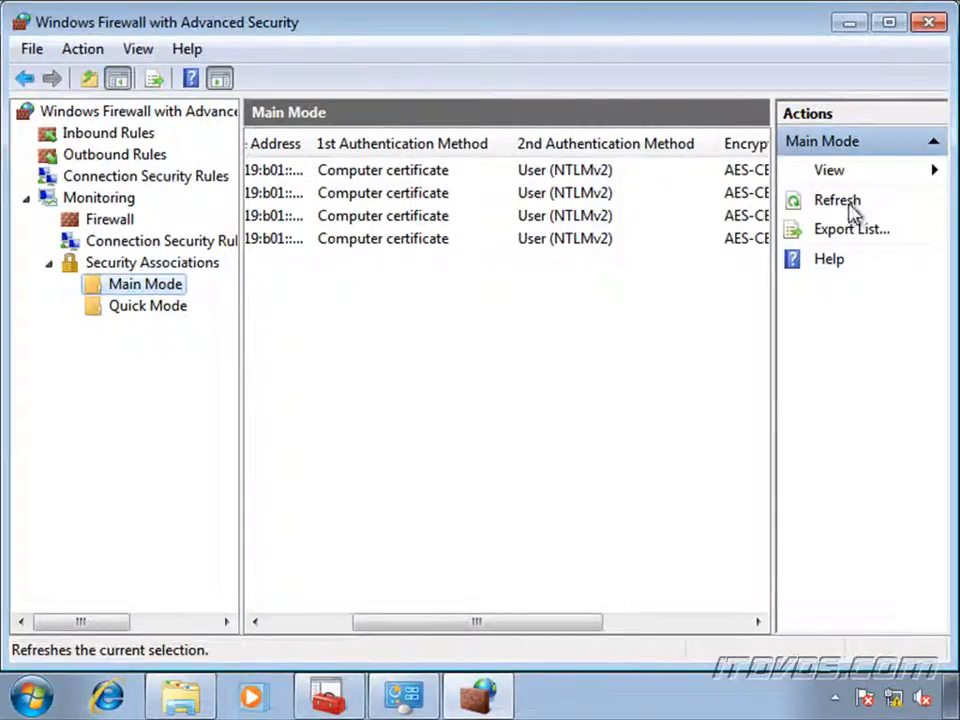
mouse_move(938, 378)
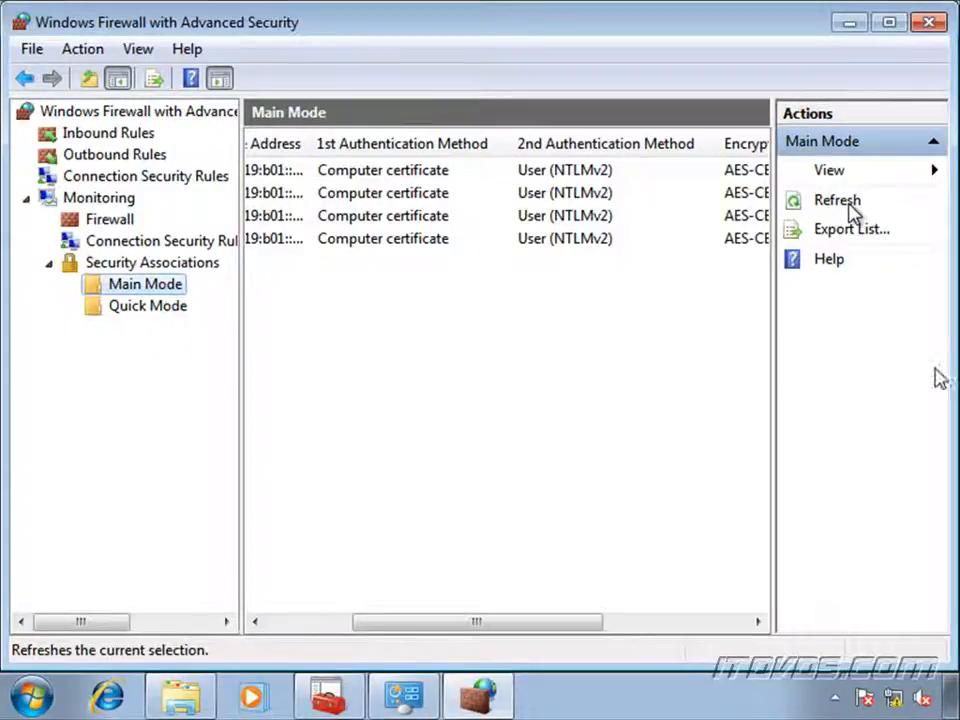
Refresh the Main Mode list to reveal the new Kerberos V5 security association.
click(836, 200)
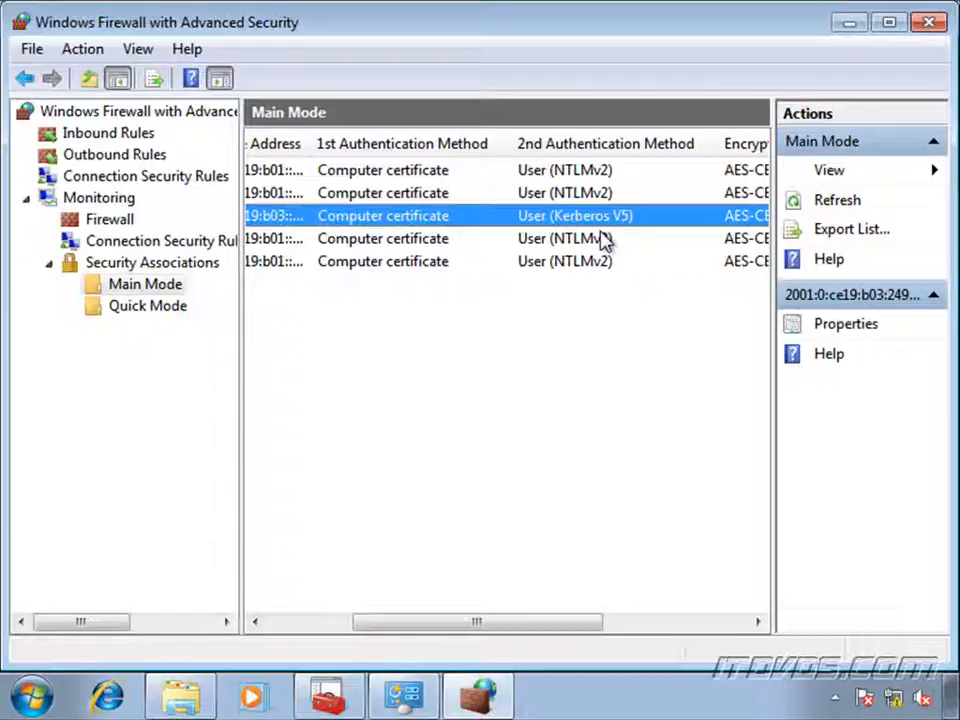
mouse_move(548, 424)
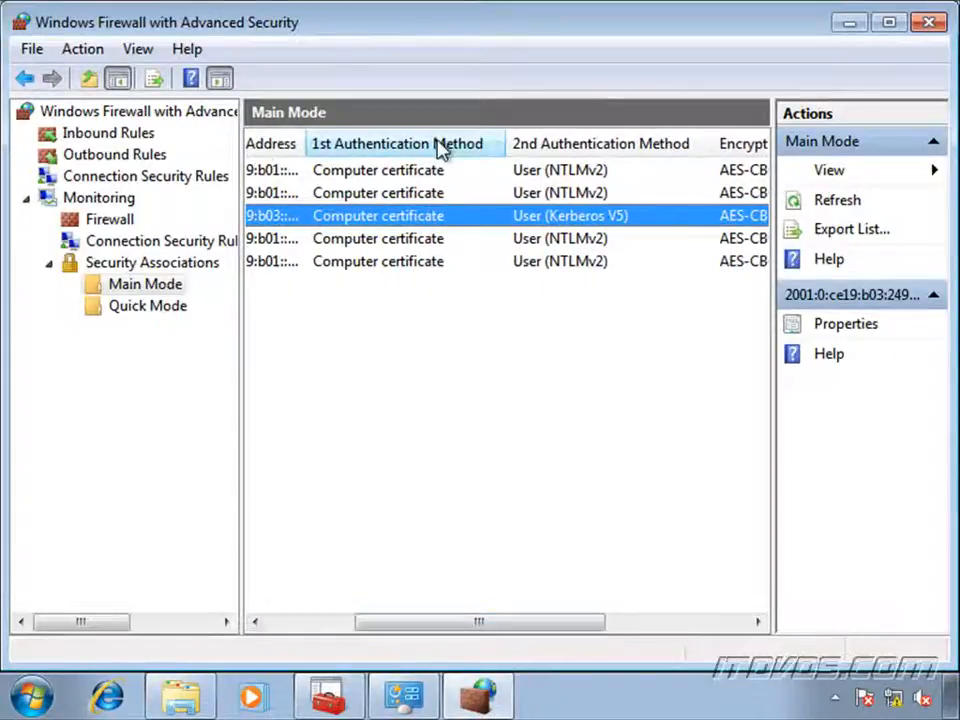
mouse_move(590, 220)
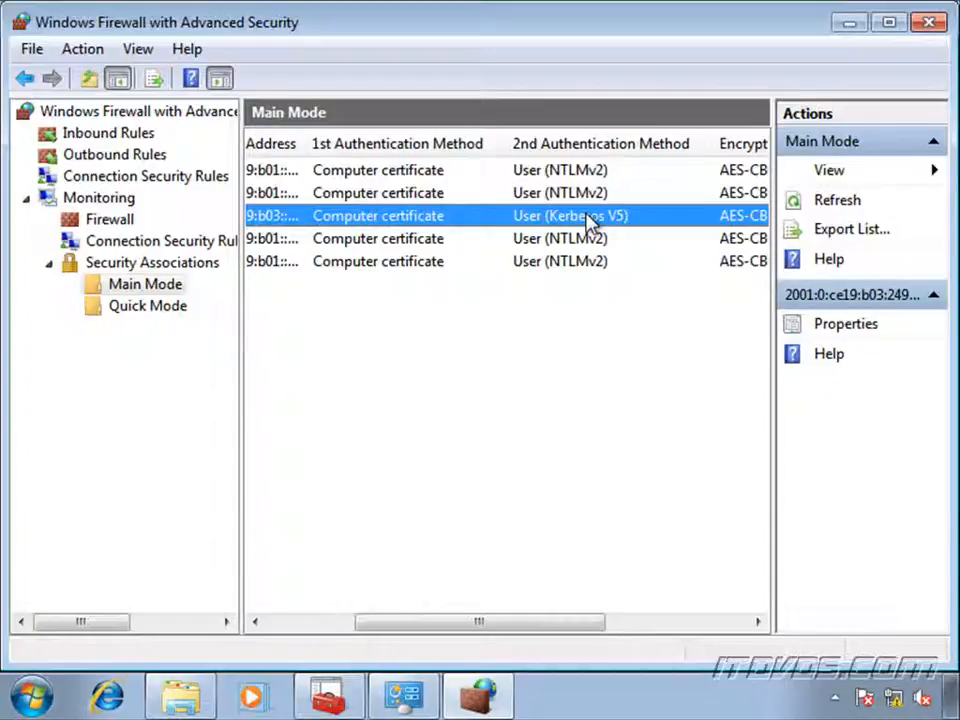
mouse_move(598, 368)
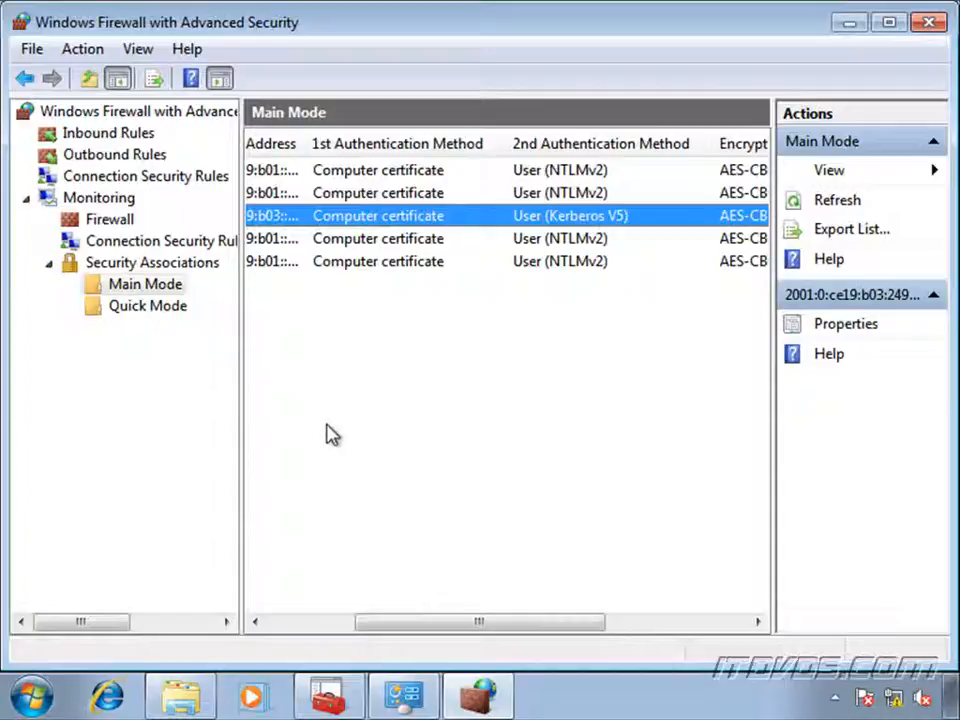
Bring the cmd.exe window forward to review the Teredo and IP-HTTPS adapters in ipconfig.
click(30, 696)
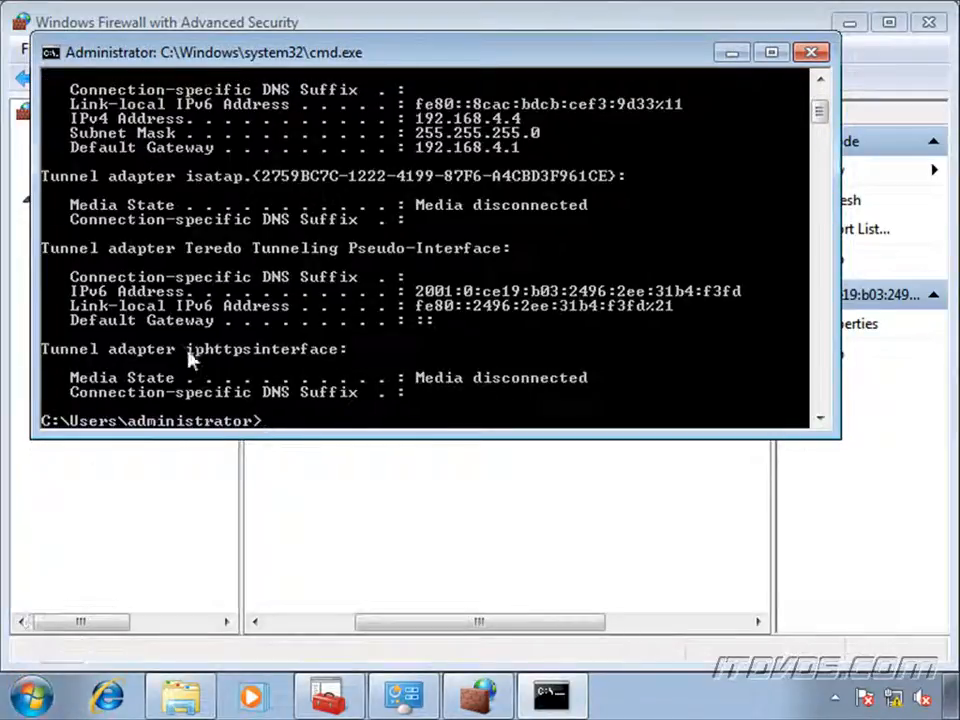
mouse_move(200, 330)
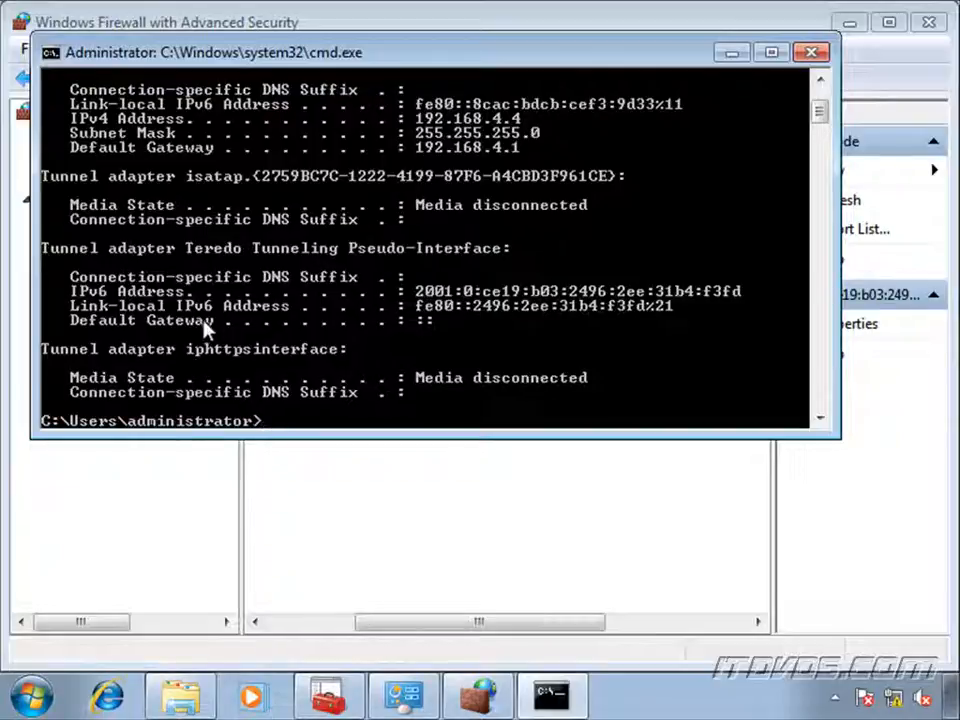
mouse_move(332, 318)
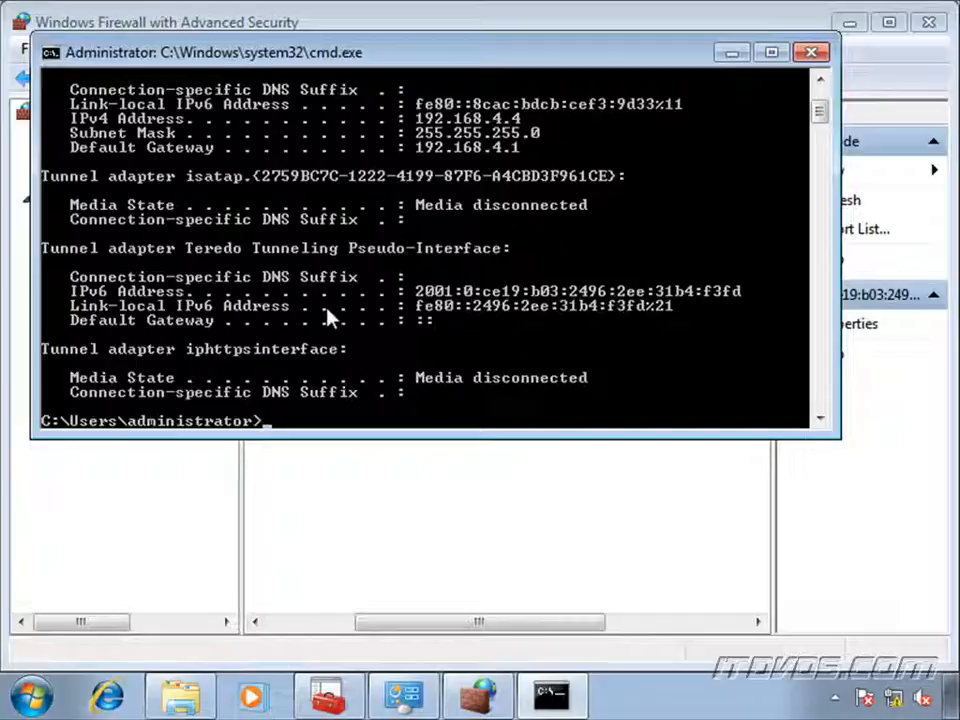
mouse_move(280, 304)
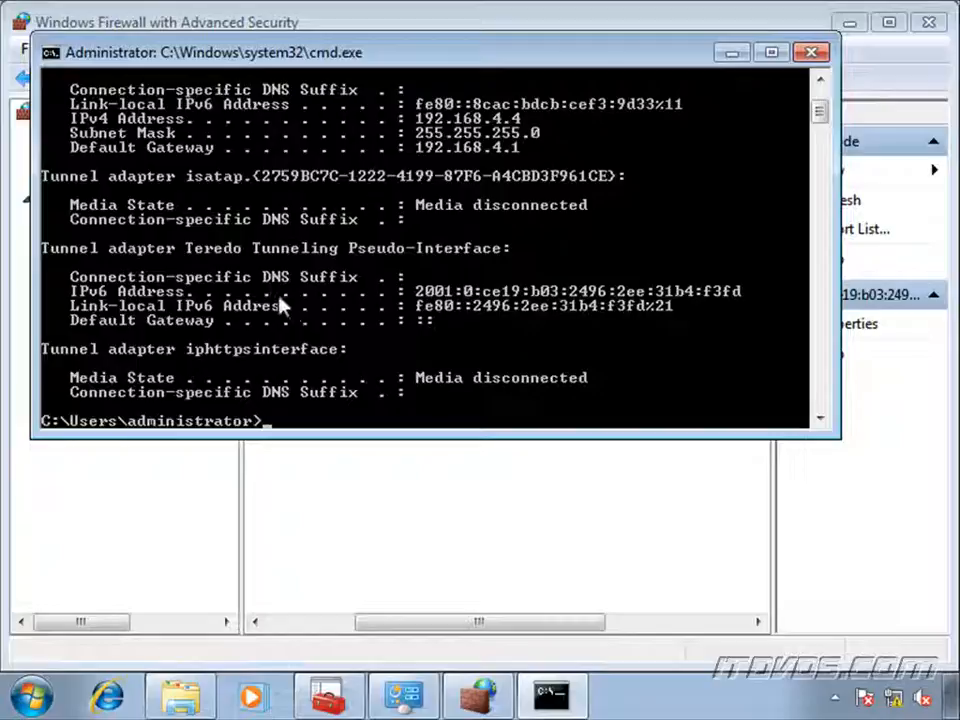
mouse_move(232, 262)
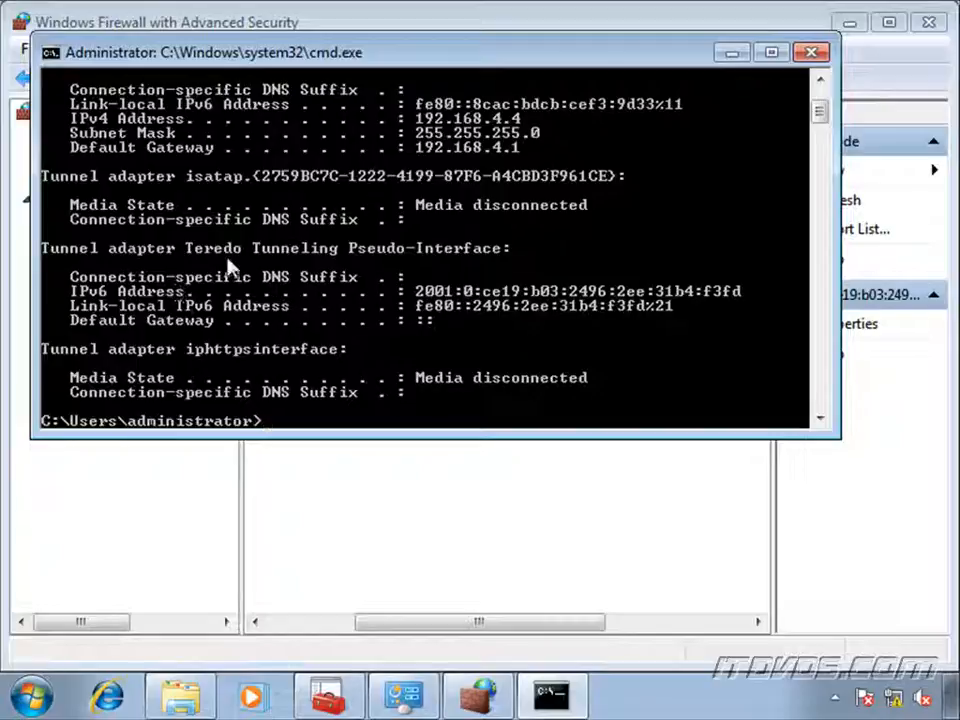
mouse_move(400, 296)
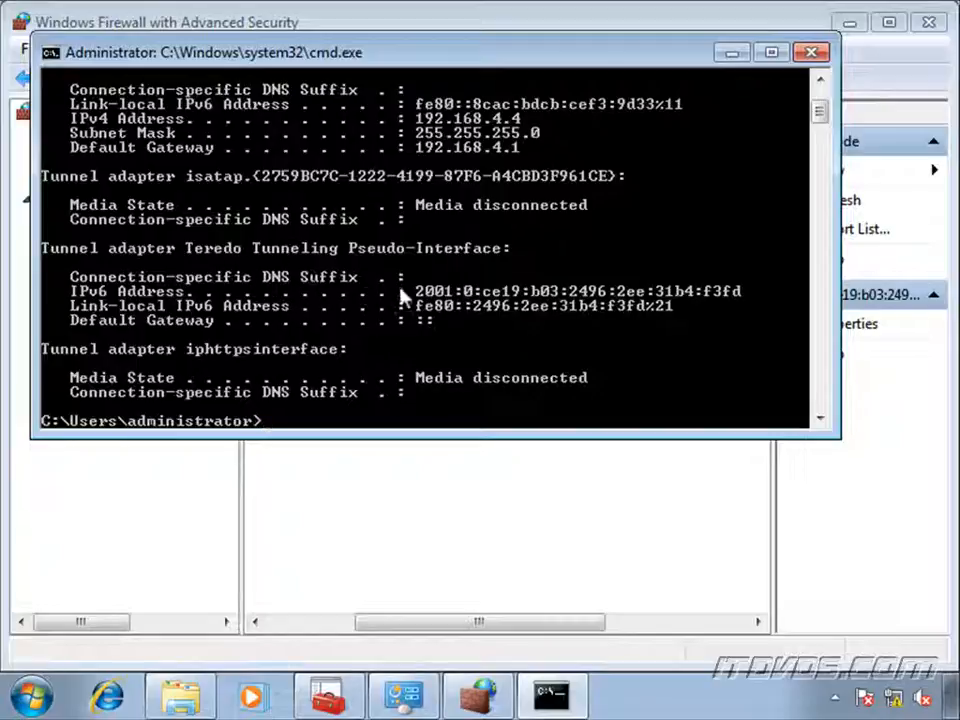
mouse_move(450, 308)
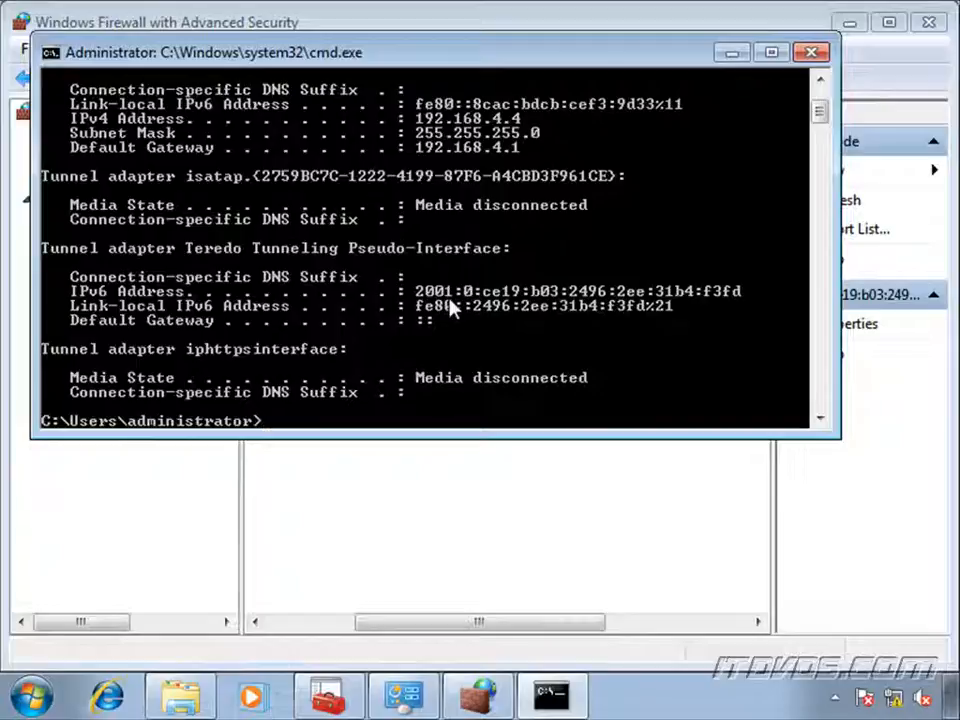
mouse_move(312, 364)
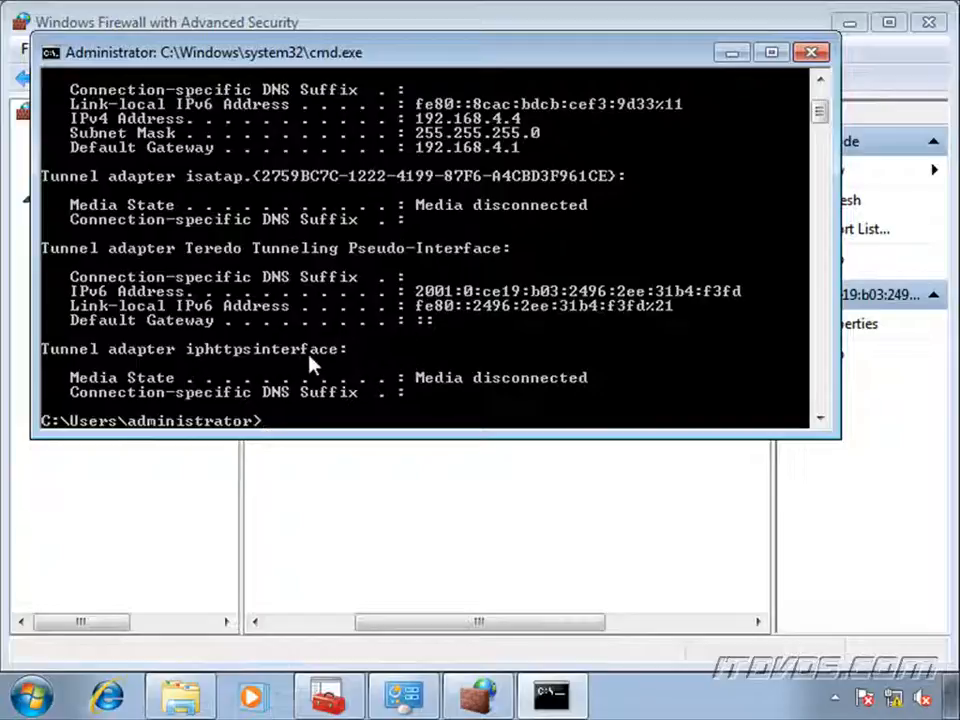
mouse_move(472, 392)
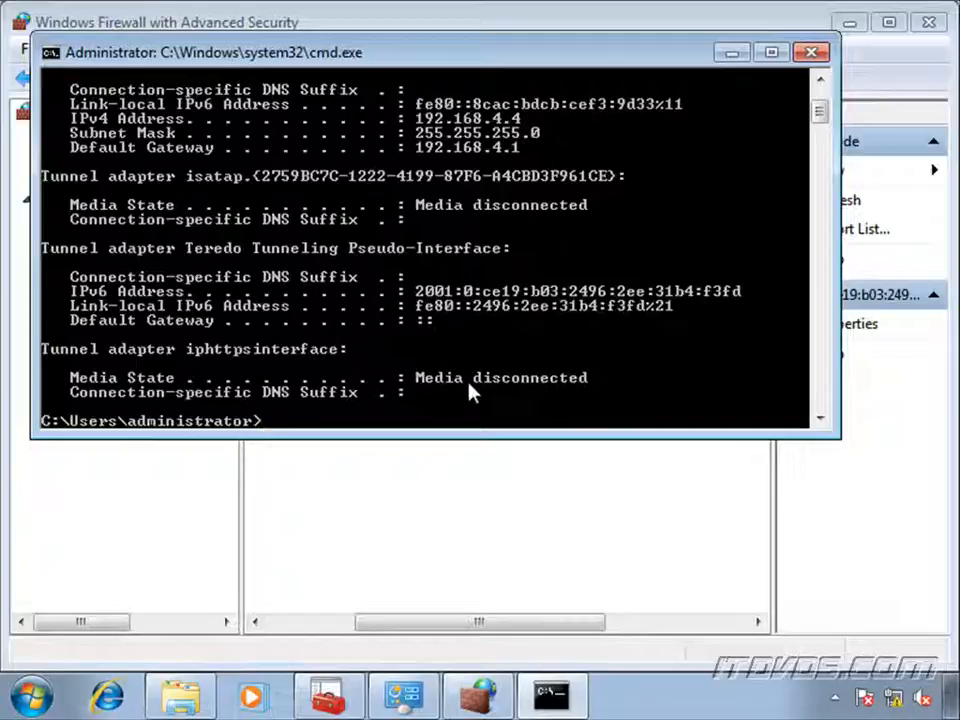
mouse_move(440, 390)
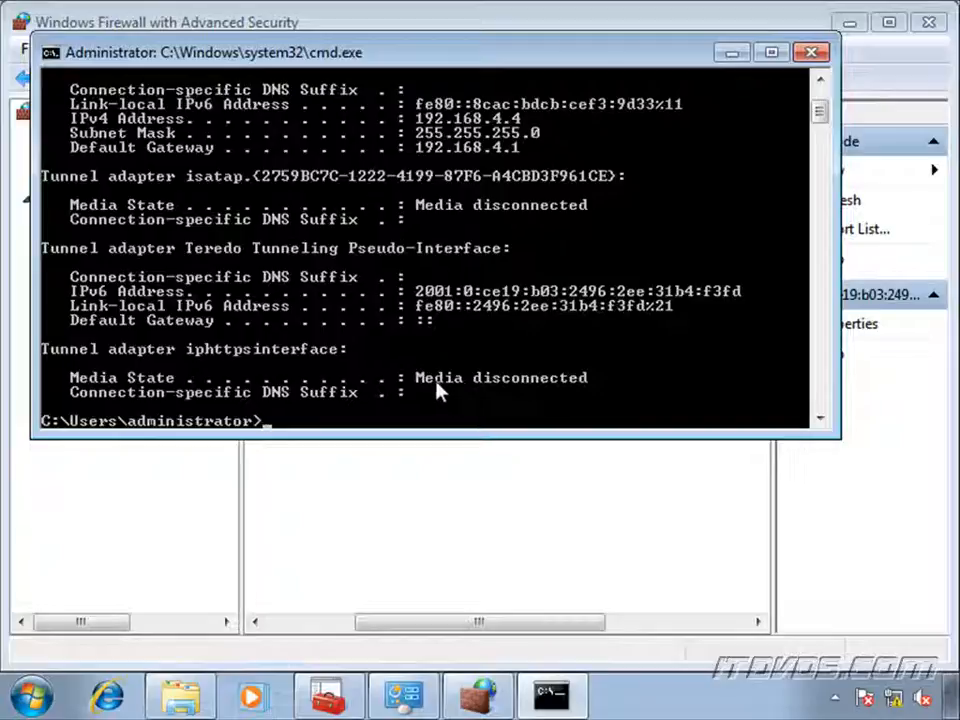
mouse_move(402, 390)
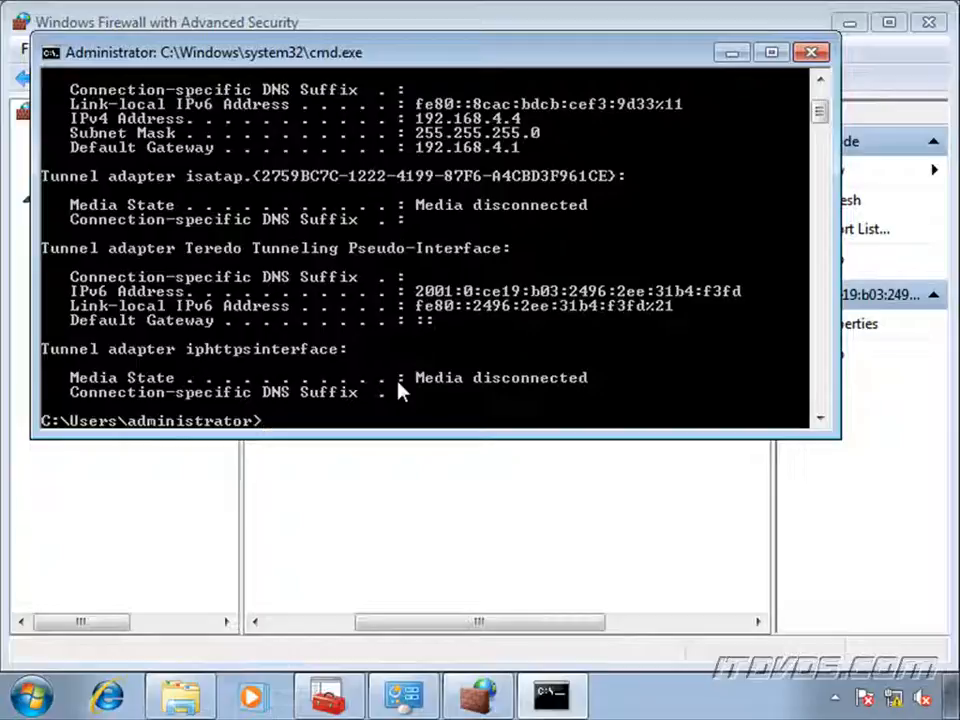
Run netsh dnsclient show state to confirm DirectAccess enabled and location outside corporate network.
text(netsh)
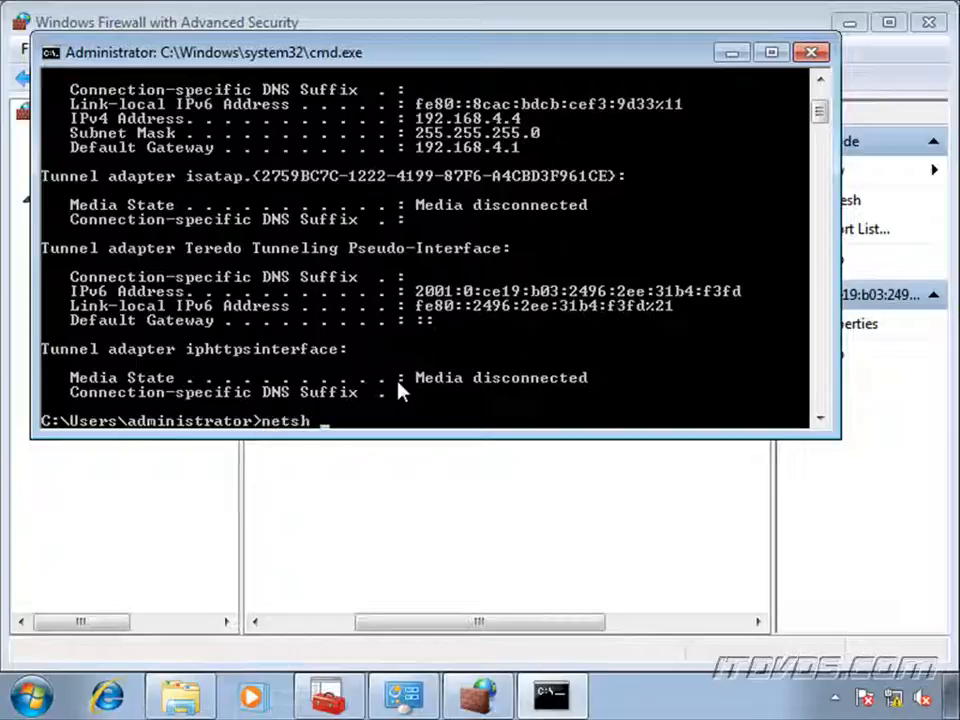
text(dnsclien)
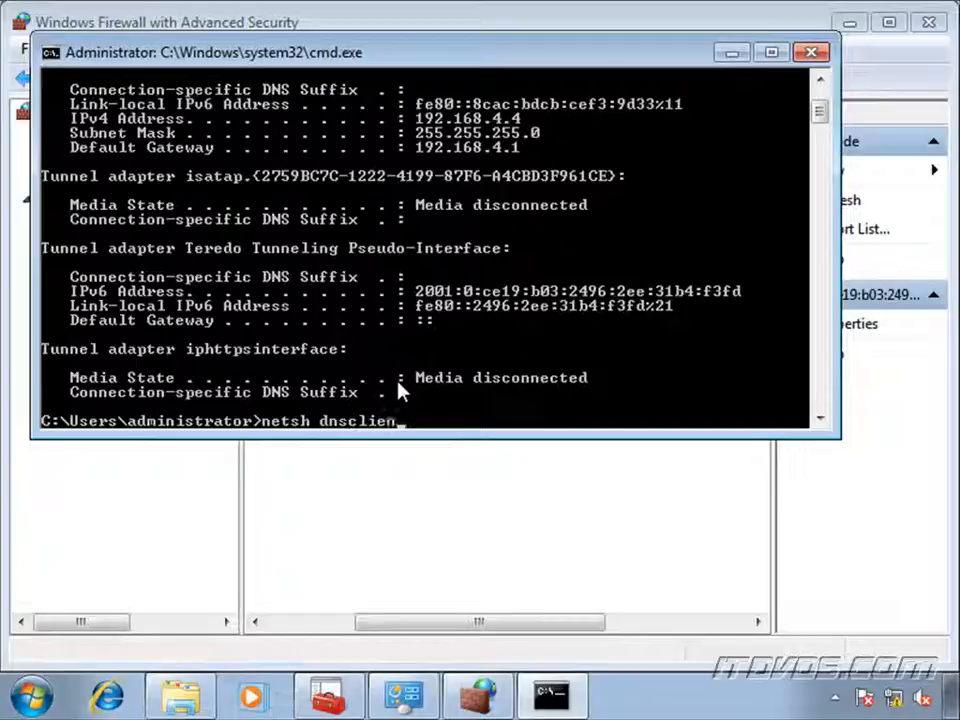
text(t)
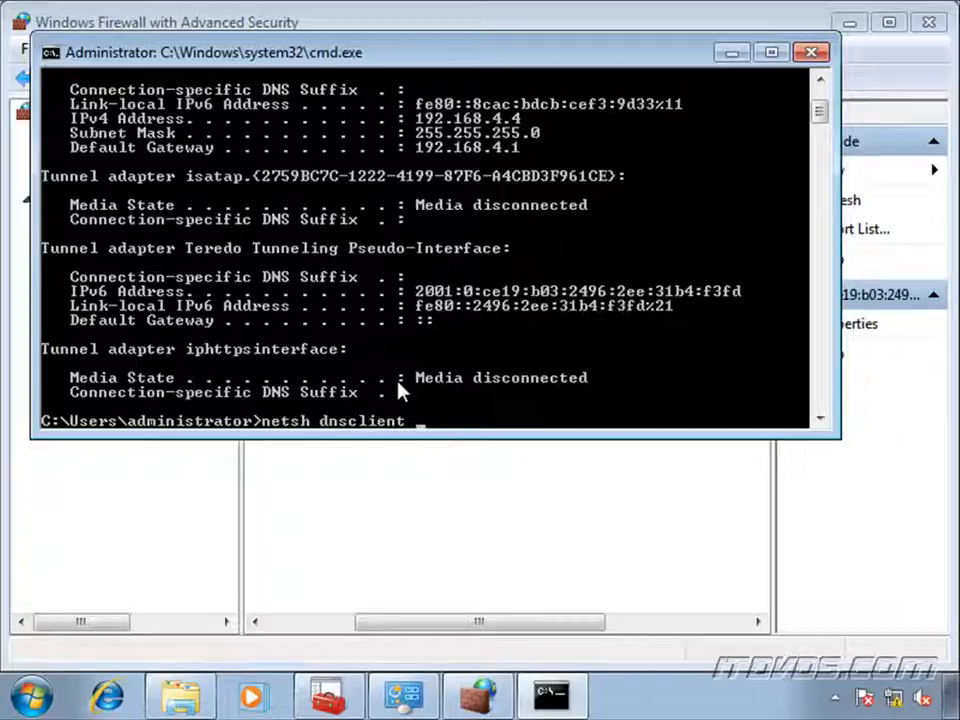
text(show state)
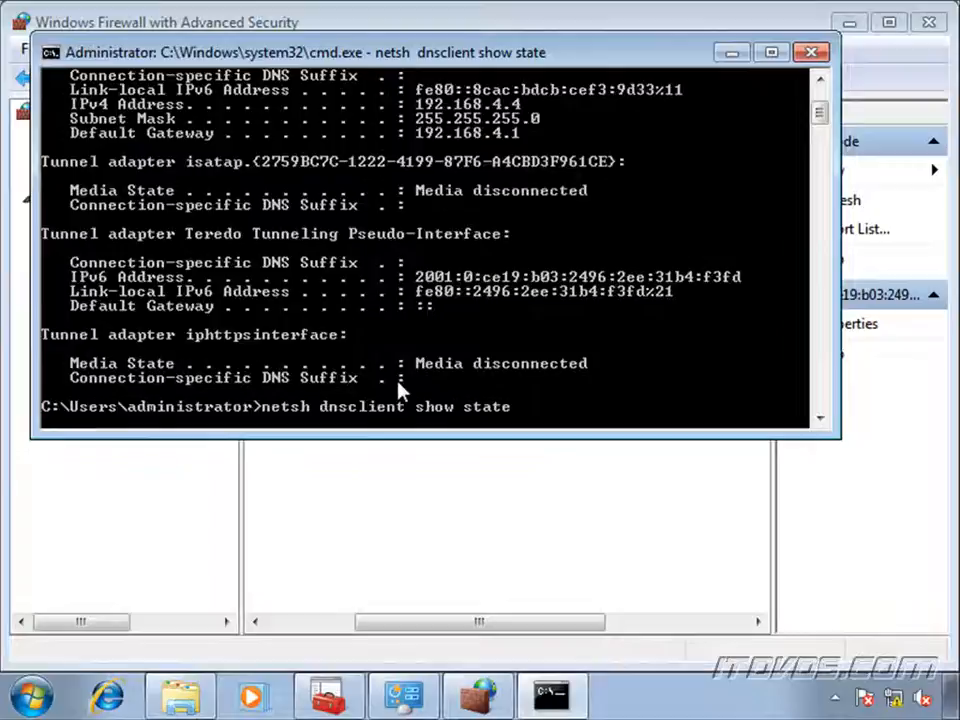
key(Return)
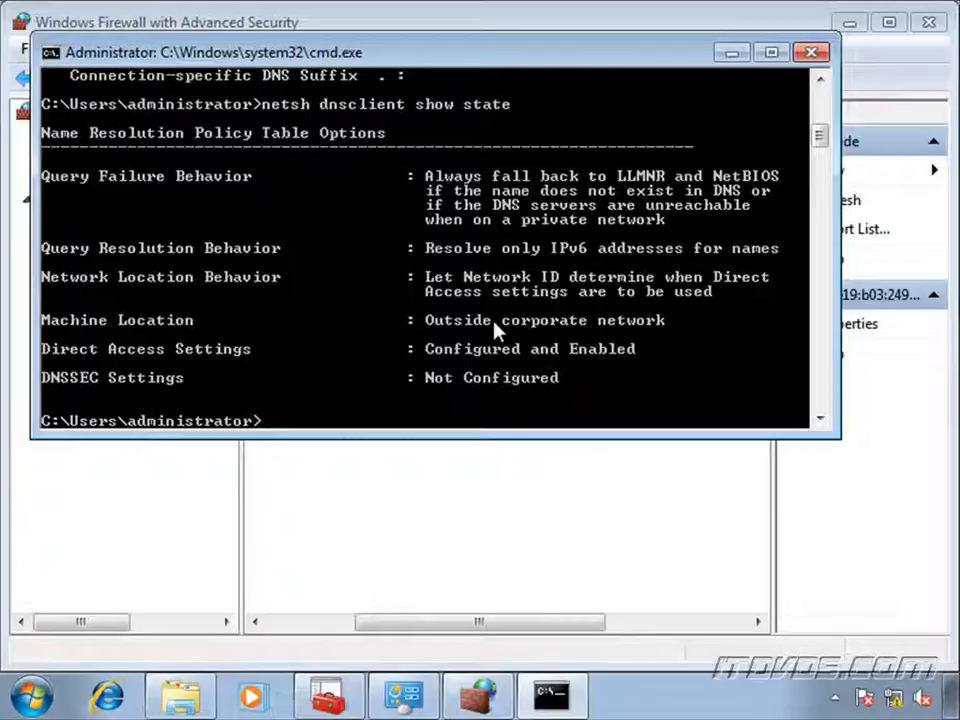
text(reg query HKLM\software\policies\microsoft\windows\networkconnectivitystatusindicator\corporateconnectivity /v DomainLocationDeterminationUrl)
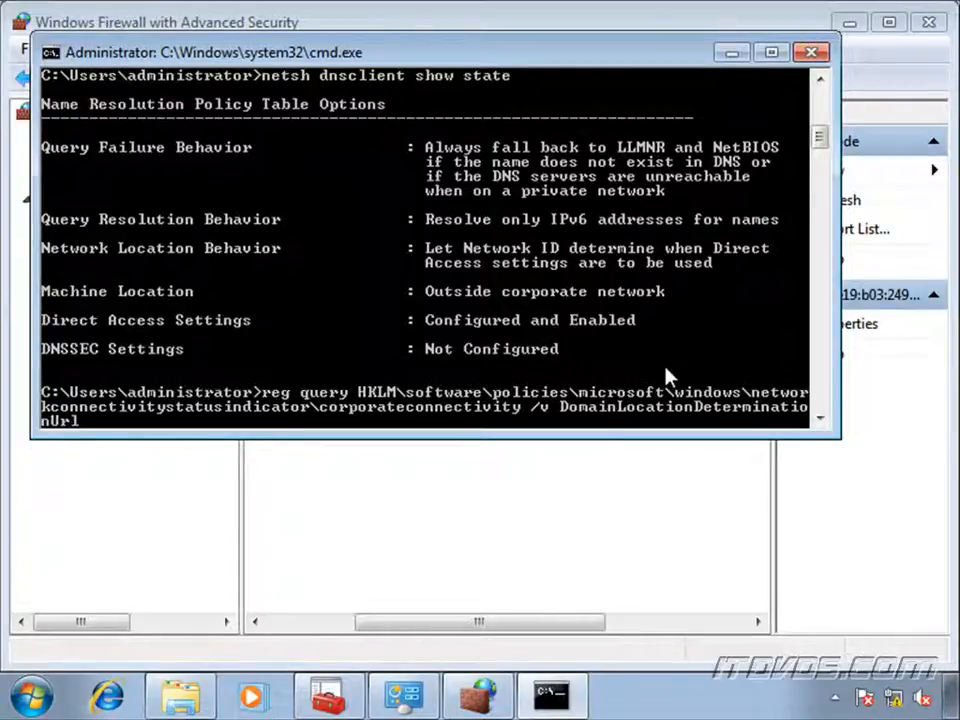
mouse_move(696, 458)
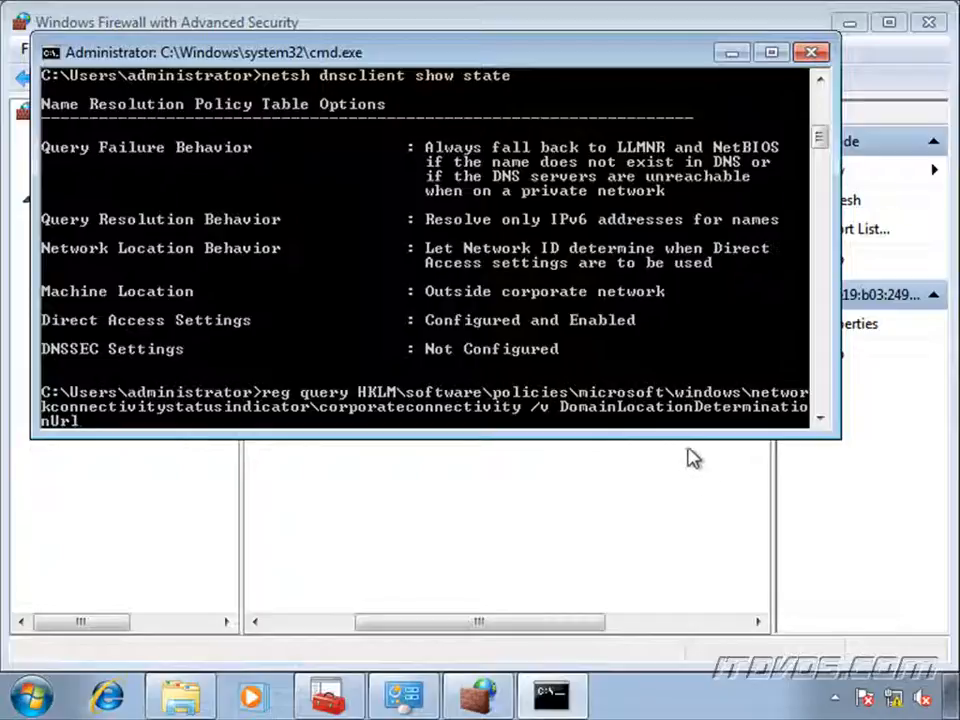
mouse_move(656, 438)
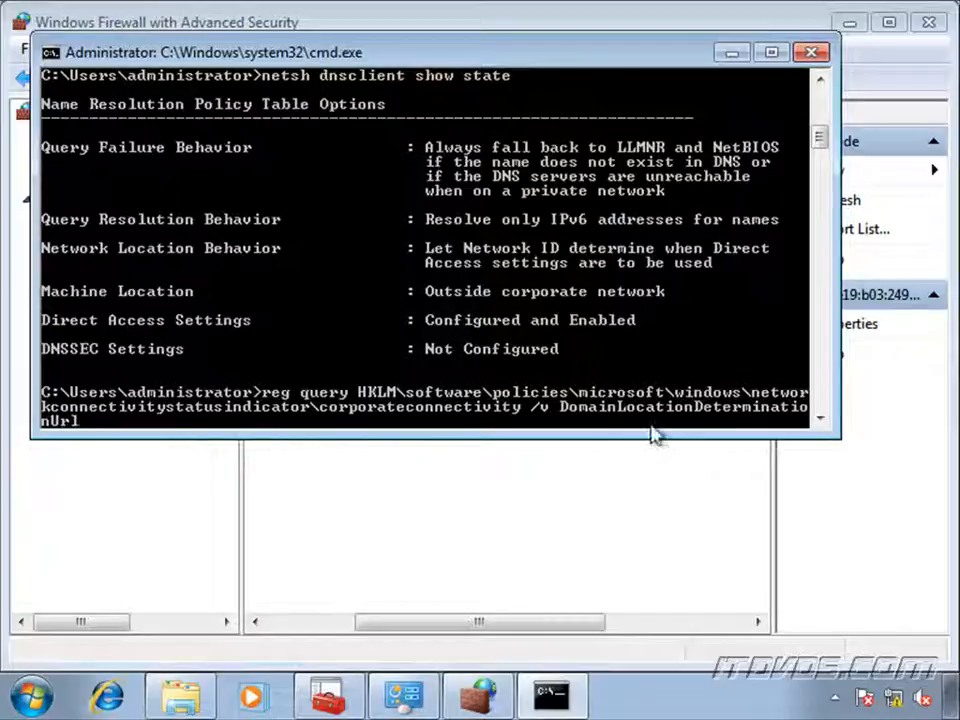
mouse_move(424, 400)
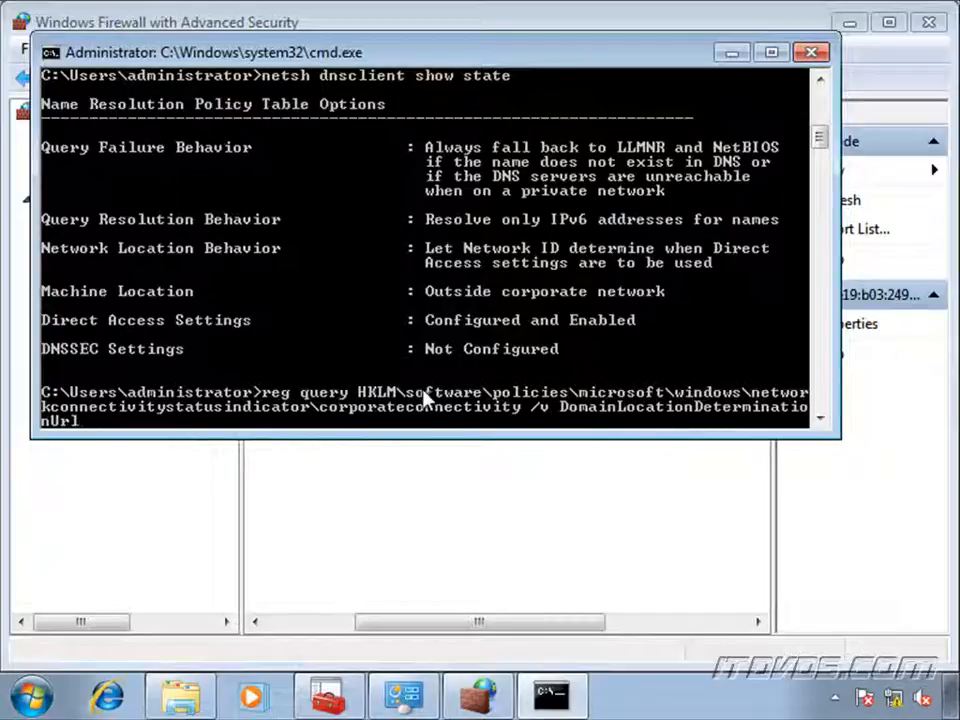
mouse_move(476, 414)
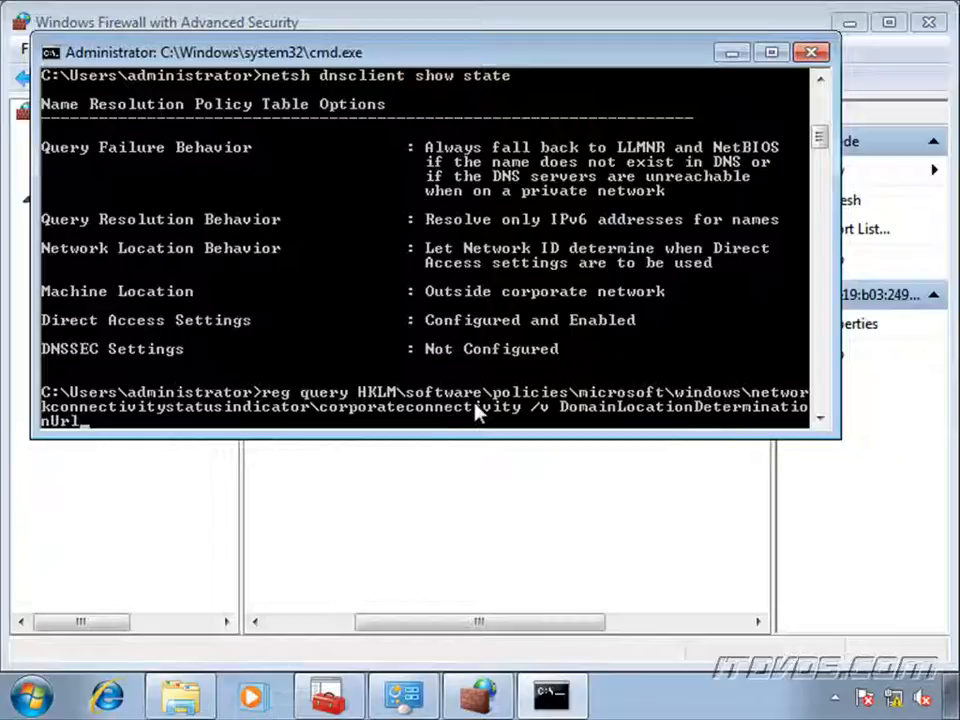
mouse_move(572, 414)
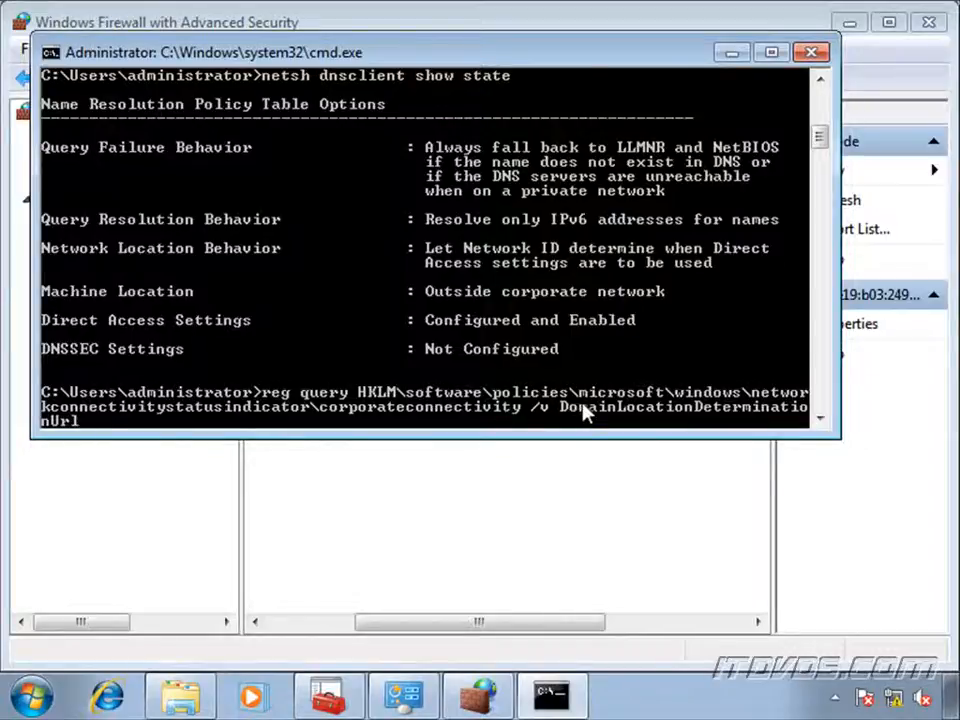
key(Return)
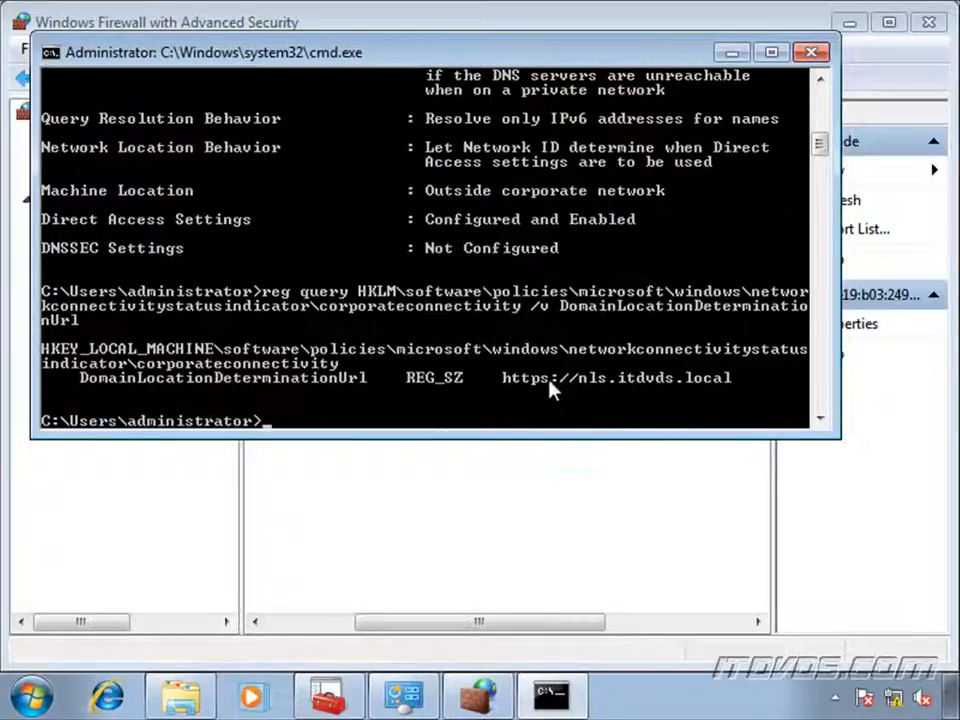
mouse_move(630, 396)
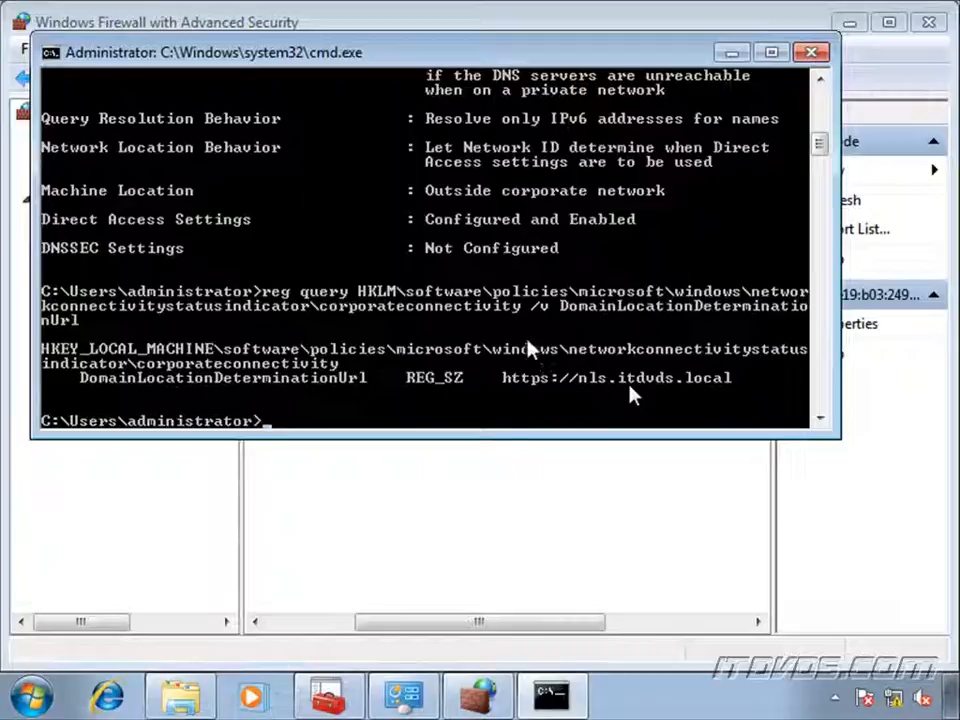
mouse_move(506, 438)
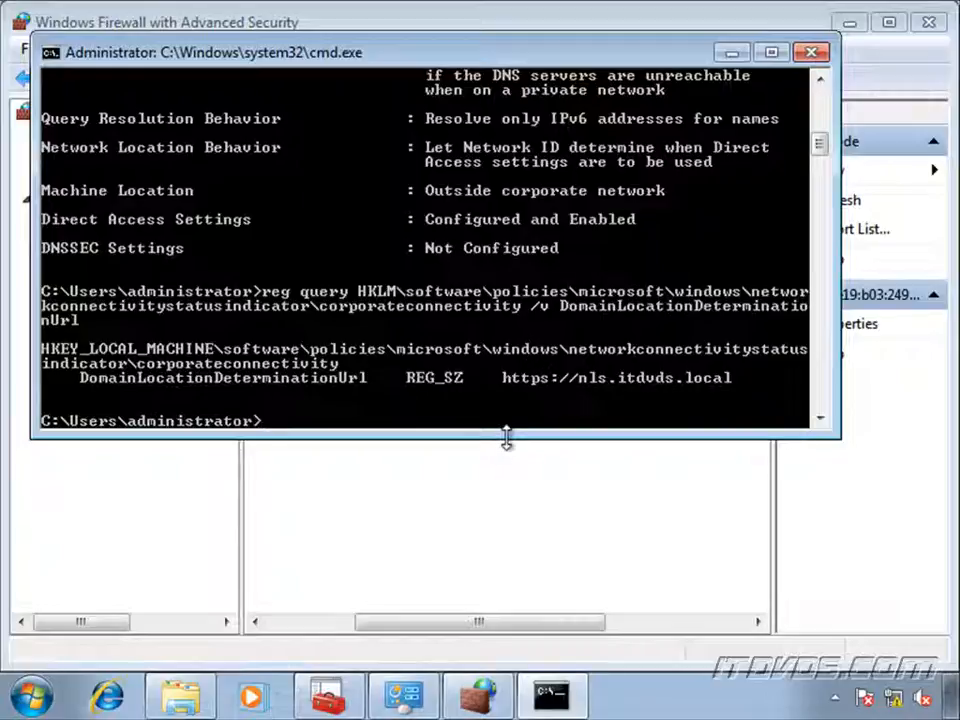
Show the DirectAccess DNS namespace table with netsh namespace show policy.
text(netsh)
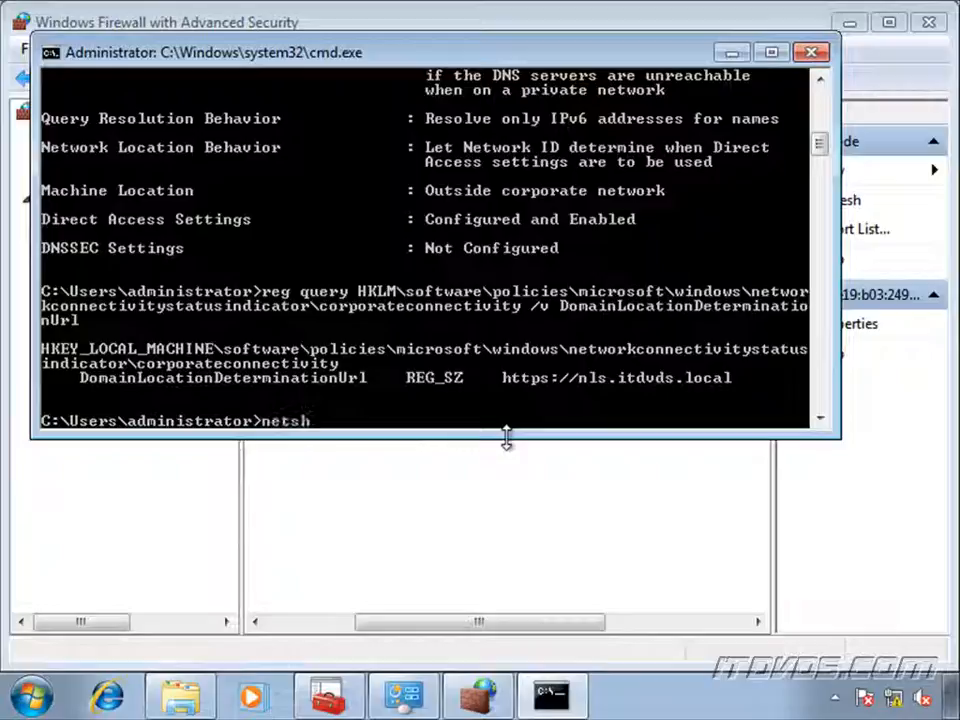
text(names)
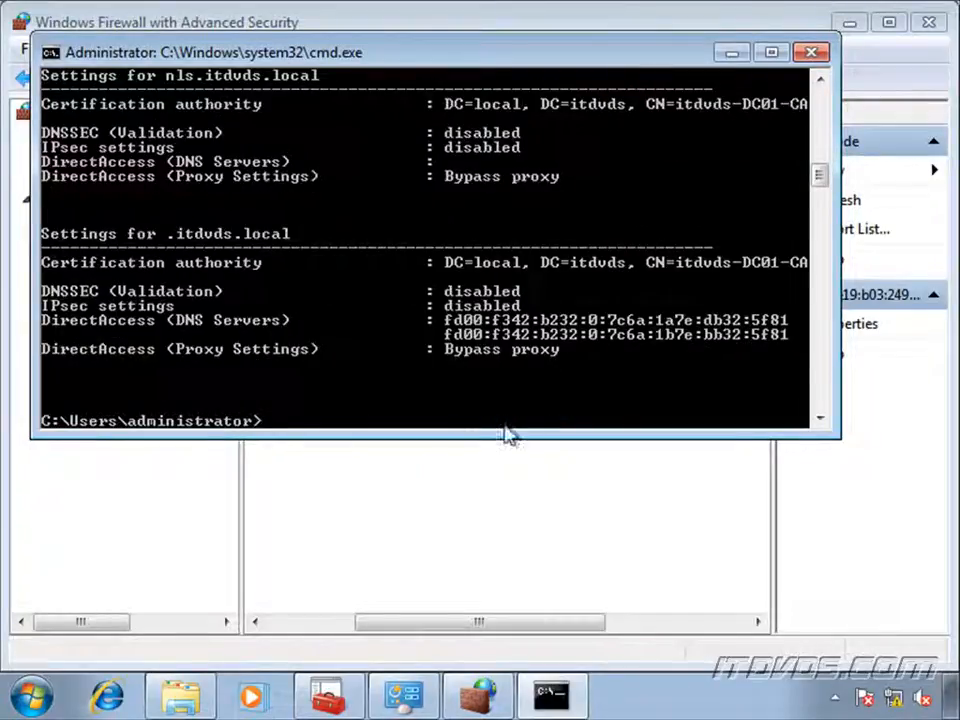
mouse_move(196, 336)
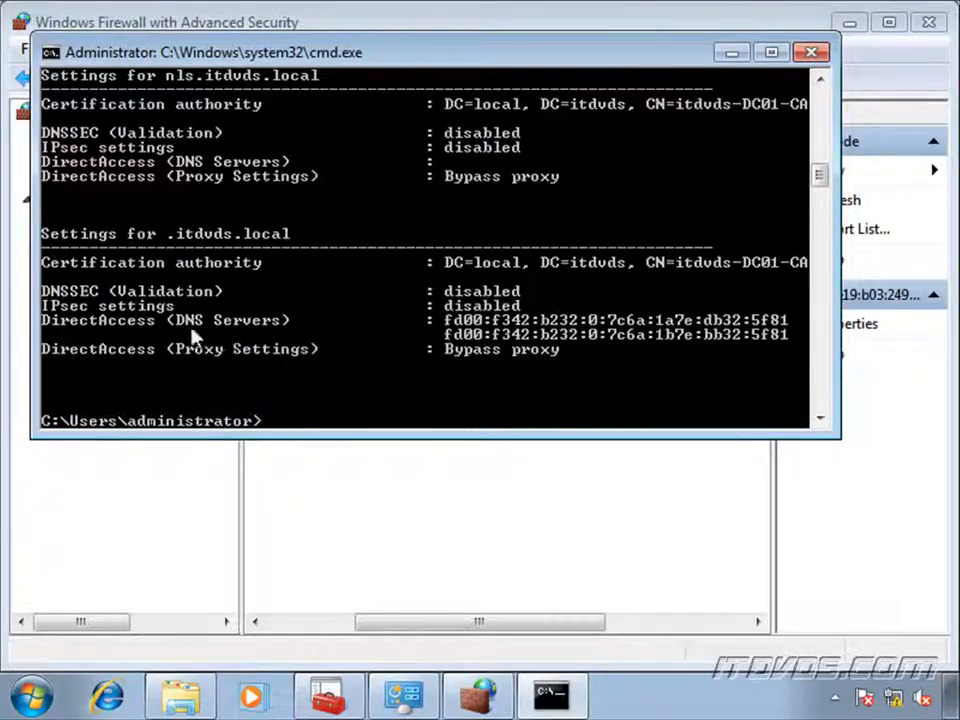
mouse_move(364, 318)
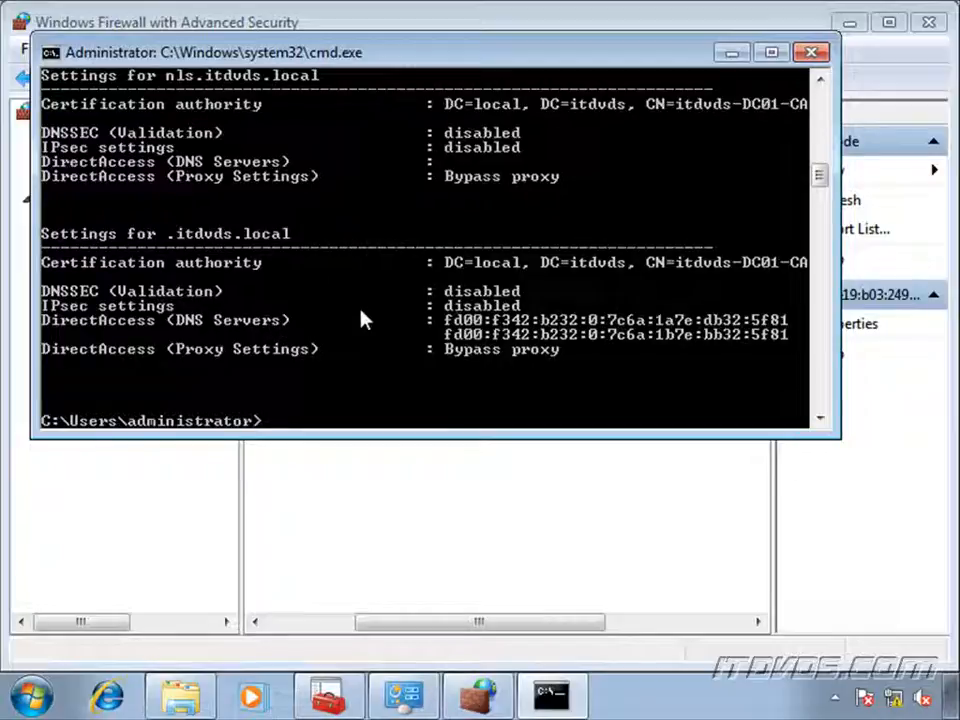
mouse_move(444, 320)
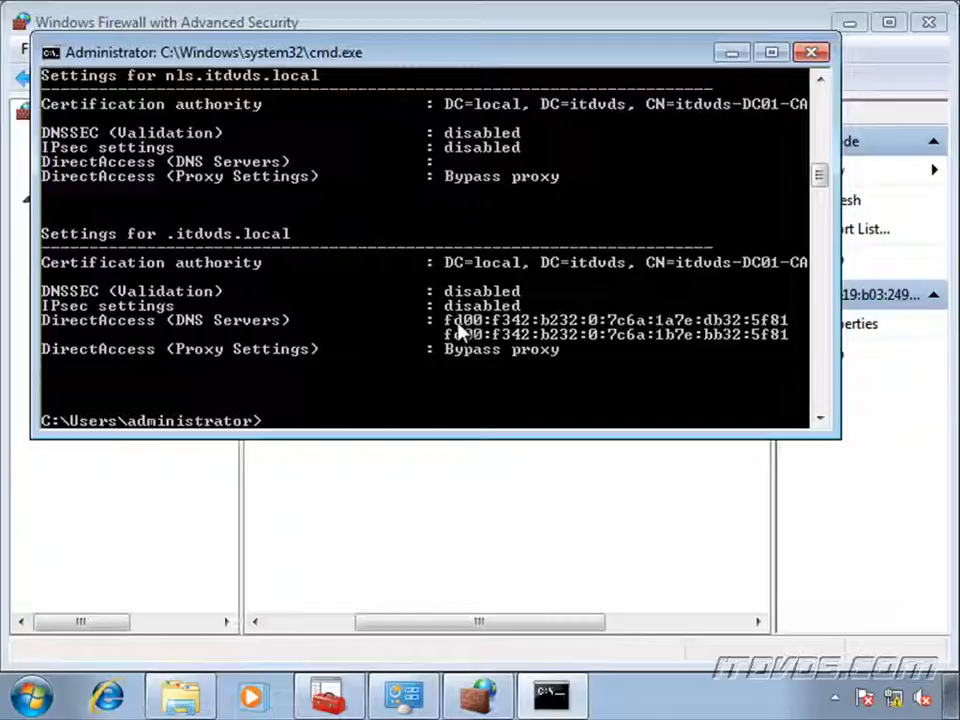
Mark and copy the first DNS server IPv6 address from the console output.
right_click(460, 330)
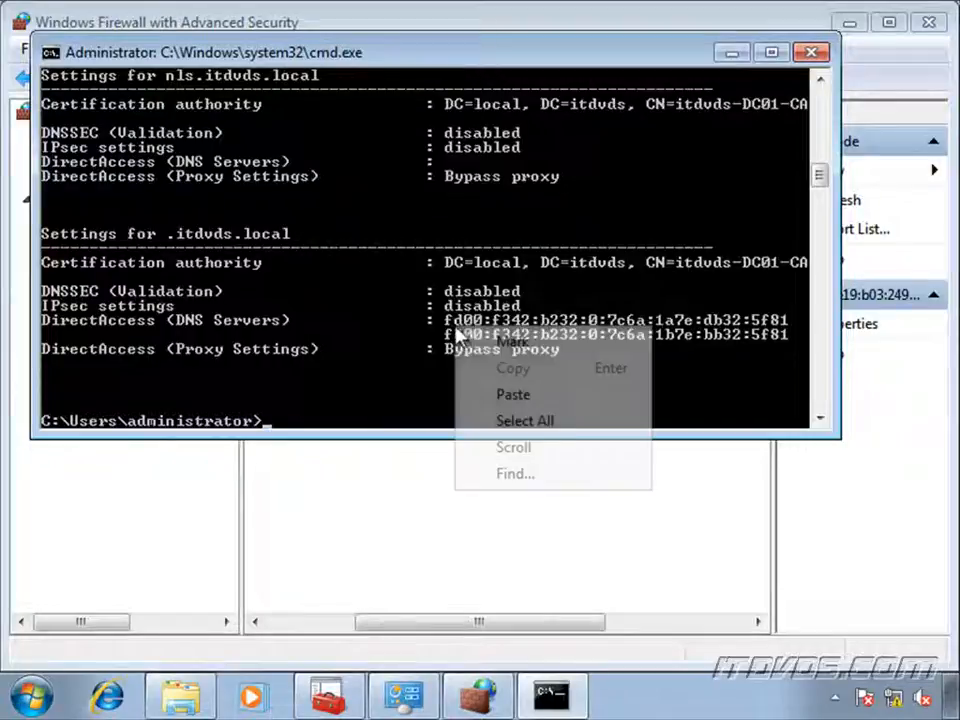
click(512, 340)
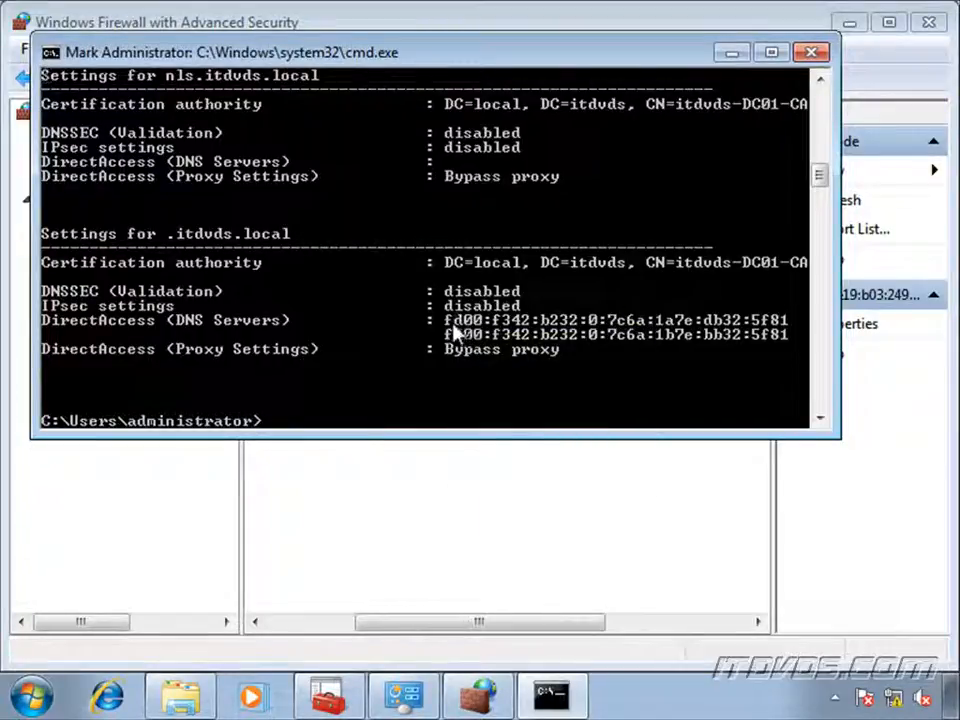
drag(444, 320, 788, 320)
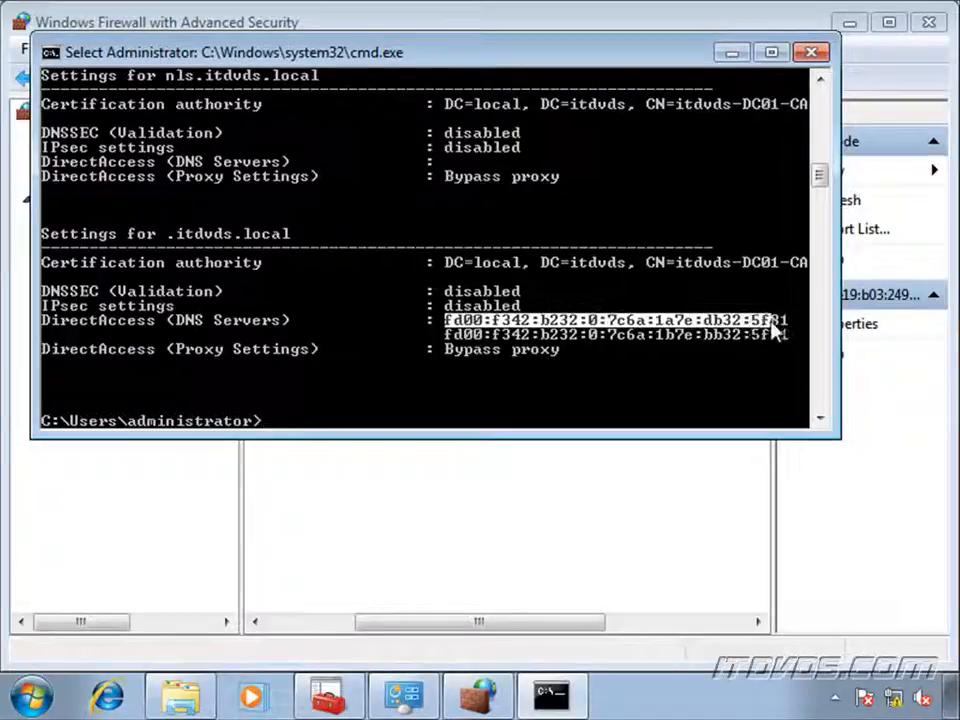
click(600, 406)
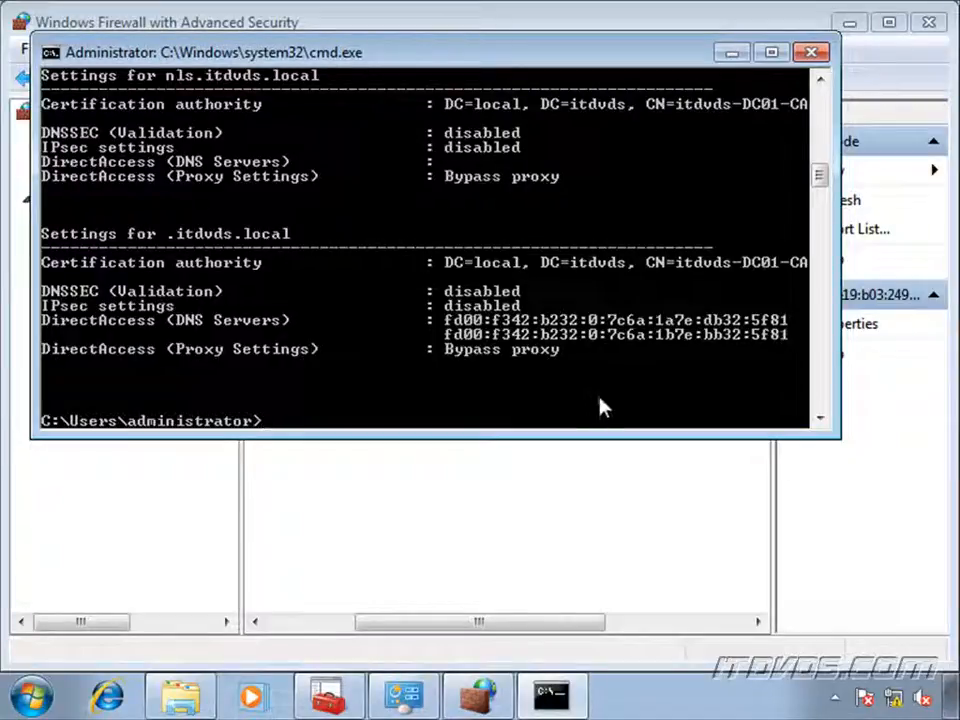
mouse_move(458, 404)
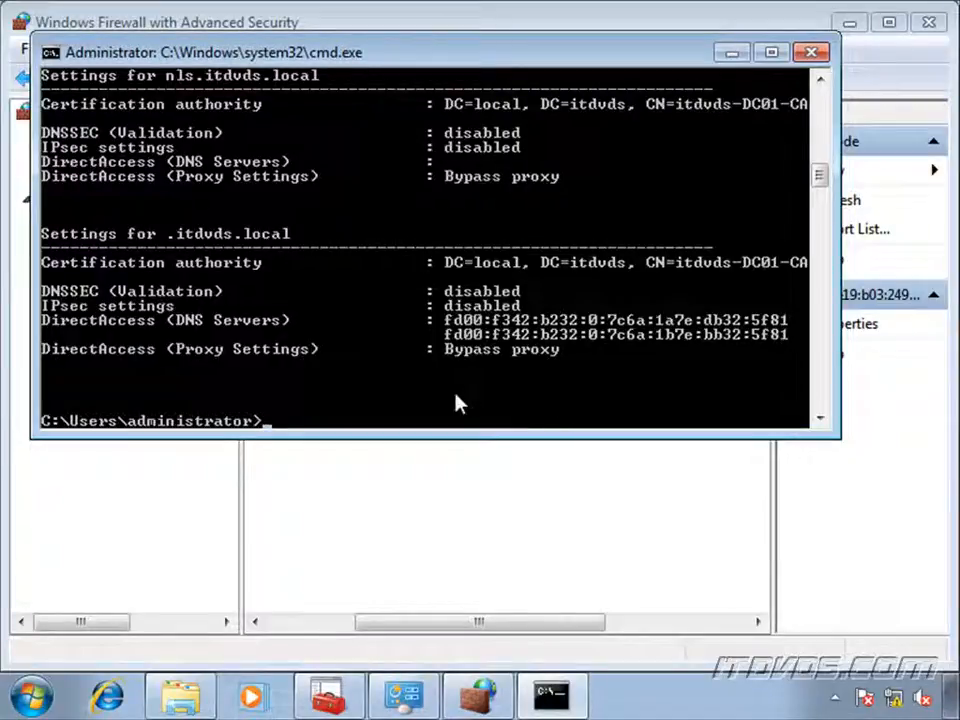
Ping fd00:f342:b232:0:7c6a:1a7e:db32:5f81 and get four successful replies.
text(ping)
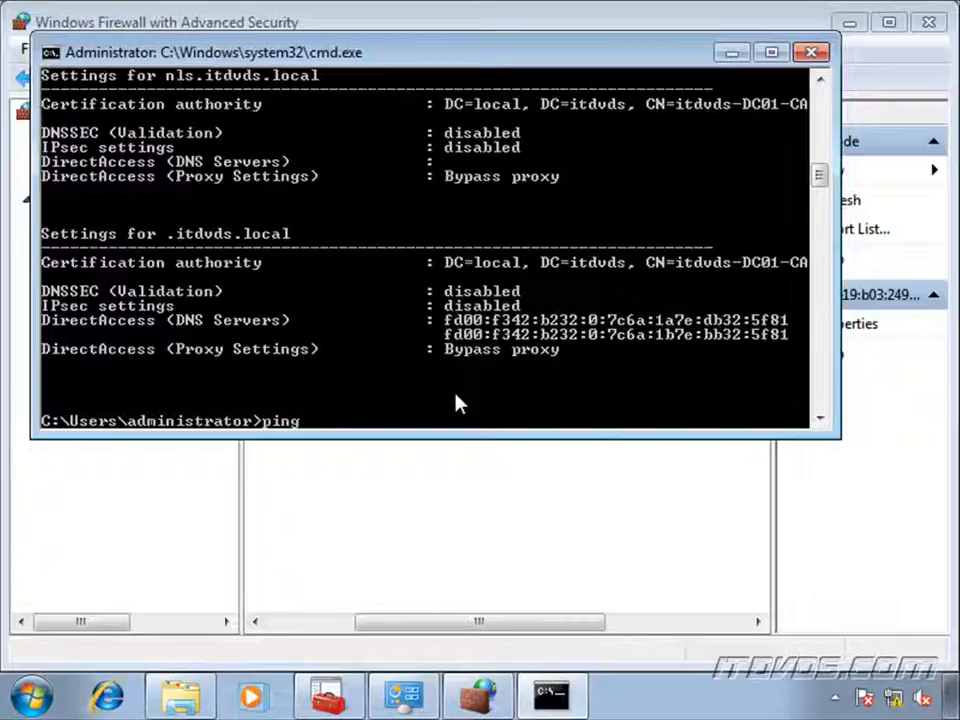
text(fd00:f342:b232:0:7c6a:1a7e:db32:5f81)
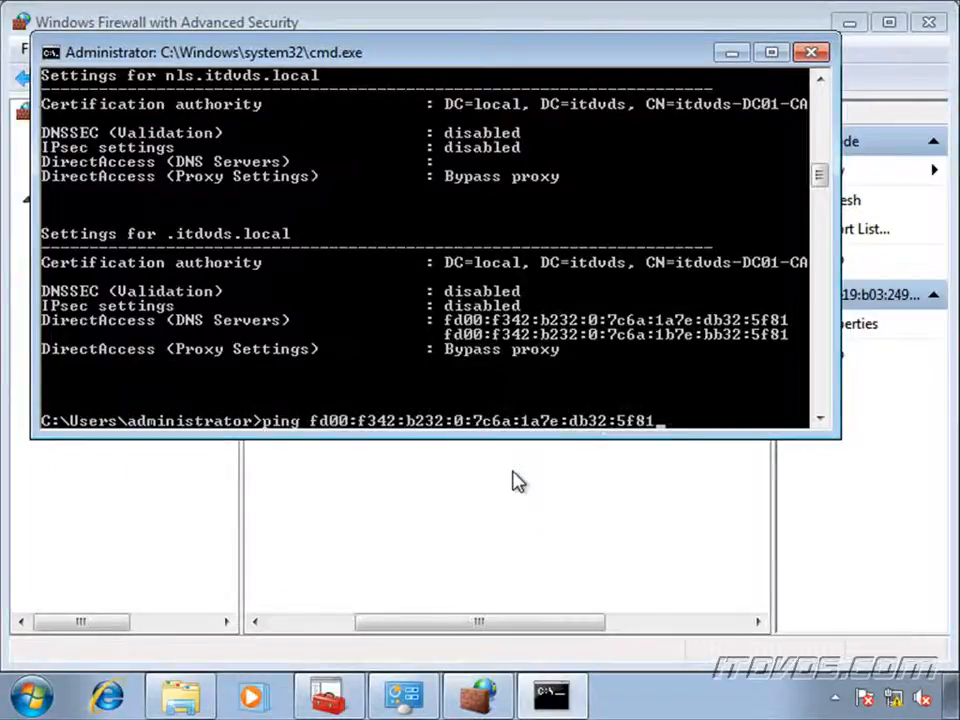
key(Return)
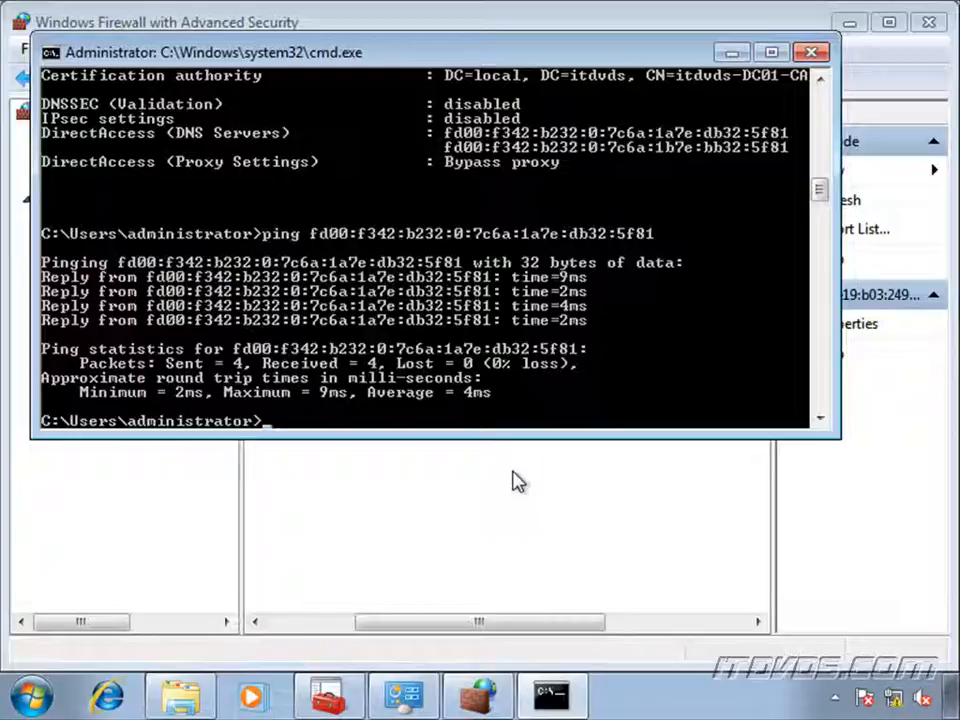
Ping dc01.itdvds.local, resolving to fd00:f342:b232:0:7c6a:1a7e:db32:5f81 with four replies.
text(ping dc01.itdvds.)
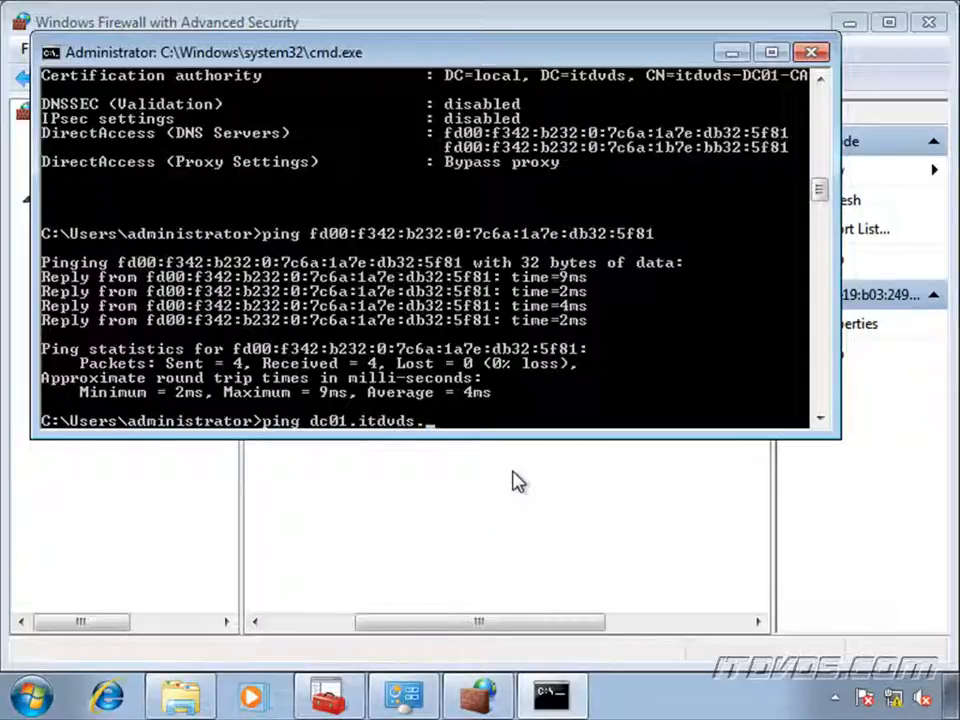
text(local)
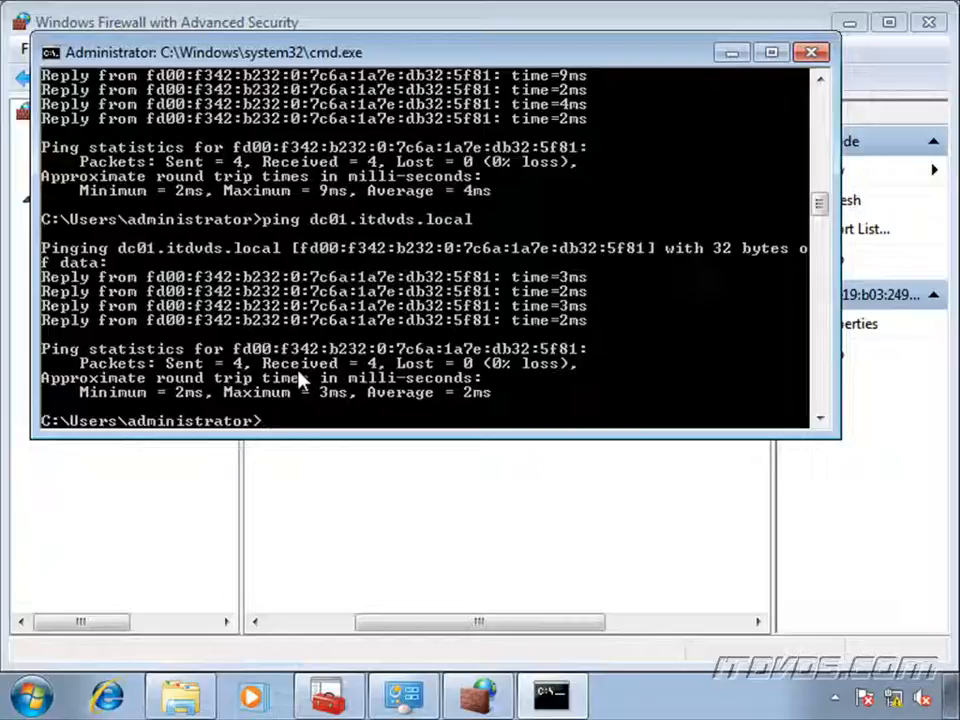
mouse_move(530, 350)
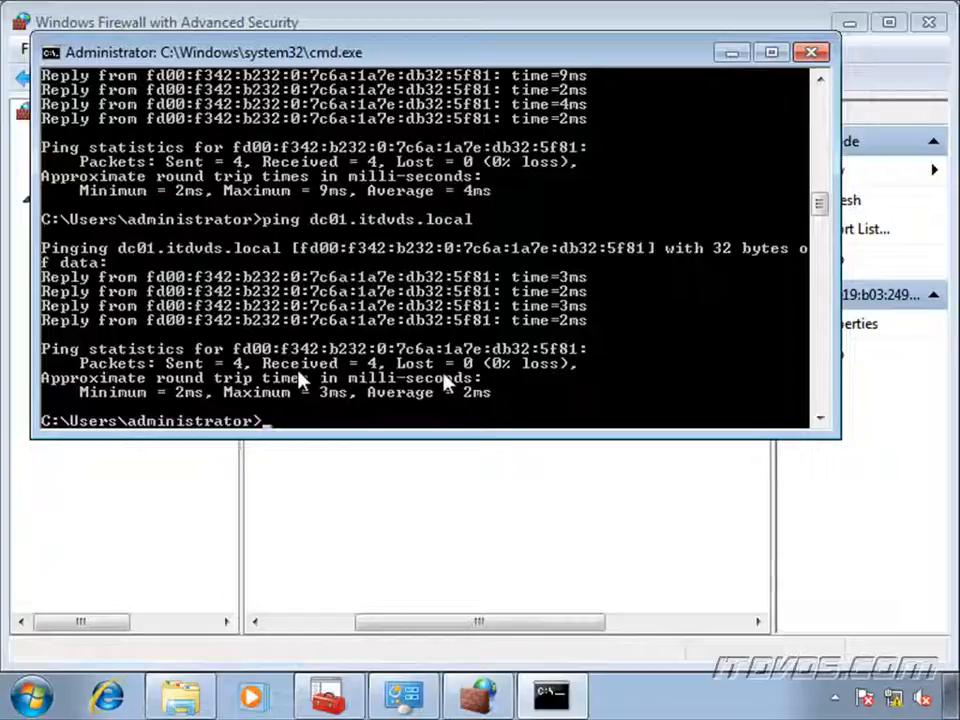
Enable success and failure auditing for IPsec Main Mode and Extended Mode via auditpol, then bring up Event Viewer.
text(auditpol.exe /set /SubCategory:"IPsec Main Mode","IPsec Extended Mode" /success:enable /failure:enable)
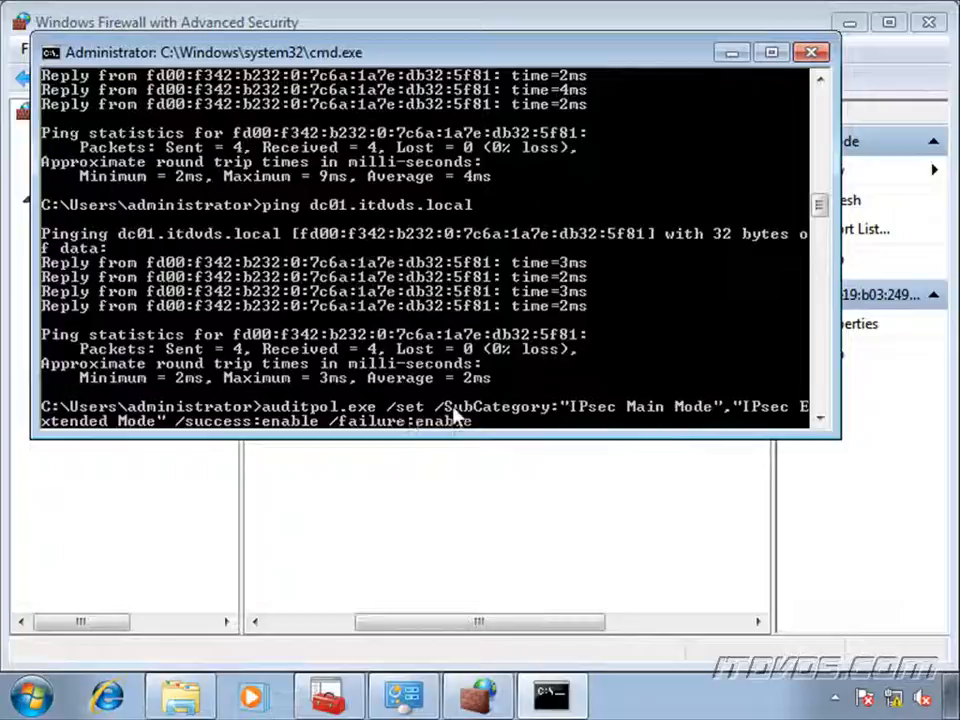
mouse_move(584, 412)
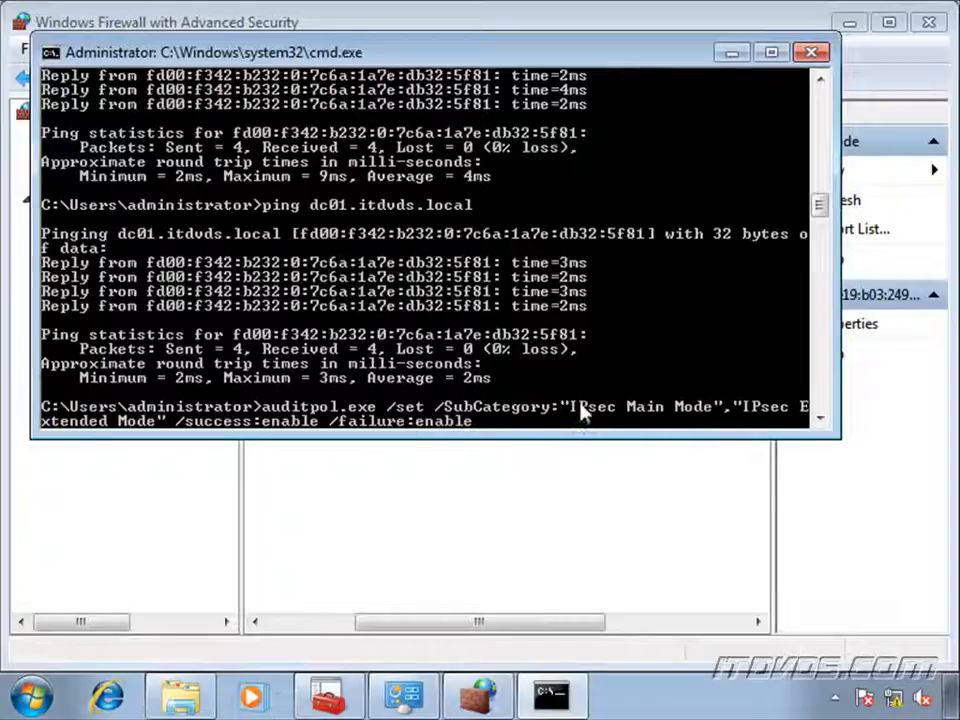
mouse_move(748, 420)
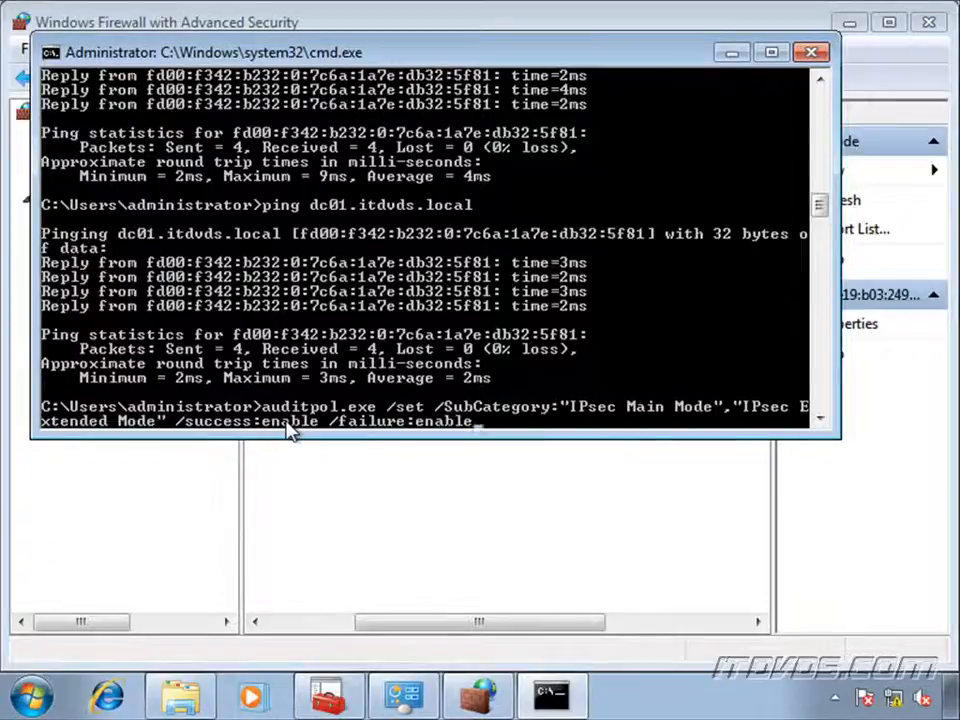
key(Return)
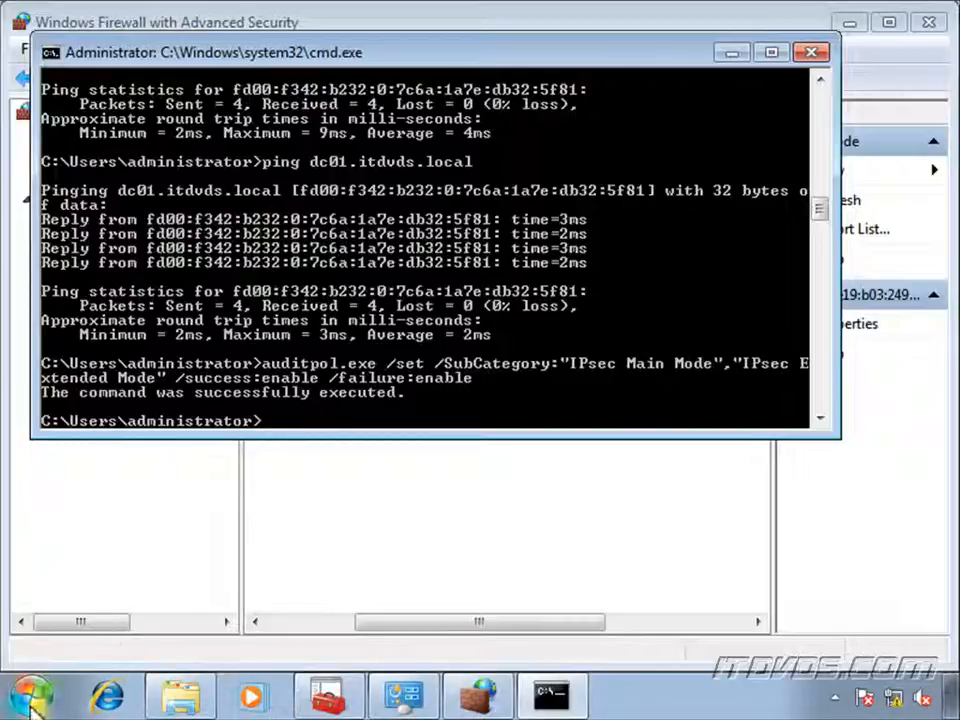
click(28, 692)
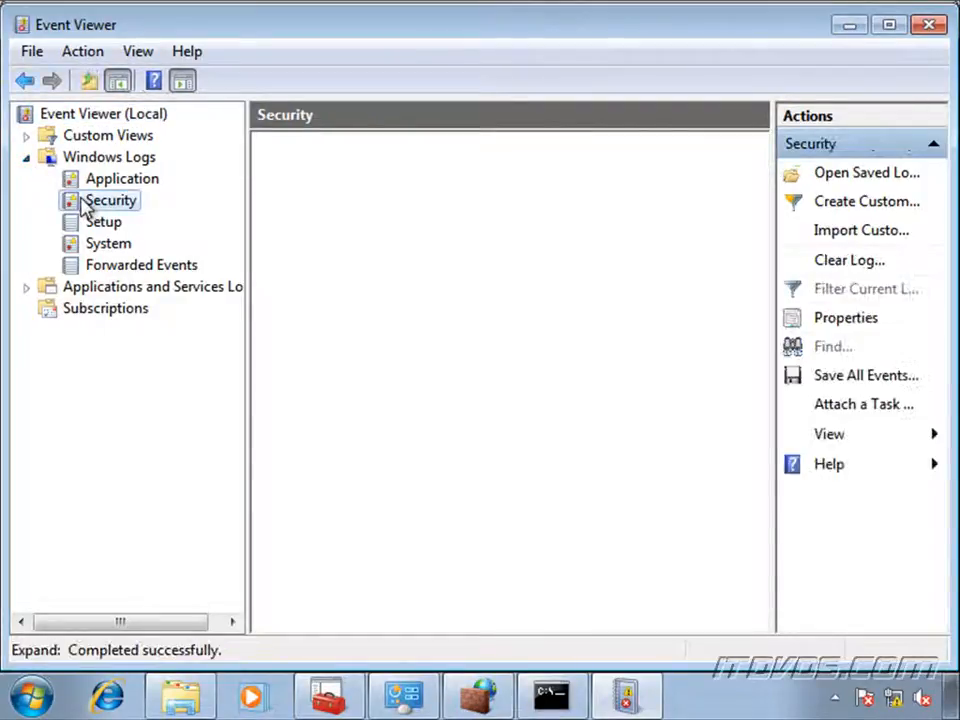
mouse_move(500, 232)
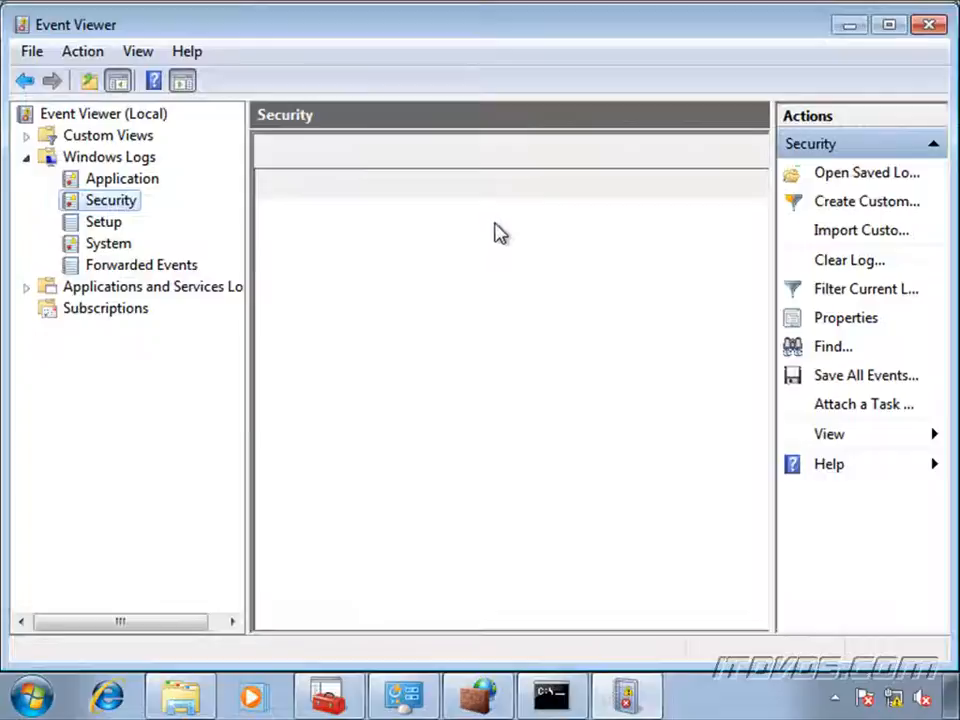
Select Security event 4719 'System audit policy was changed', then return to the command window.
click(110, 200)
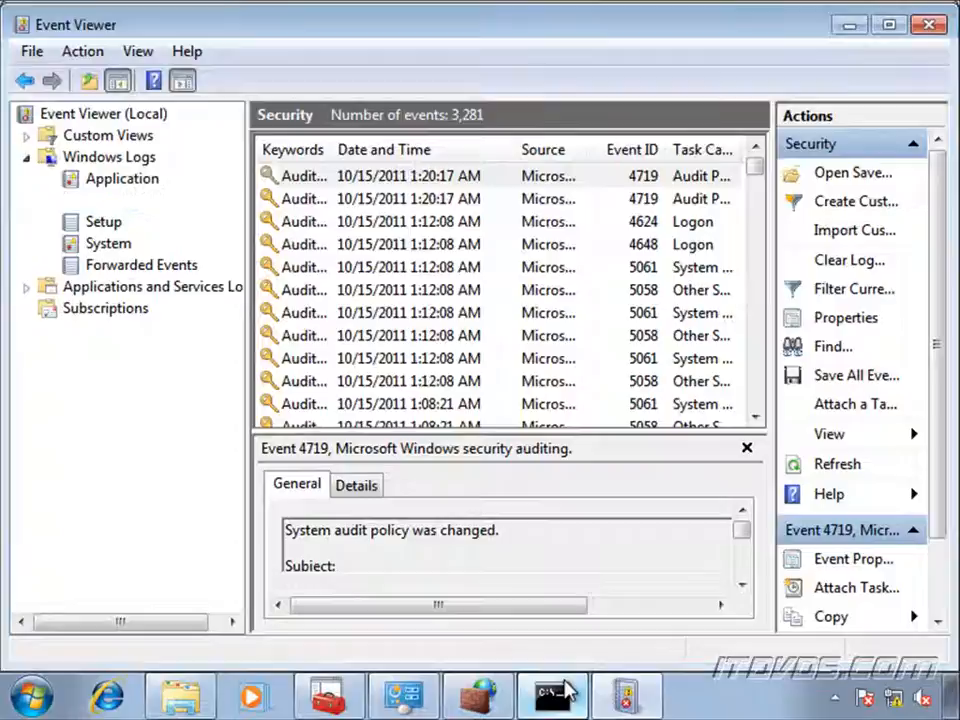
click(552, 694)
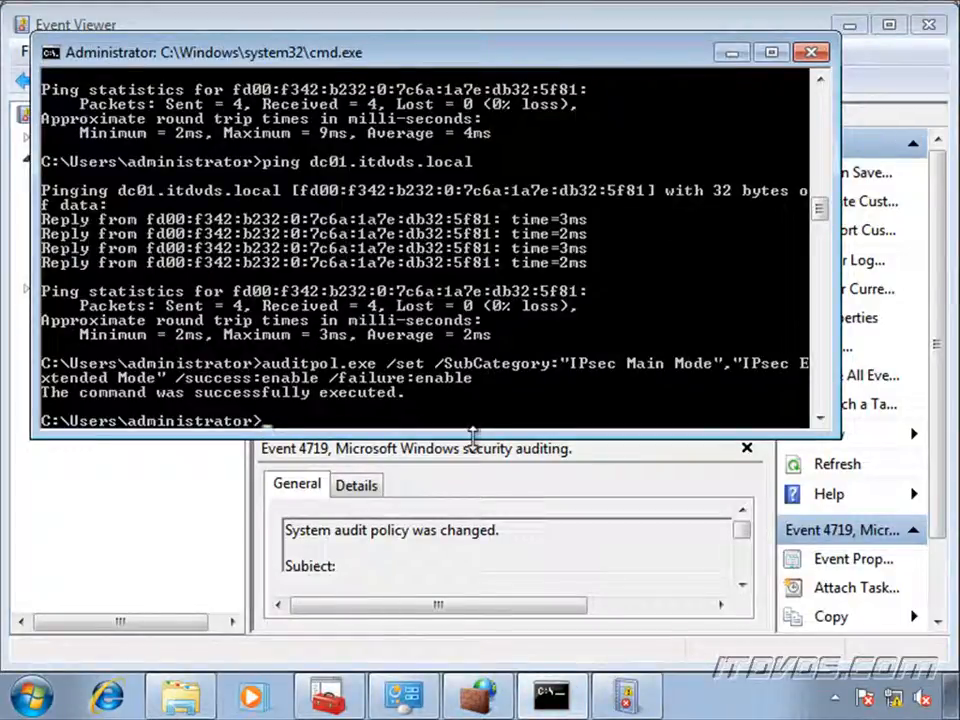
Run netsh interface 6to4 show relay, revealing relay 206.25.11.3 from Group Policy.
text(netsh interface)
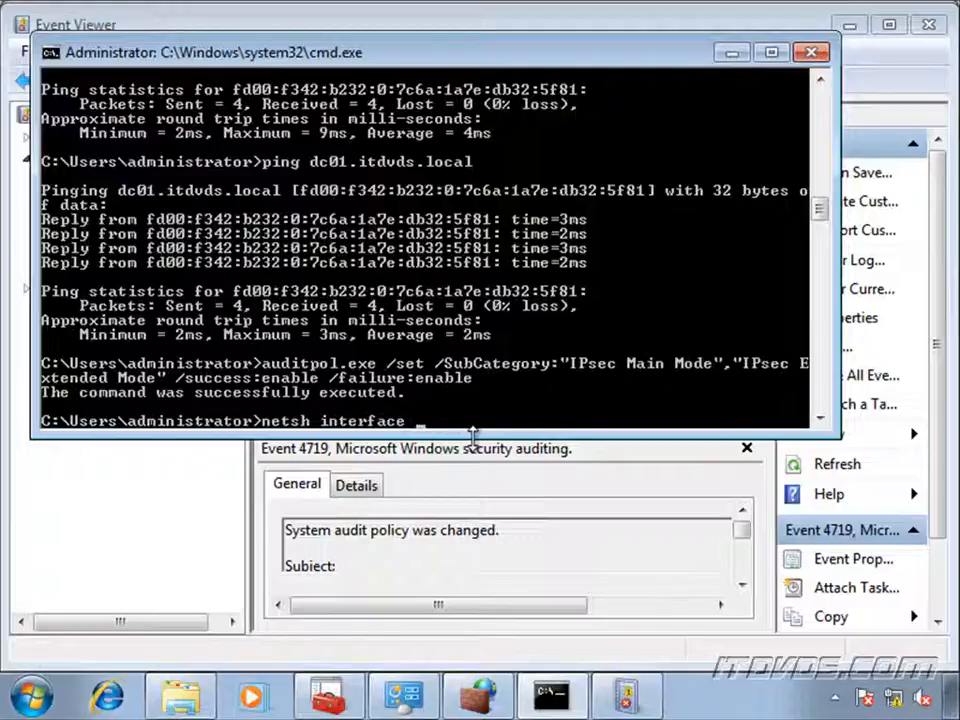
text(6to4 show relay)
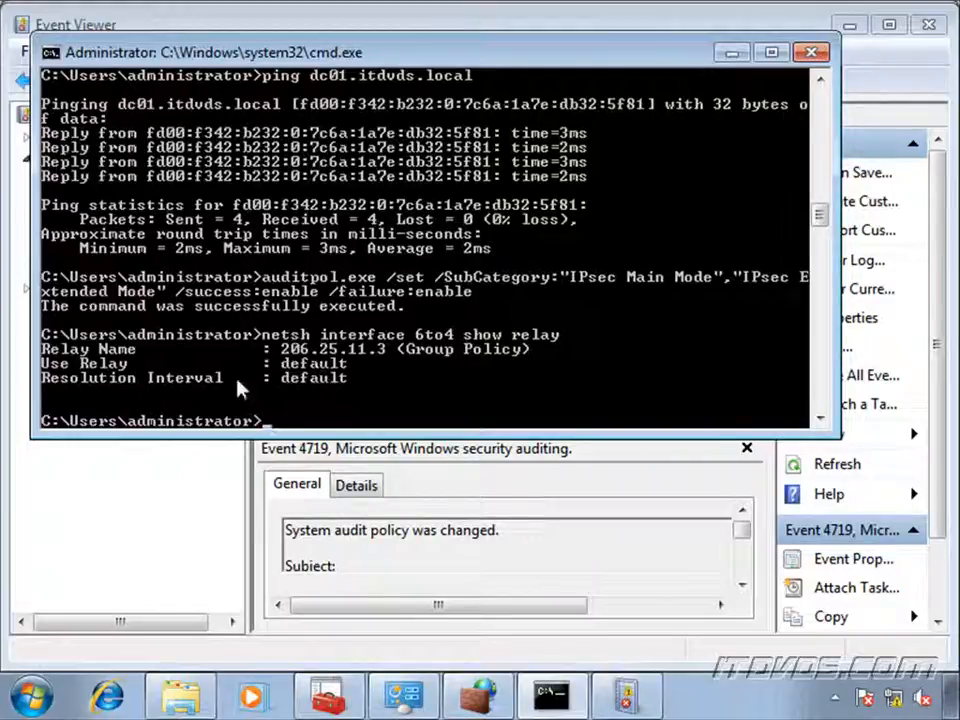
mouse_move(190, 390)
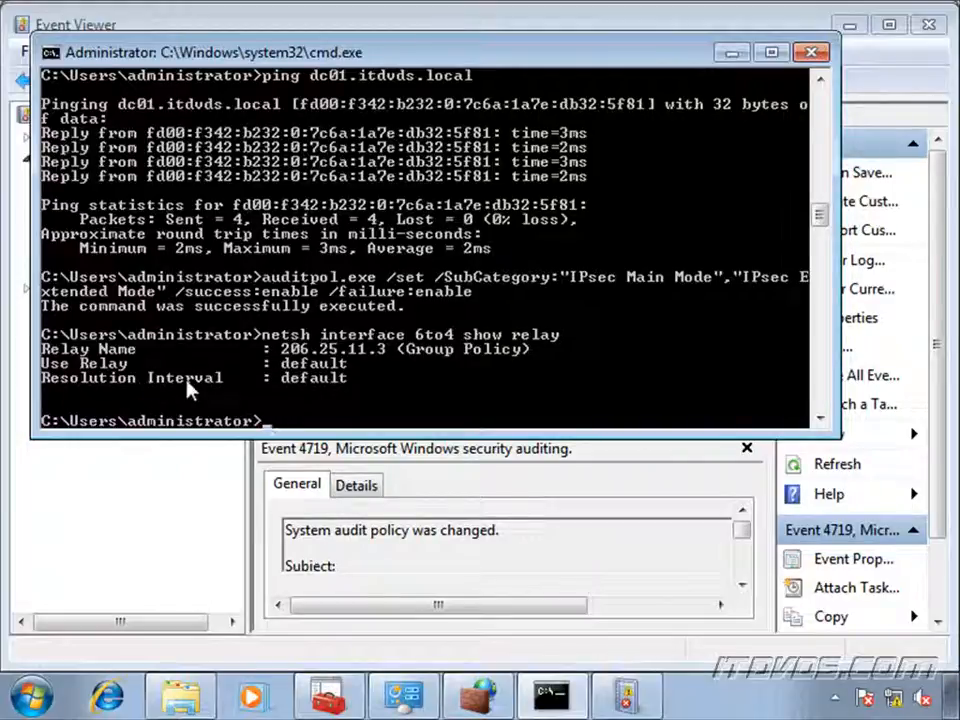
mouse_move(228, 390)
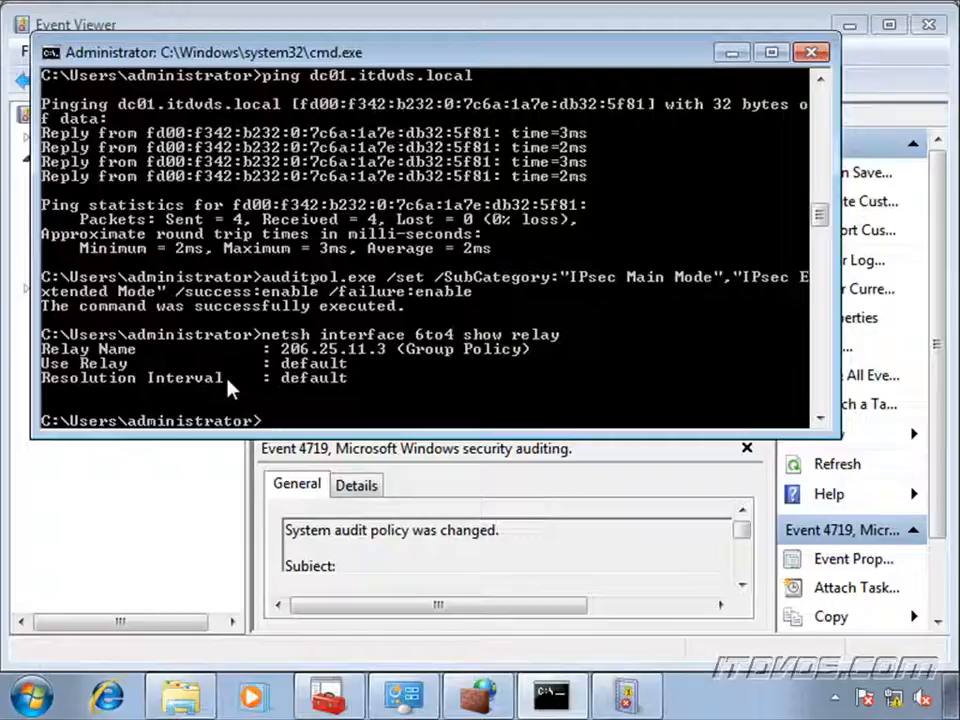
text(netsh interface teredo show state)
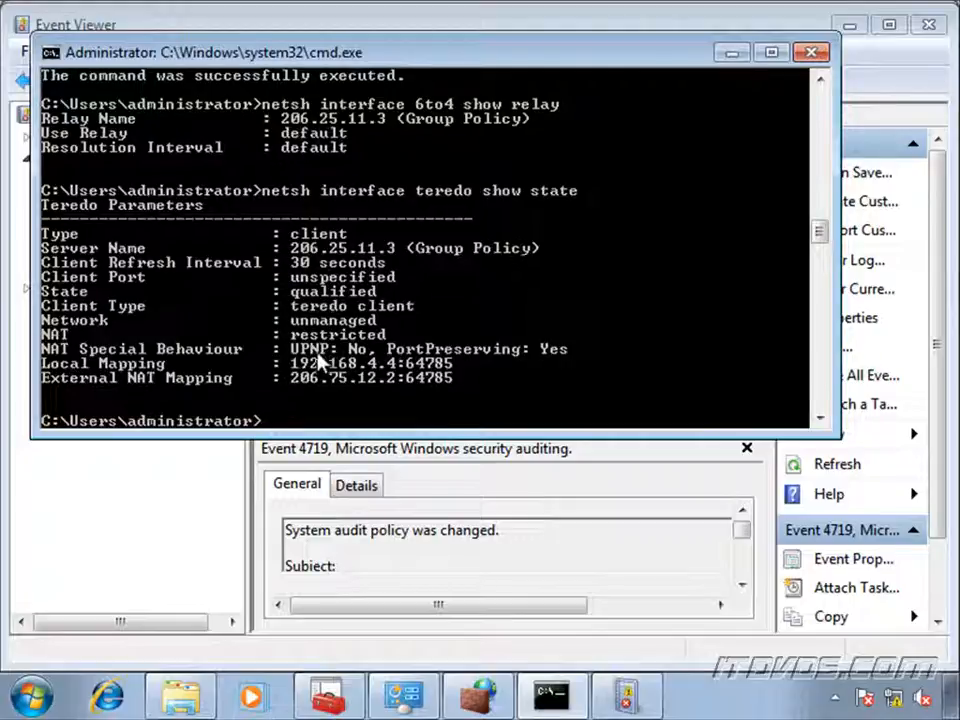
mouse_move(276, 390)
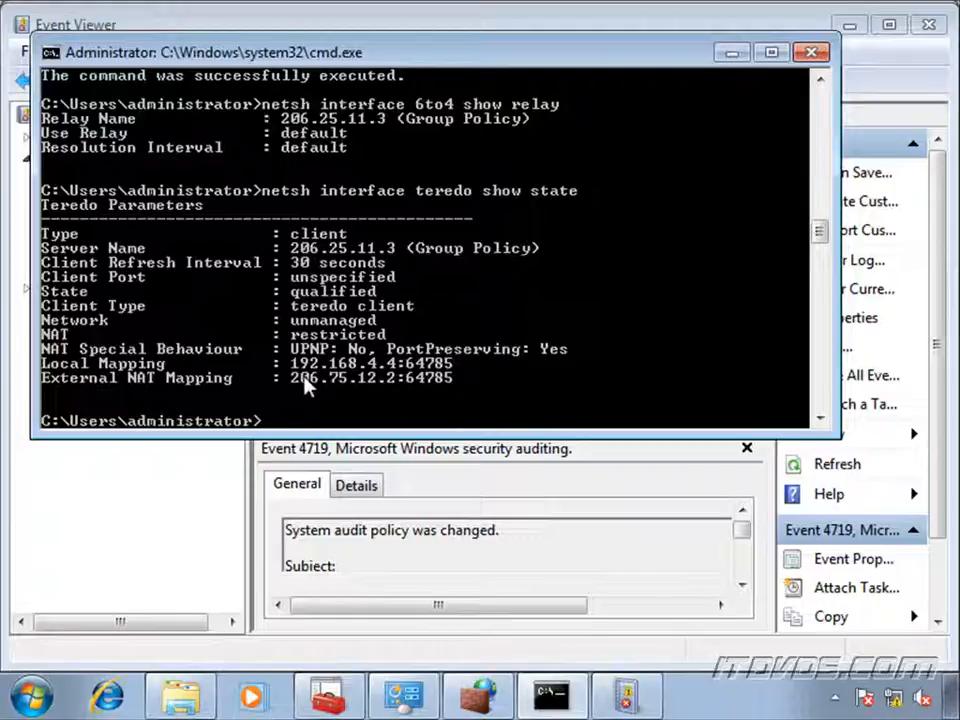
Run netsh interface teredo show state, showing the client qualified with server 206.25.11.3.
text(netsh interface httpstunnel)
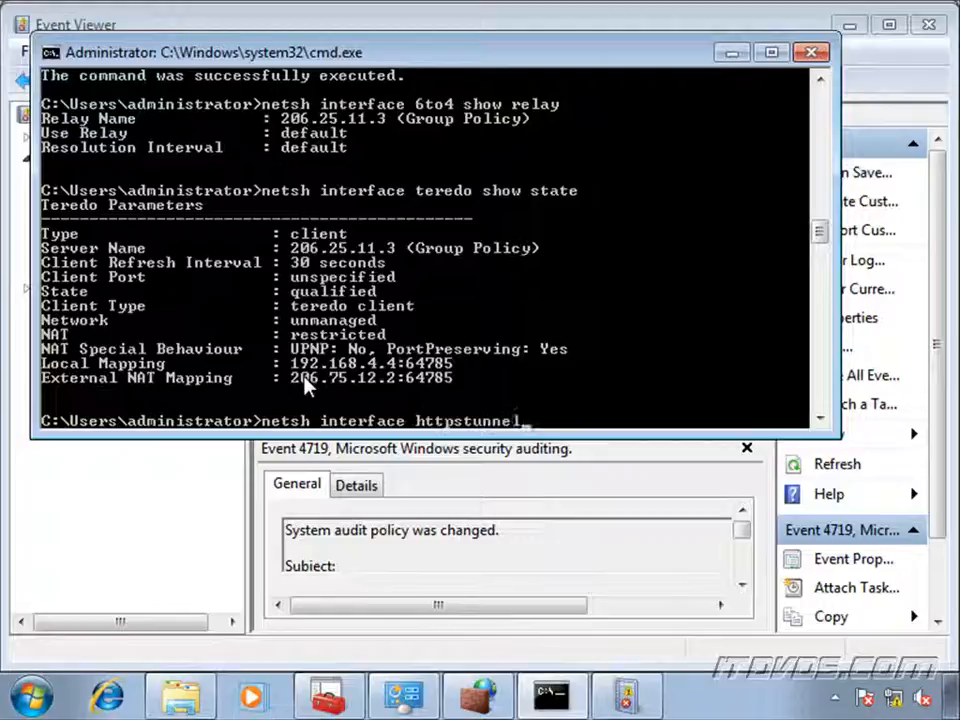
text(show interfaces)
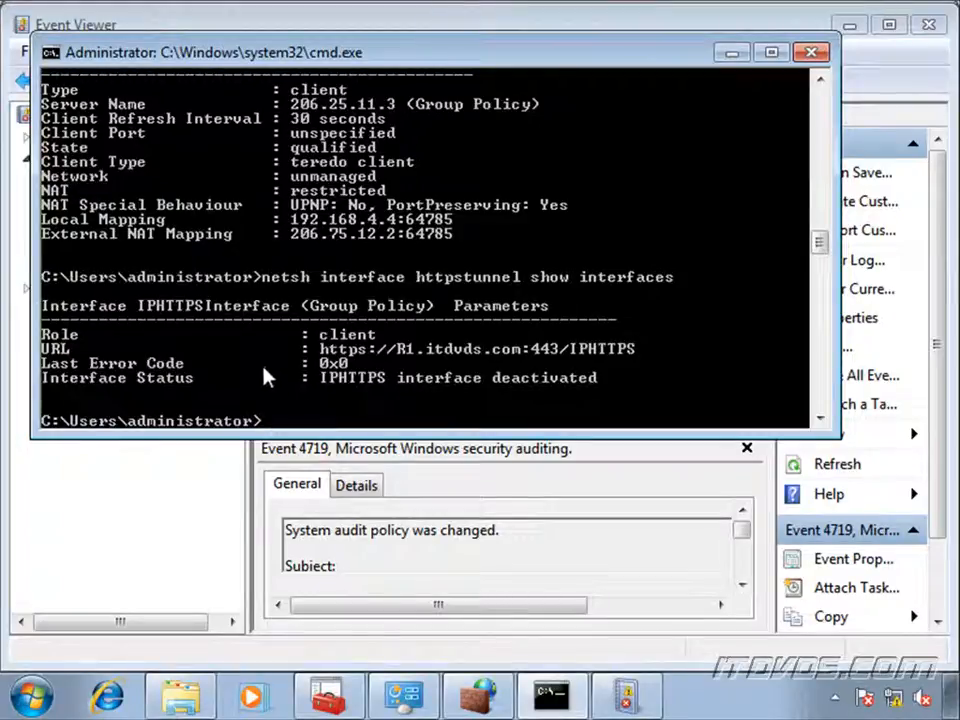
mouse_move(378, 384)
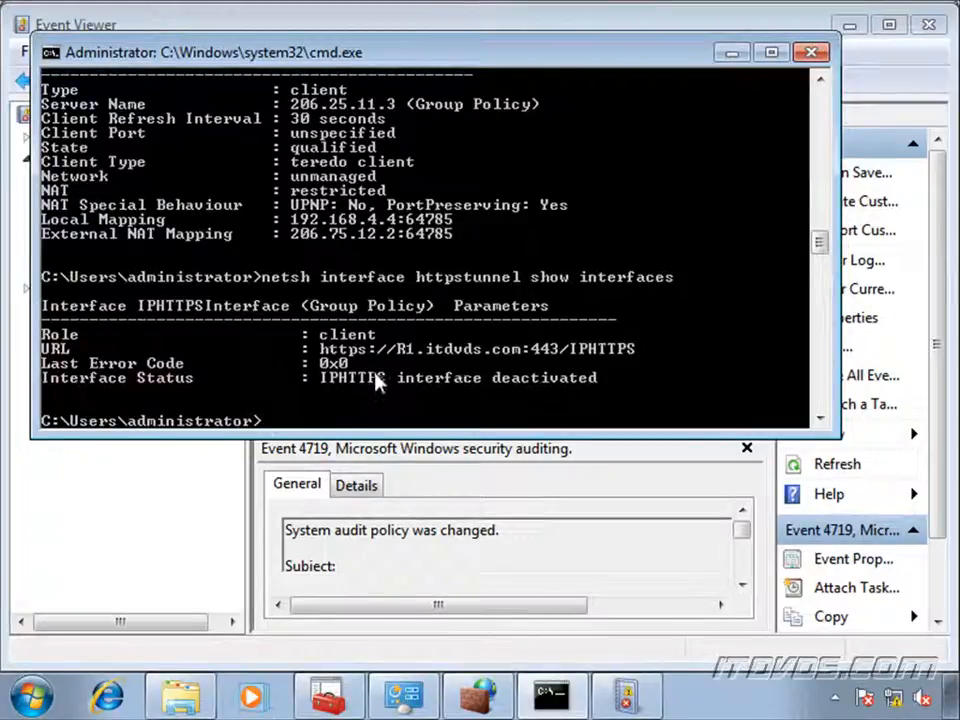
mouse_move(196, 396)
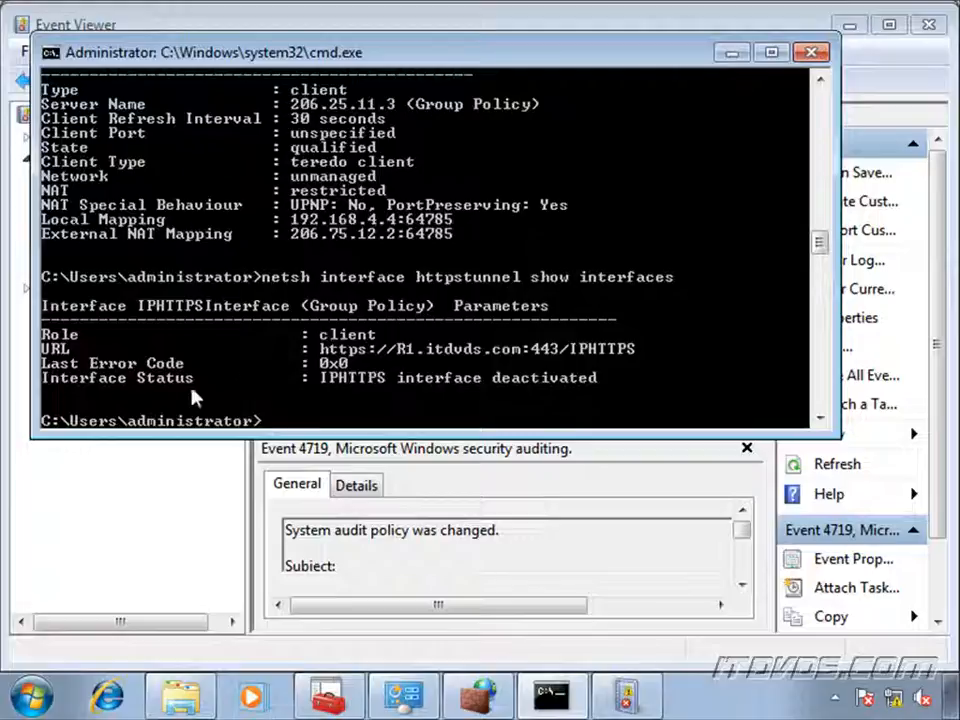
mouse_move(378, 388)
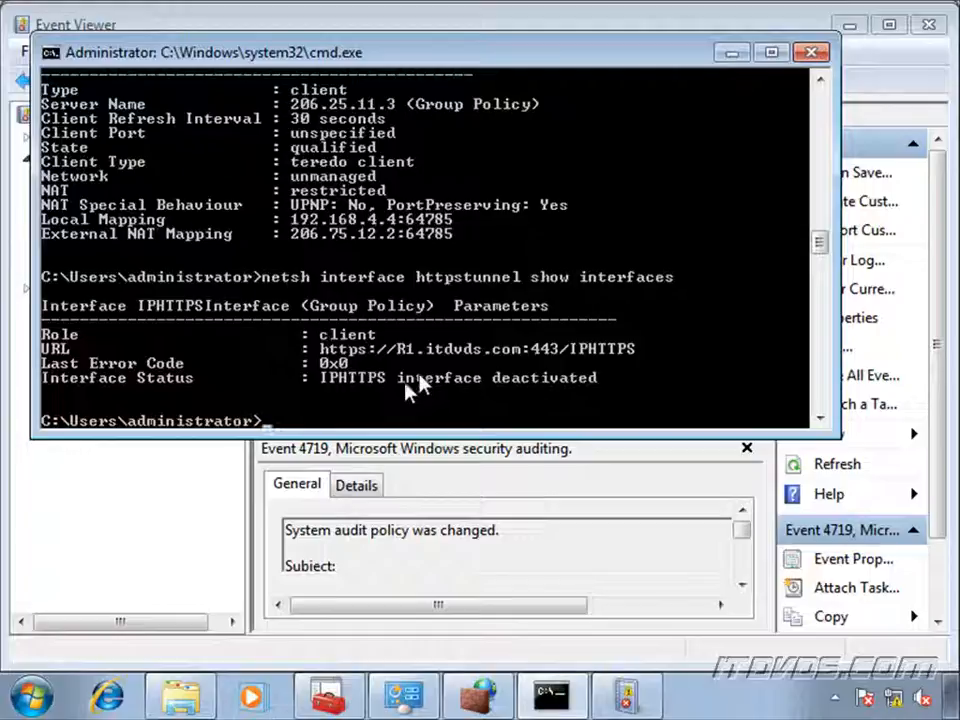
mouse_move(500, 340)
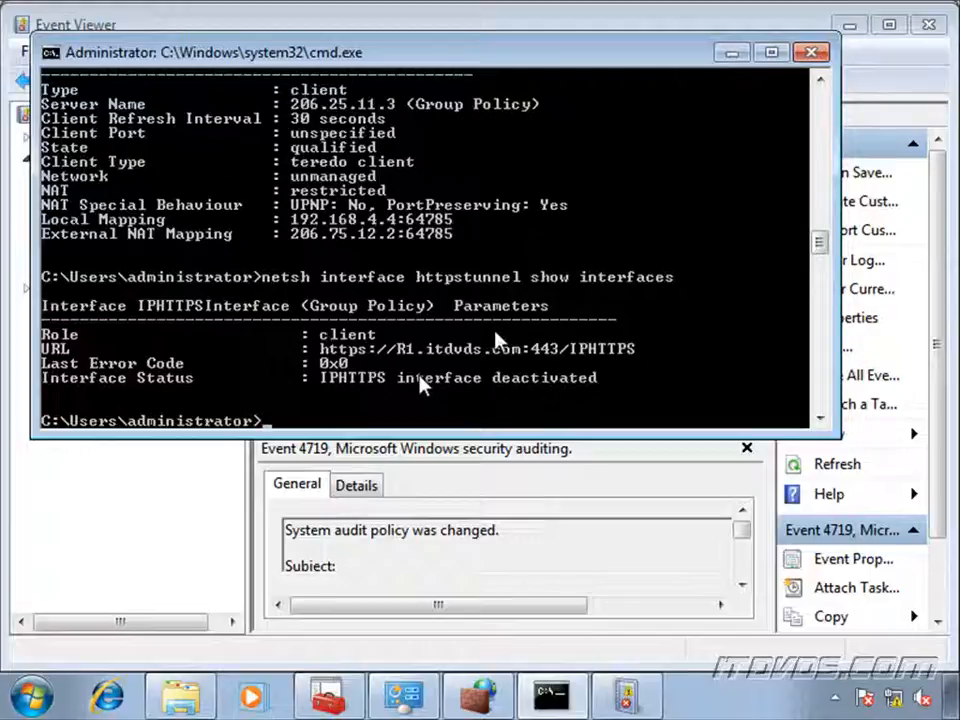
Run nltest /dsgetdc: /force, finding DC01.itdvds.local, then bring the firewall console forward.
text(nltest /dsgetdc: /force)
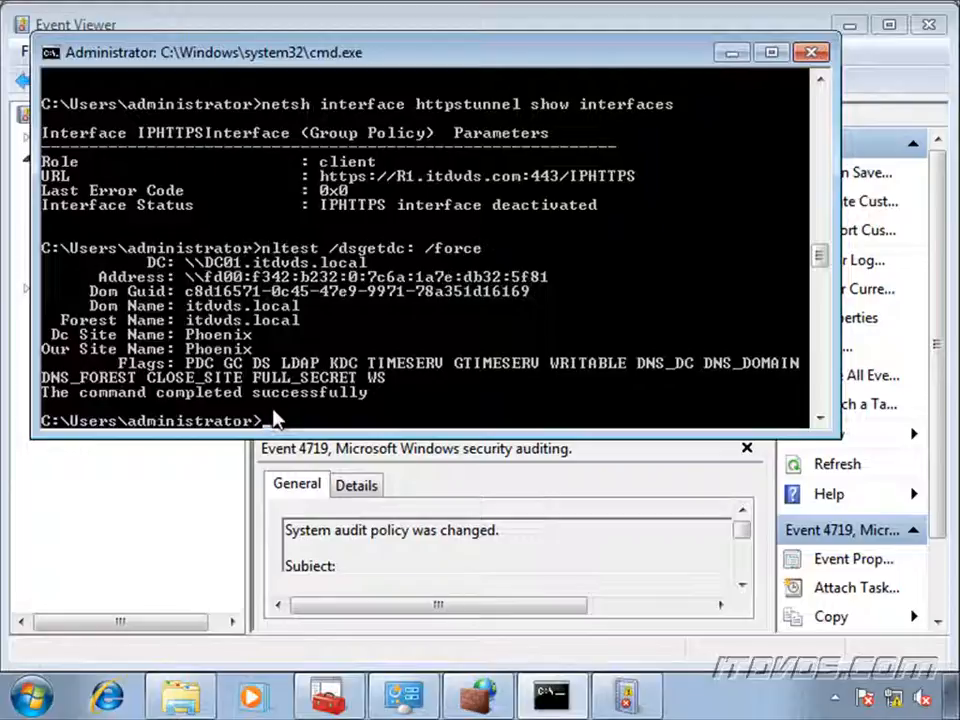
mouse_move(360, 378)
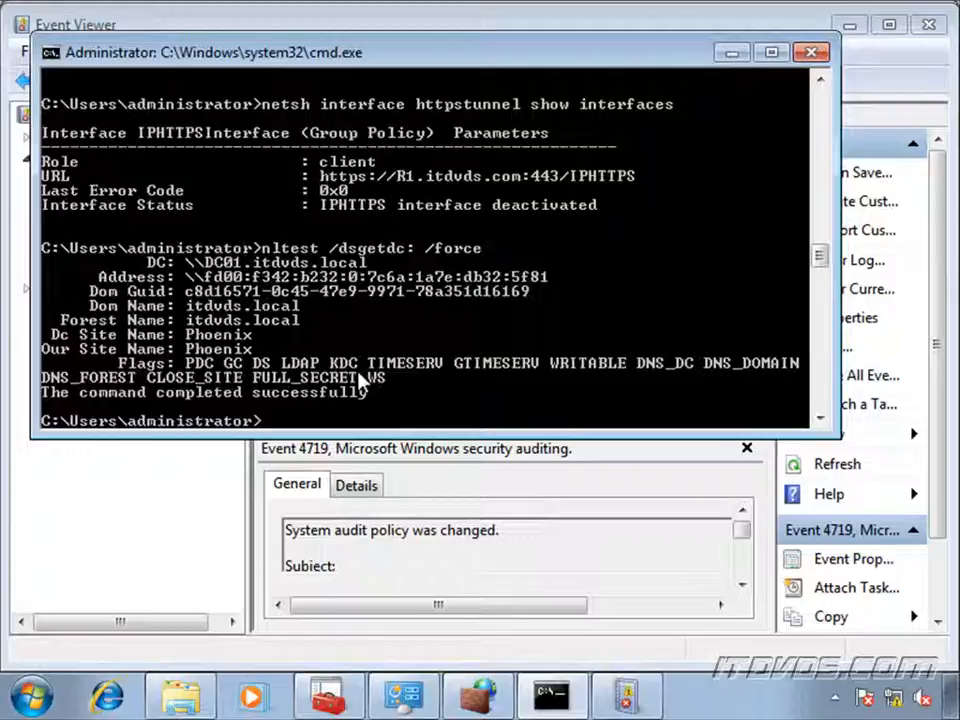
mouse_move(330, 344)
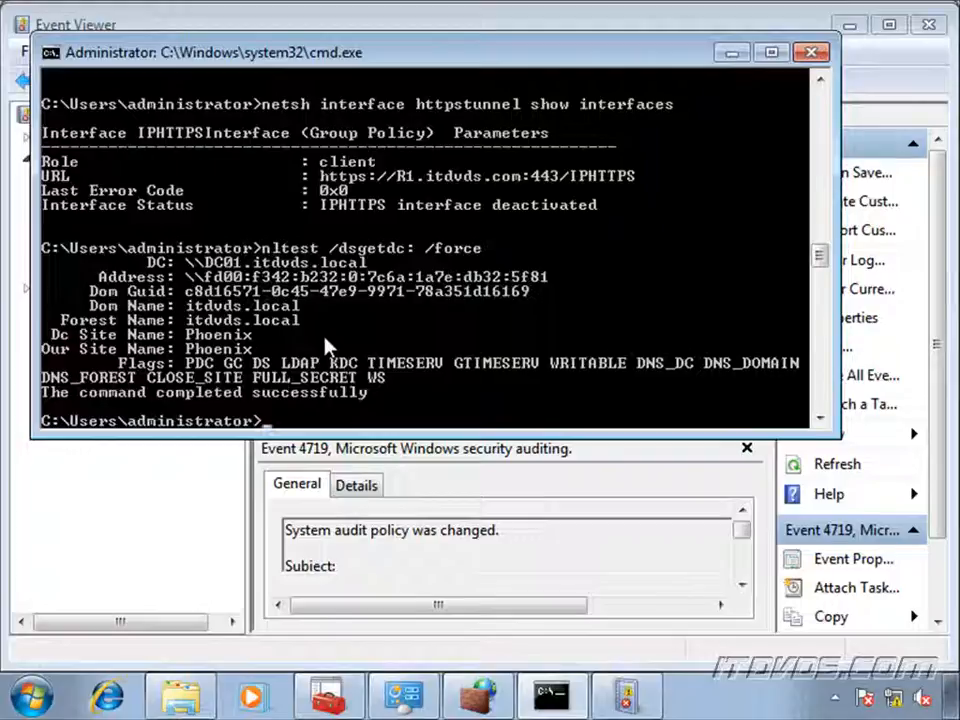
mouse_move(516, 344)
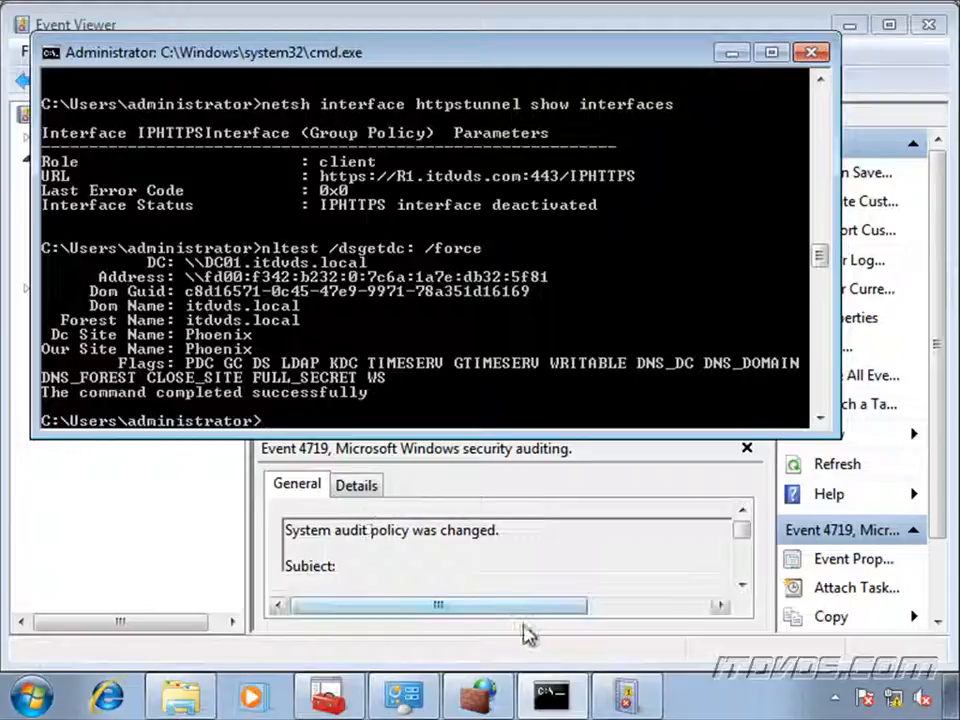
click(476, 696)
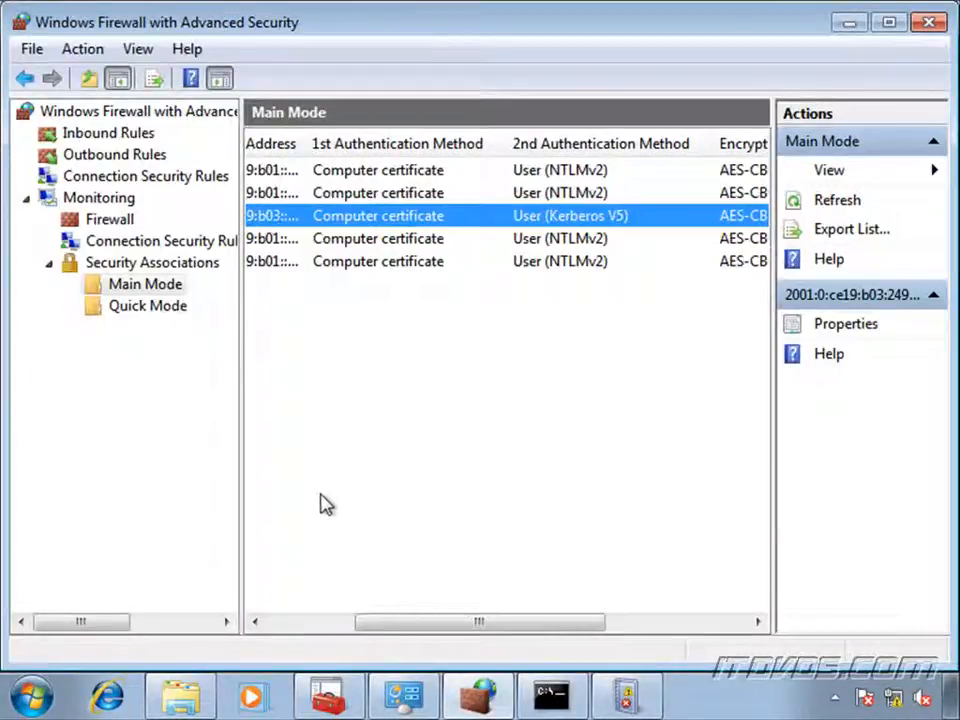
mouse_move(176, 328)
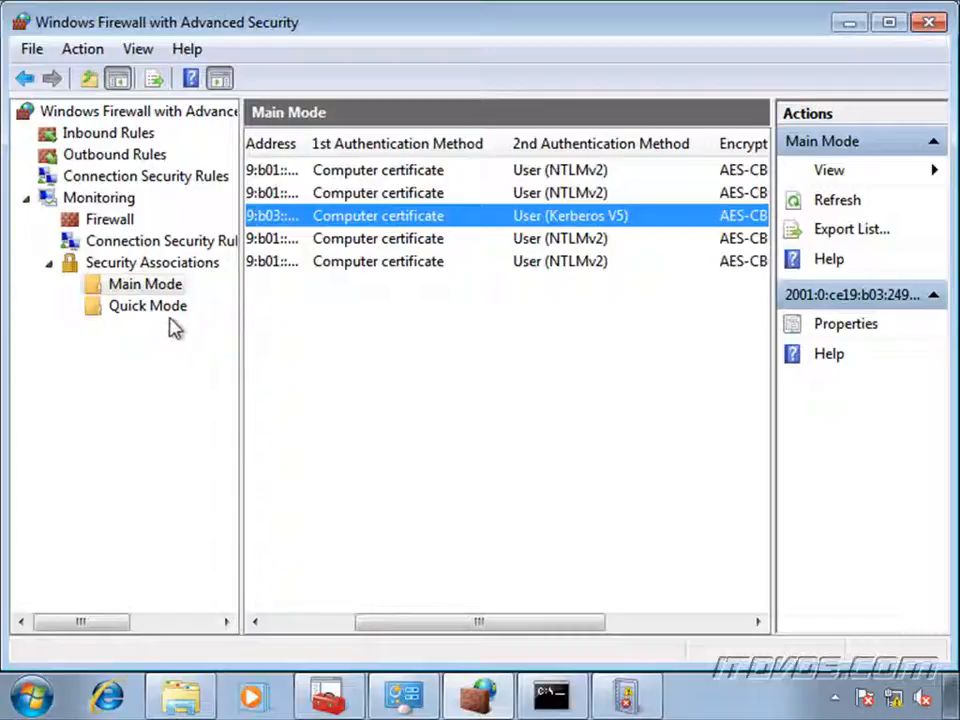
mouse_move(100, 176)
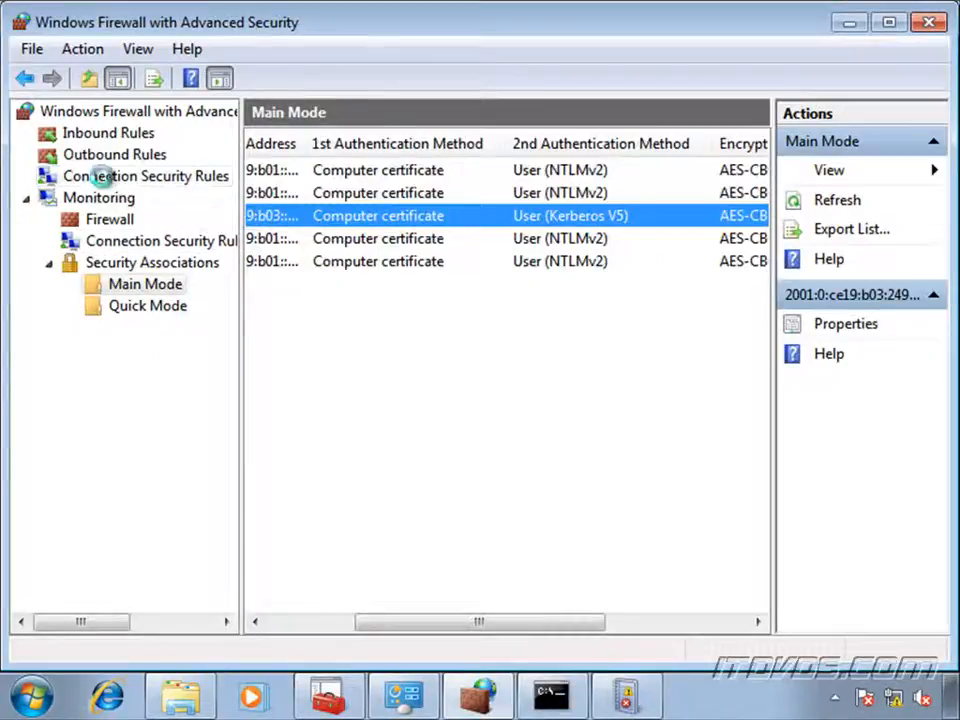
Select Connection Security Rules, listing the four enabled DirectAccess Policy rules including ClientToCorp and ClientToDnsDc.
click(144, 176)
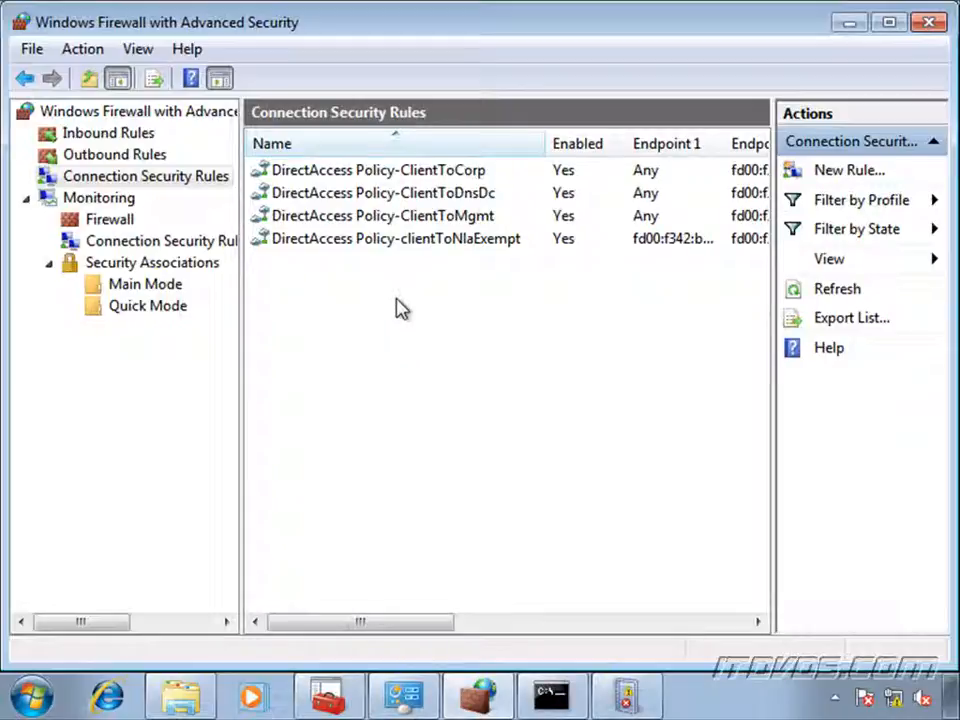
mouse_move(336, 284)
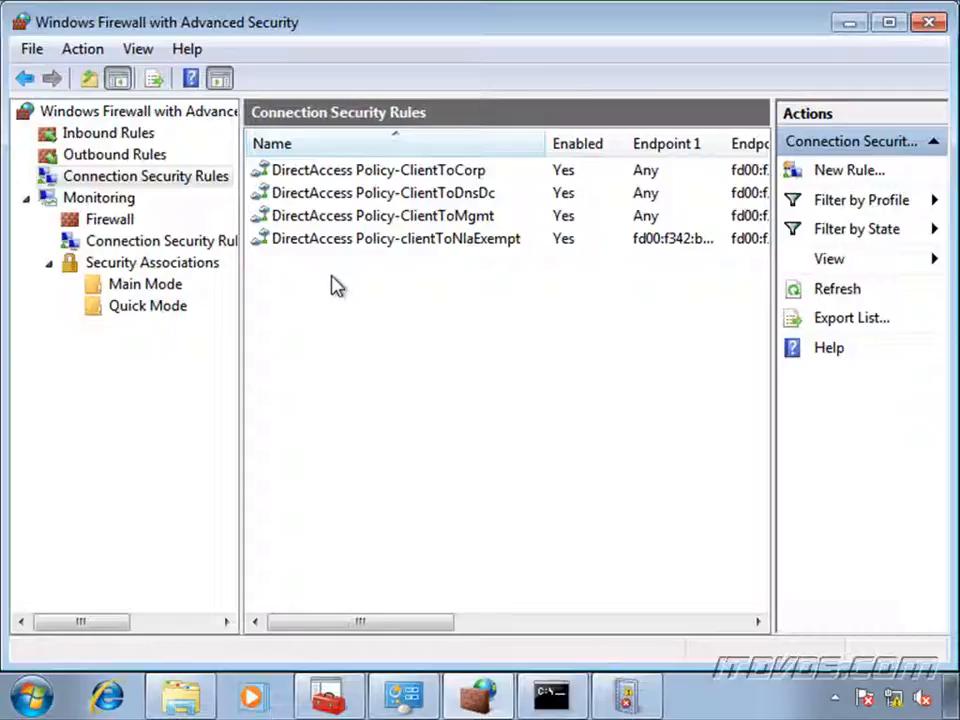
mouse_move(422, 344)
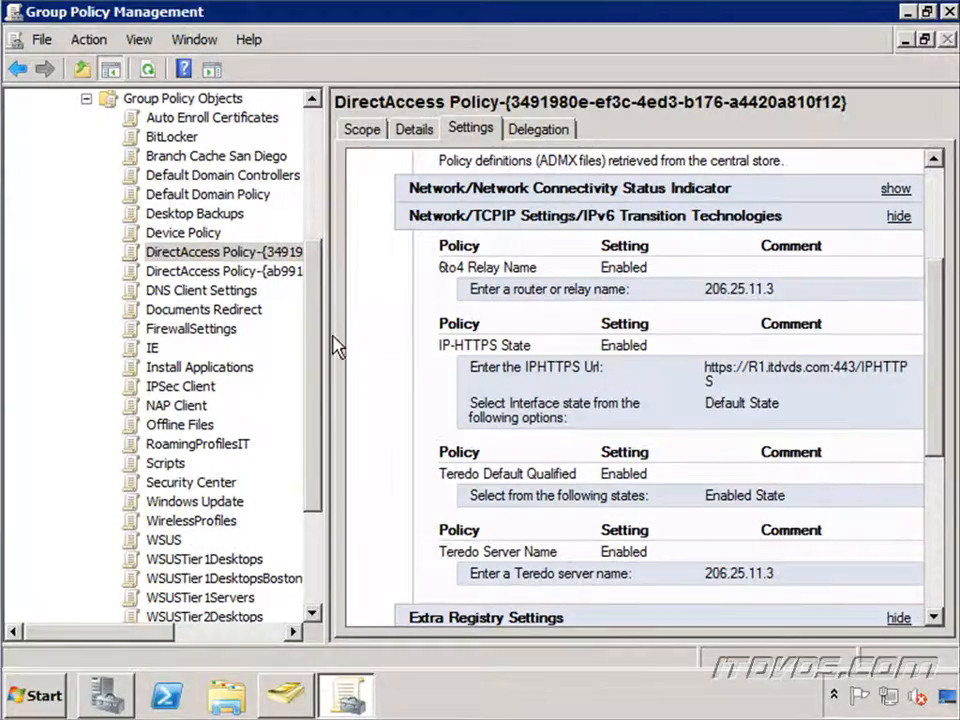
Select the IPSec Client GPO and view its settings report.
click(180, 386)
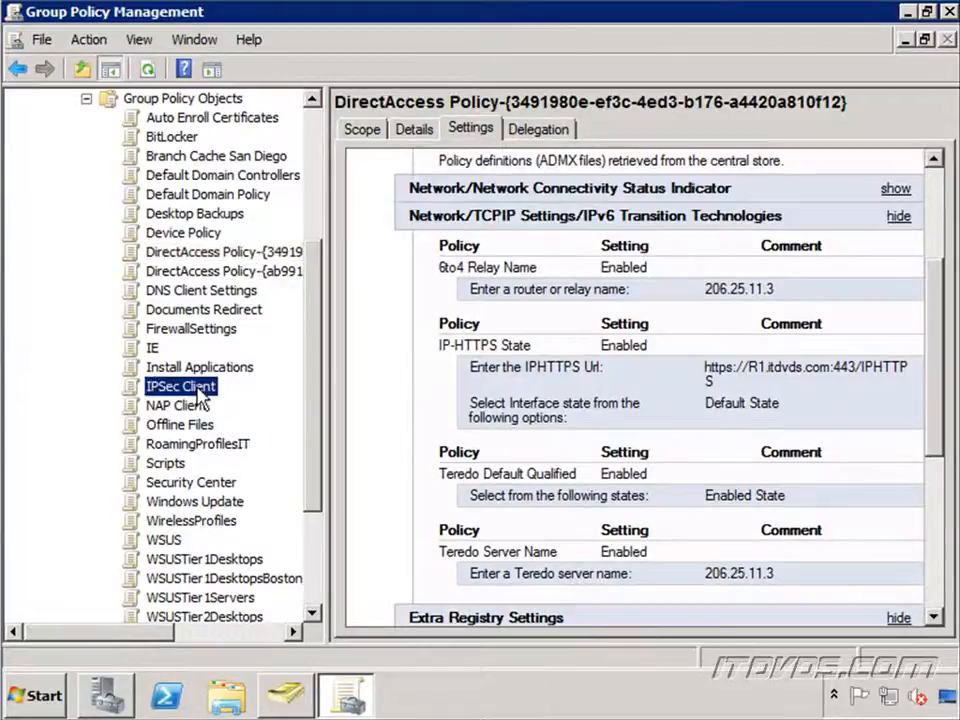
click(180, 386)
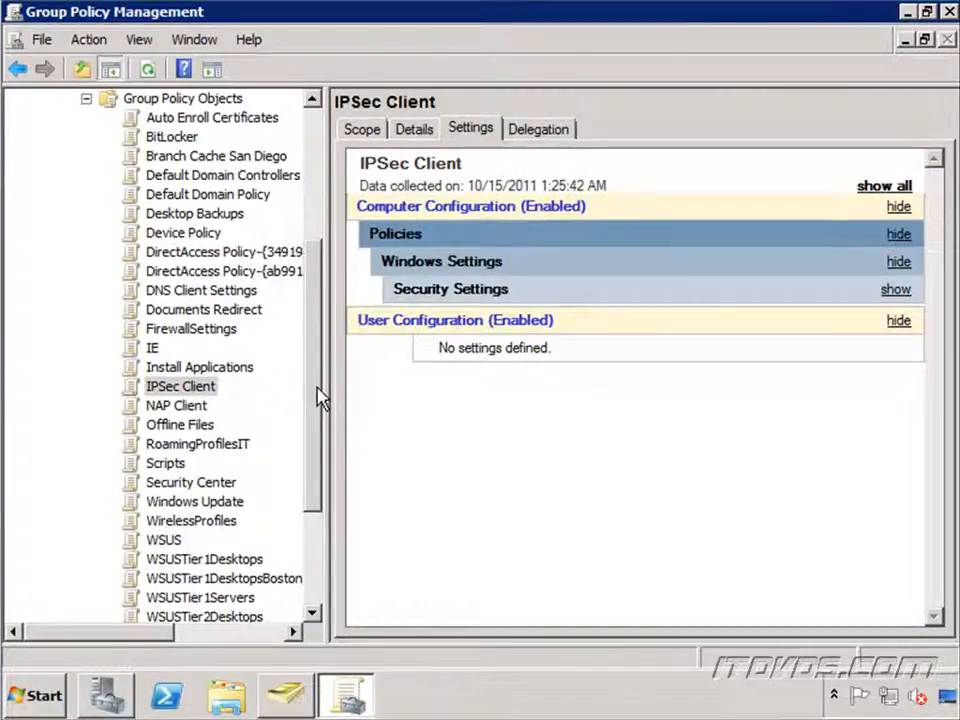
mouse_move(190, 404)
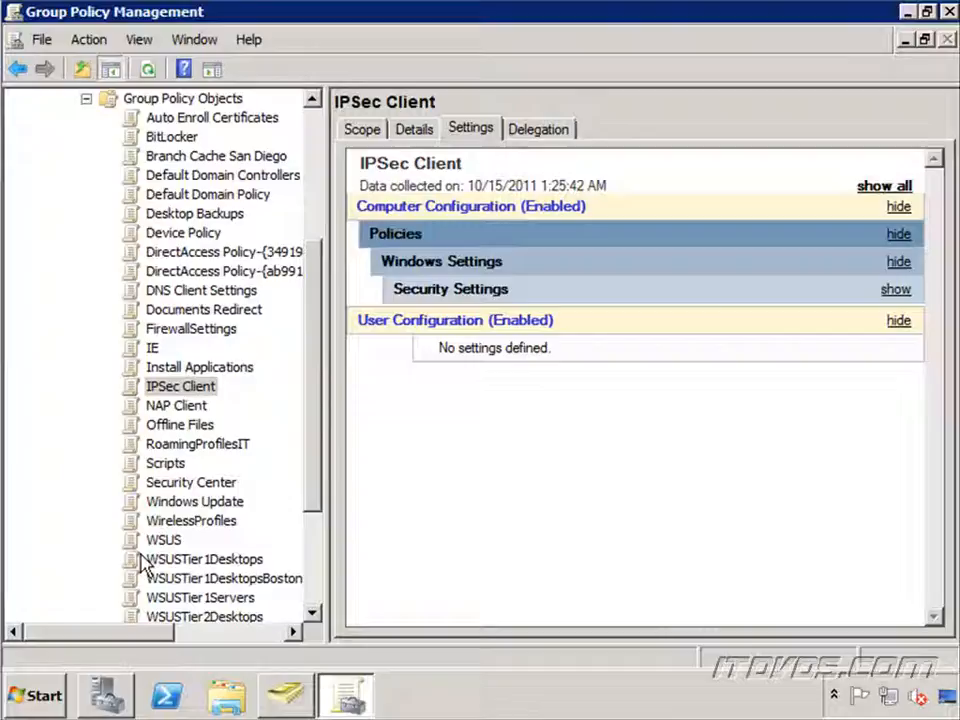
mouse_move(212, 612)
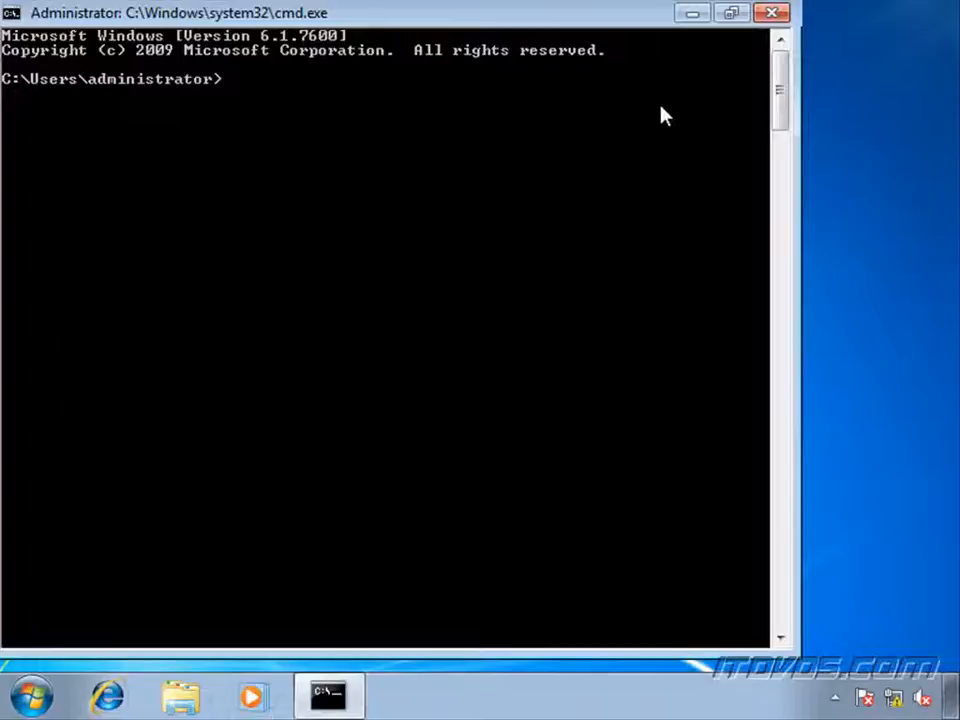
mouse_move(448, 152)
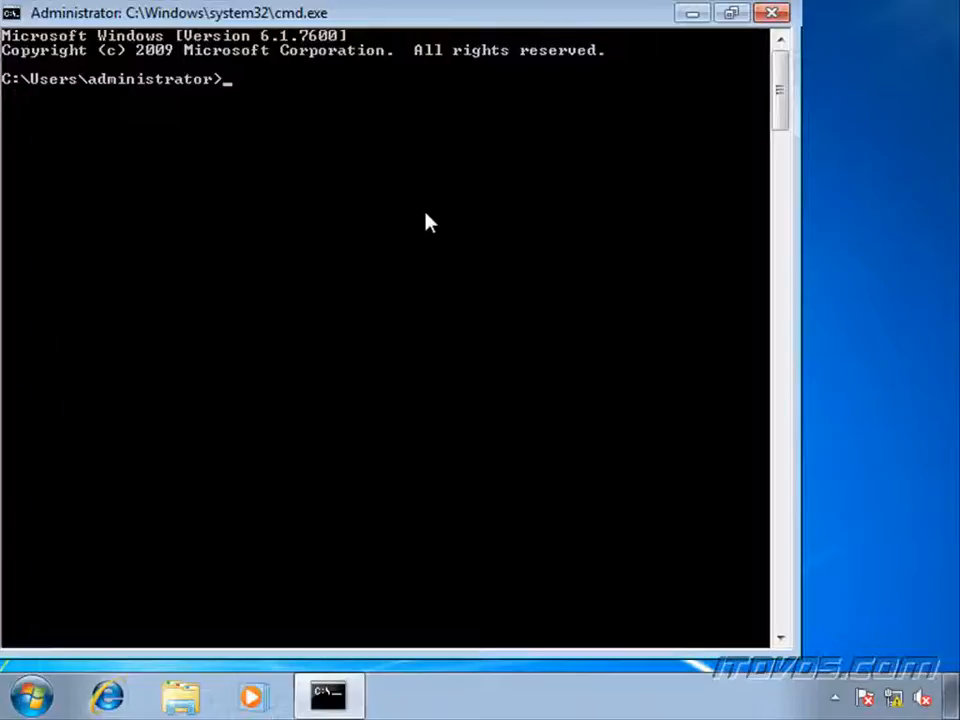
Start nslookup and query dc01.itdvds.local, which times out against DNS server 206.75.12.3.
text(nslook)
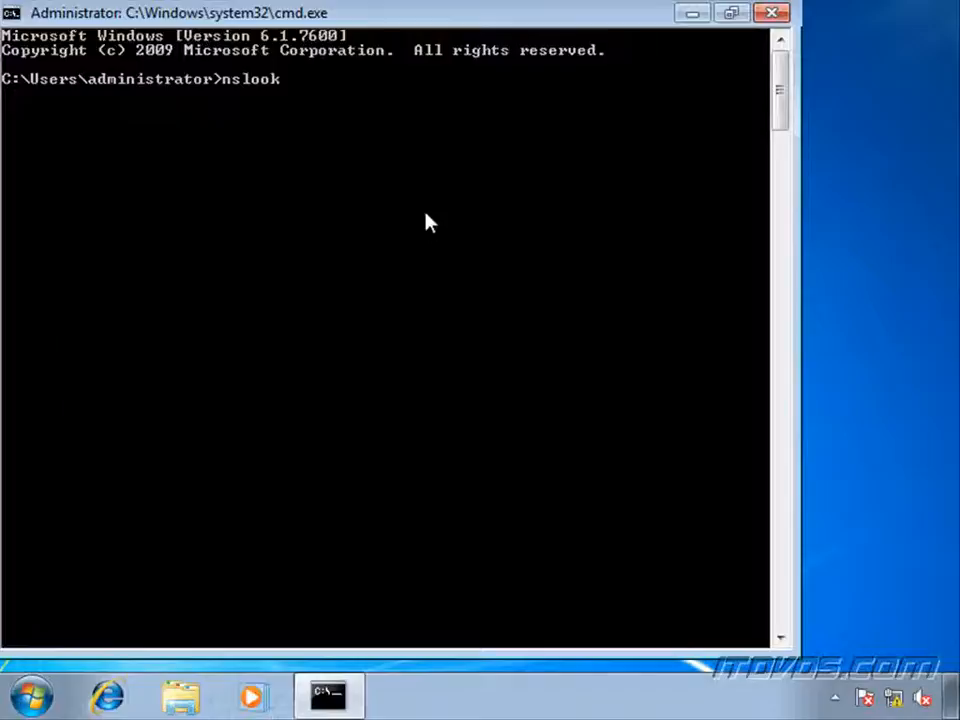
text(up)
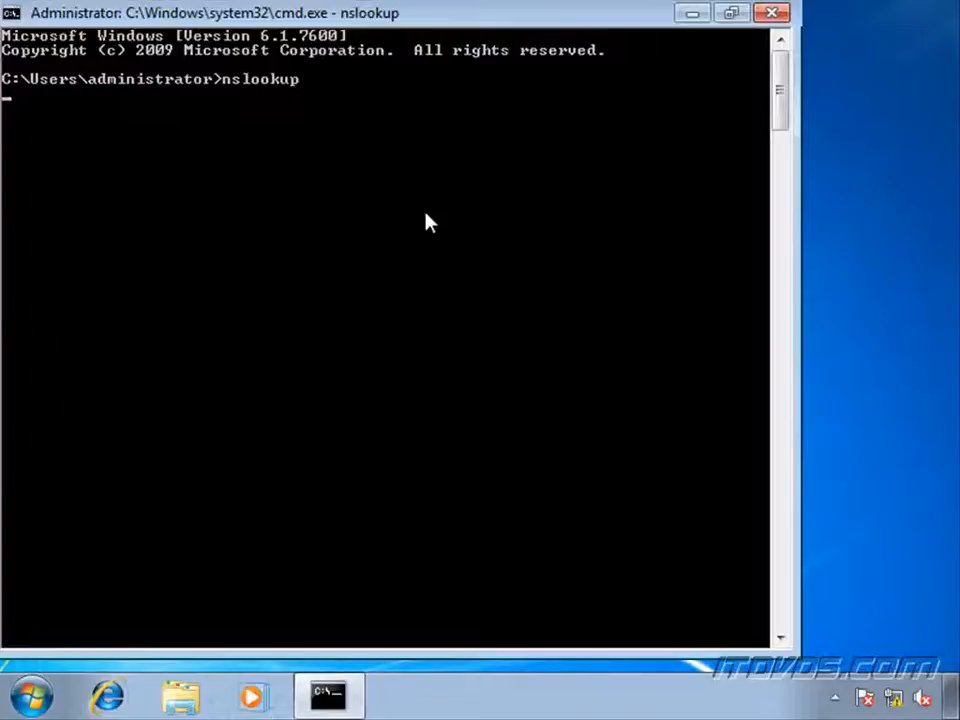
key(Return)
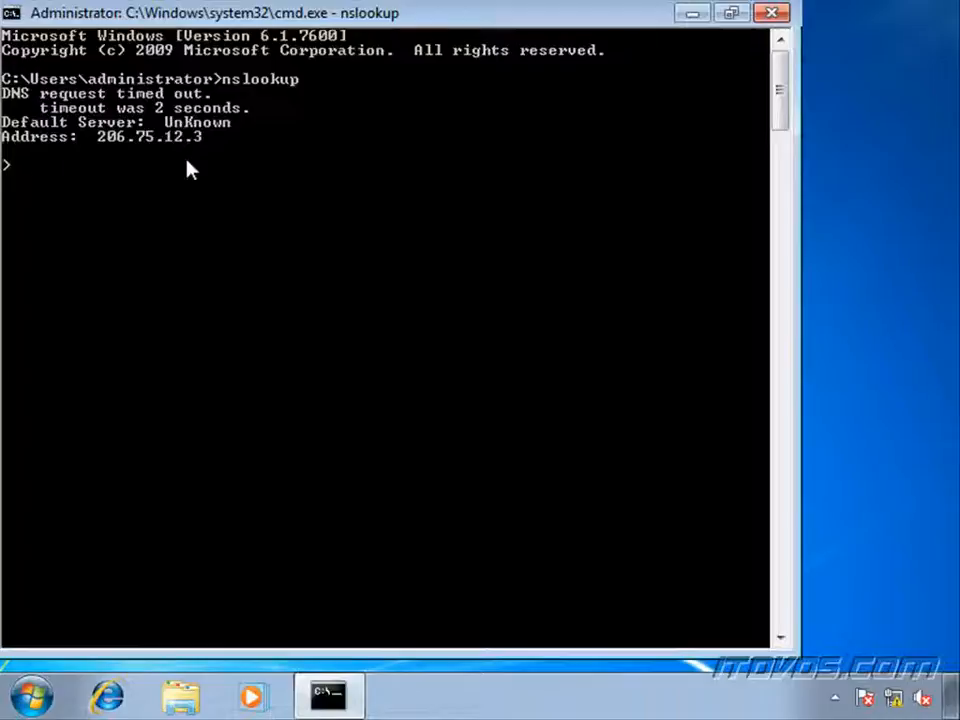
text(dc0)
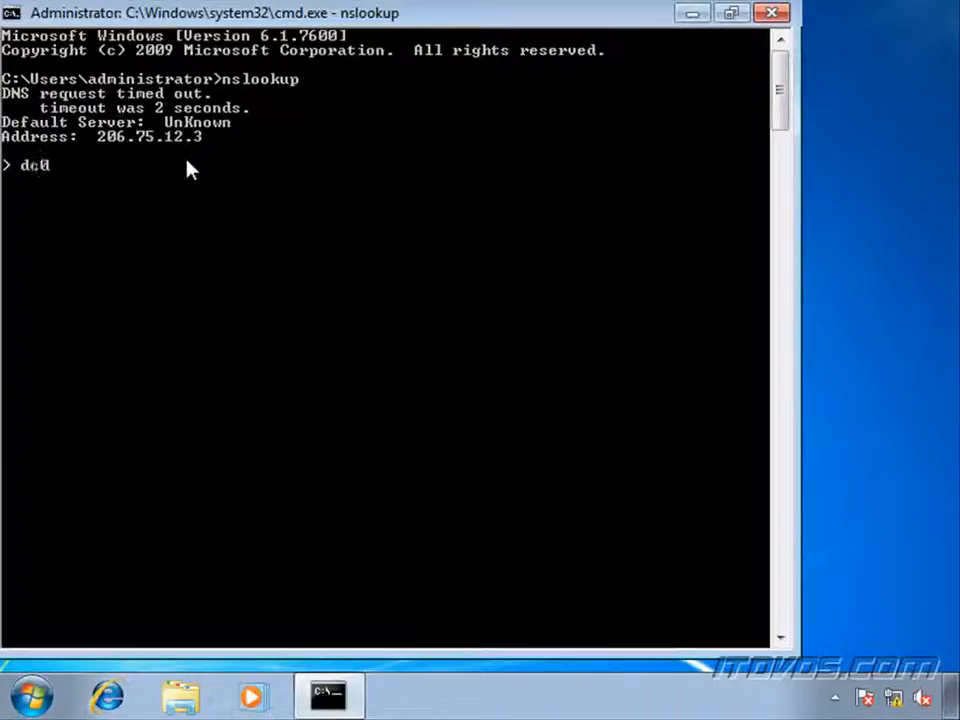
text(01.itdvds.l)
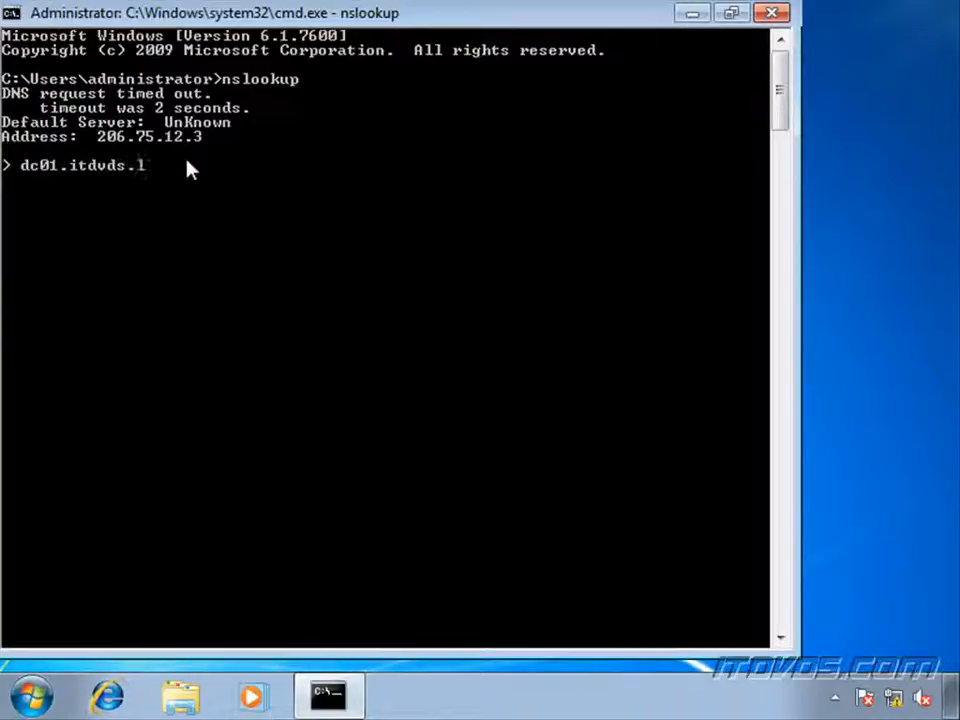
key(Return)
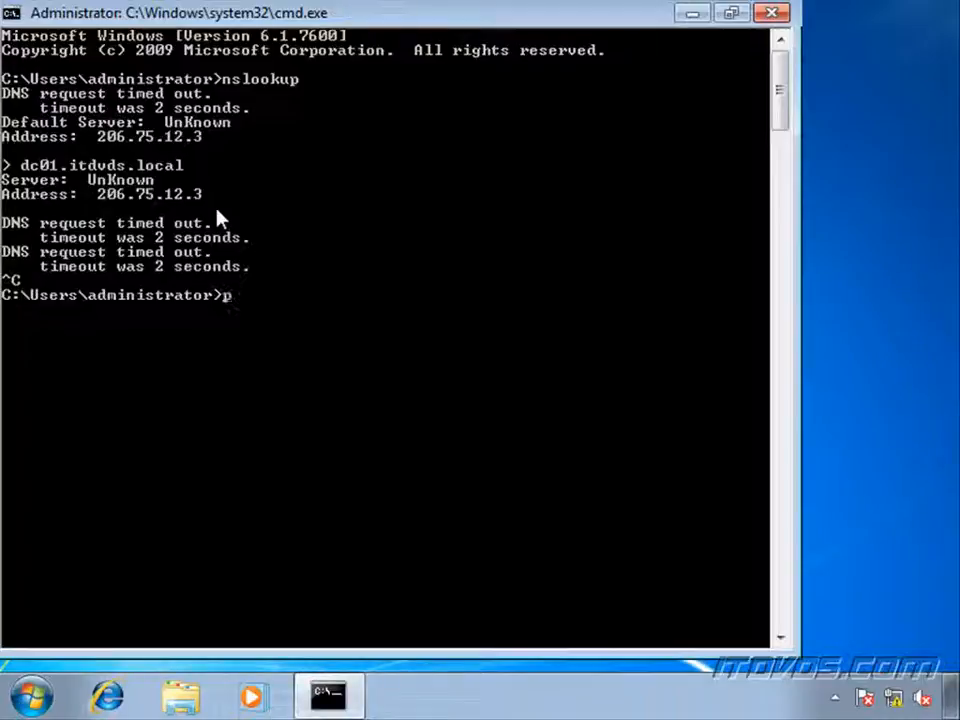
Ping dc01.itdvds.local, getting four replies from its fd00 IPv6 address, then begin a netsh command.
text(ing dc01.itdvds.local)
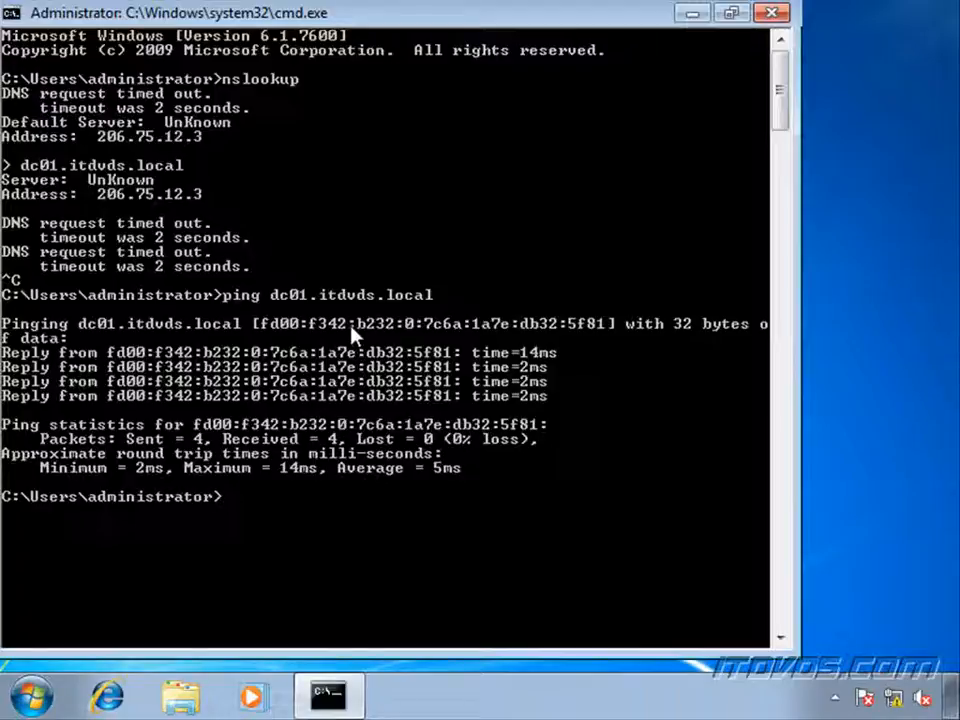
text(netsh)
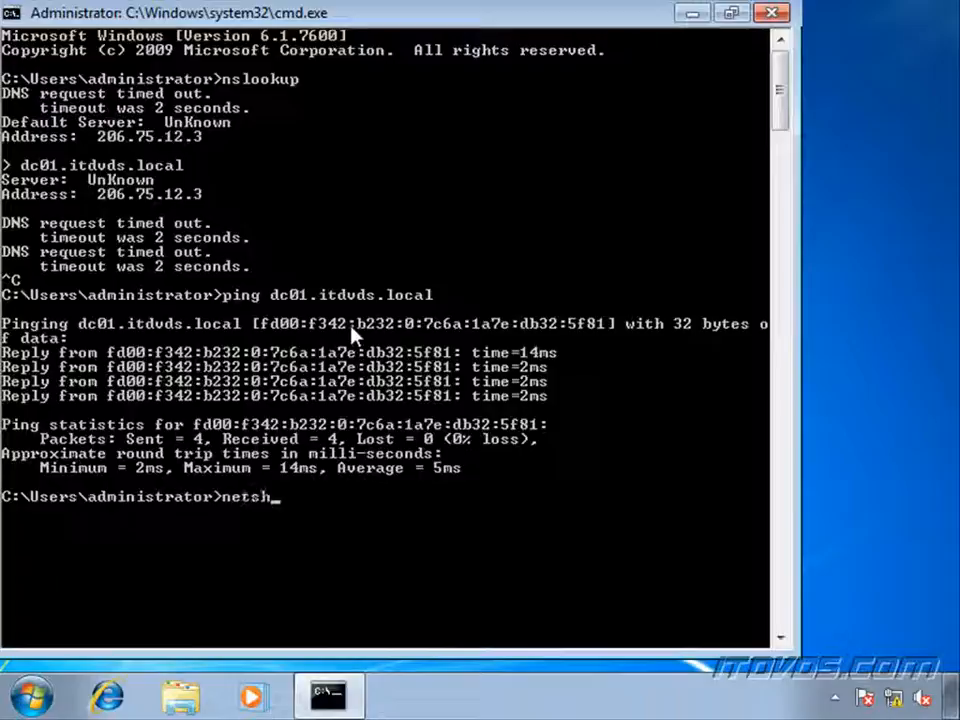
Run netsh namespace show policy to list NRPT entries for nls.itdvds.local and .itdvds.local.
text(a)
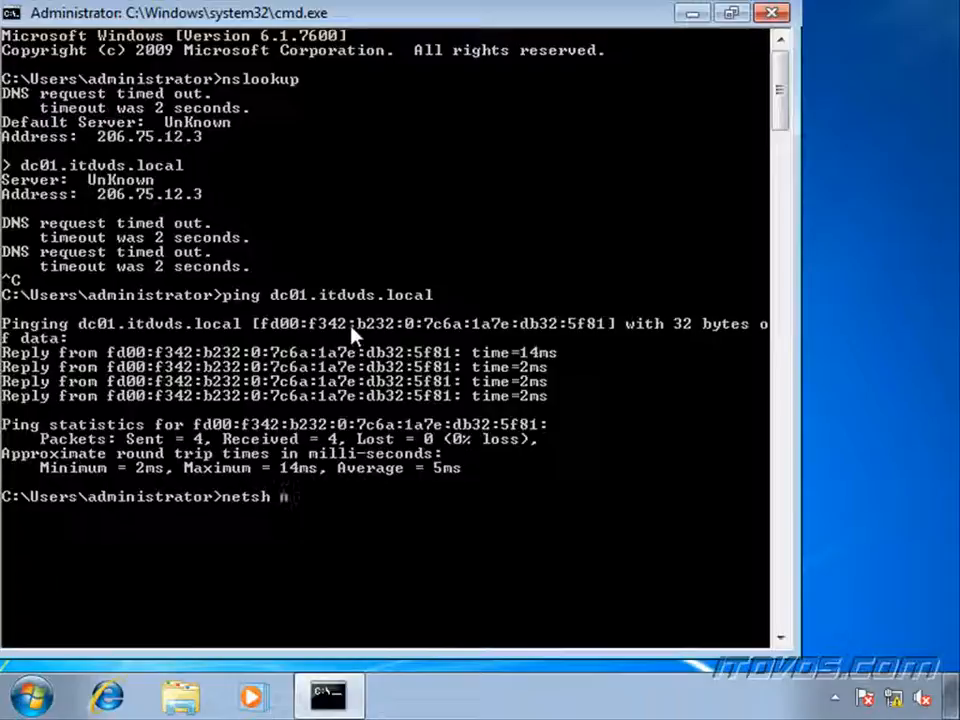
text(namespace show p)
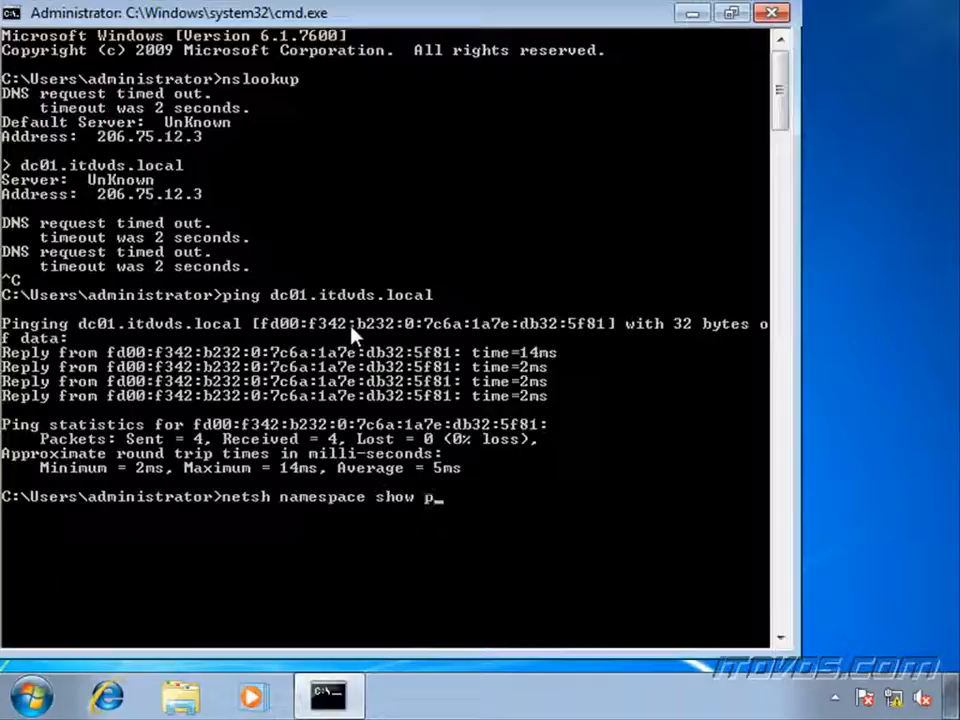
text(o)
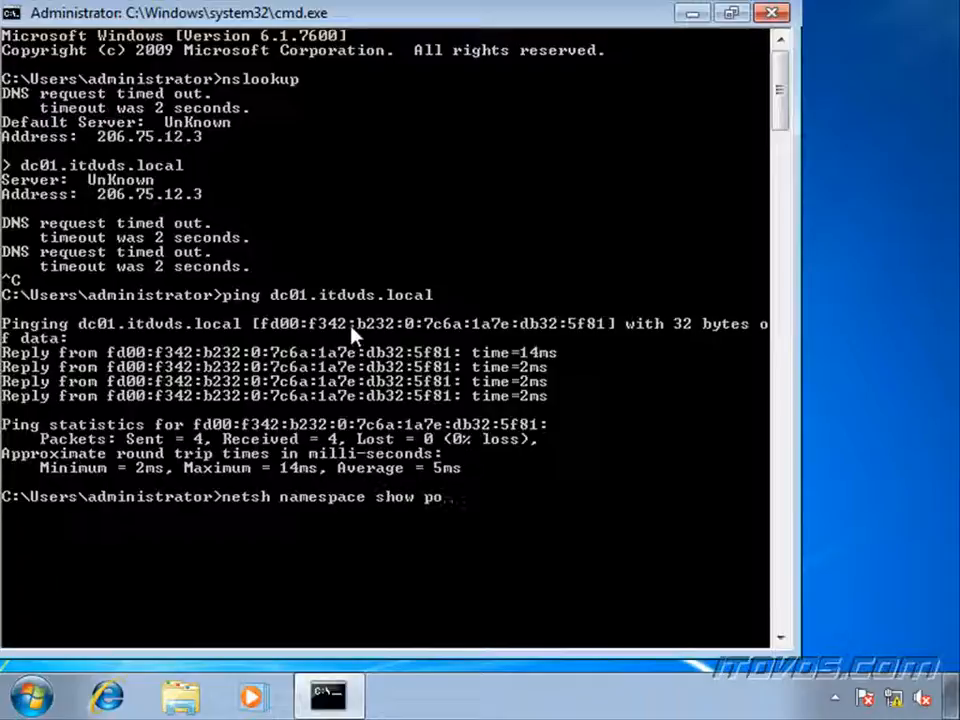
key(Return)
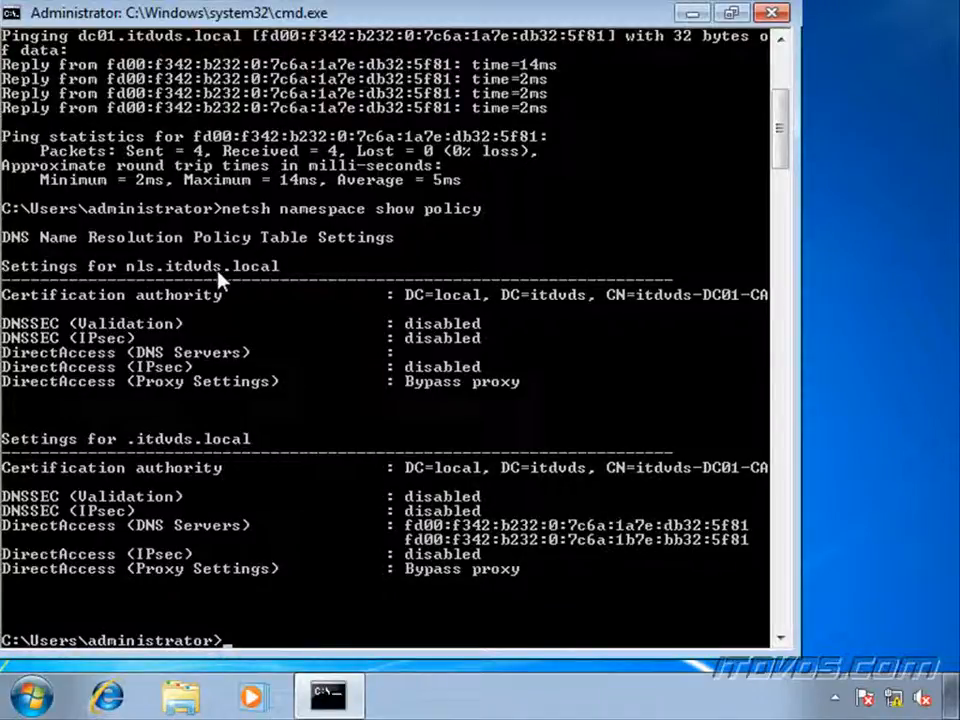
mouse_move(148, 456)
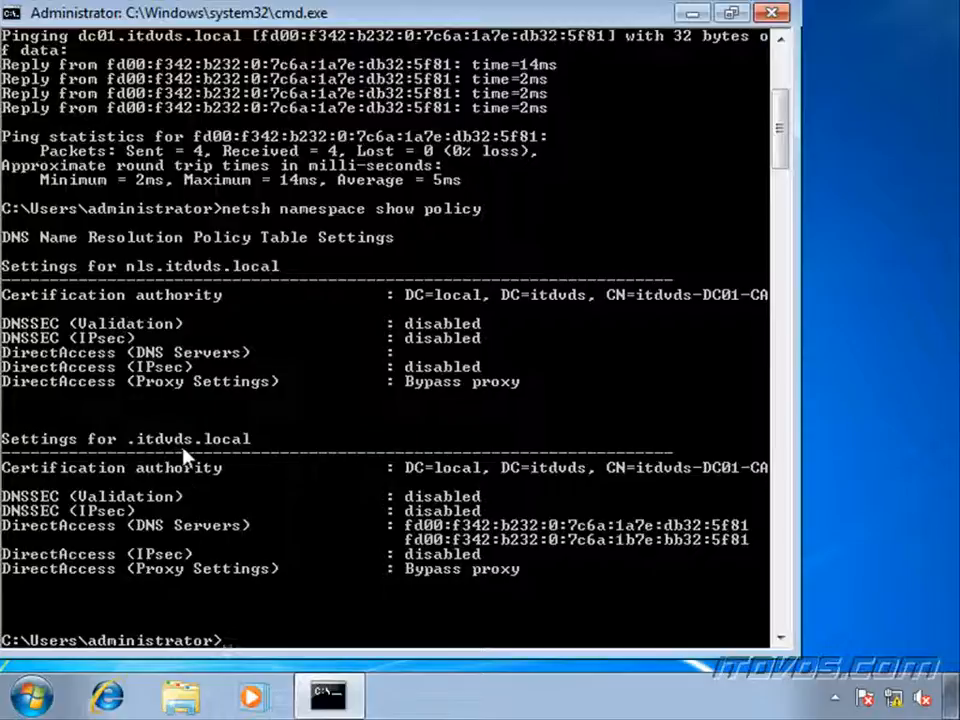
mouse_move(164, 464)
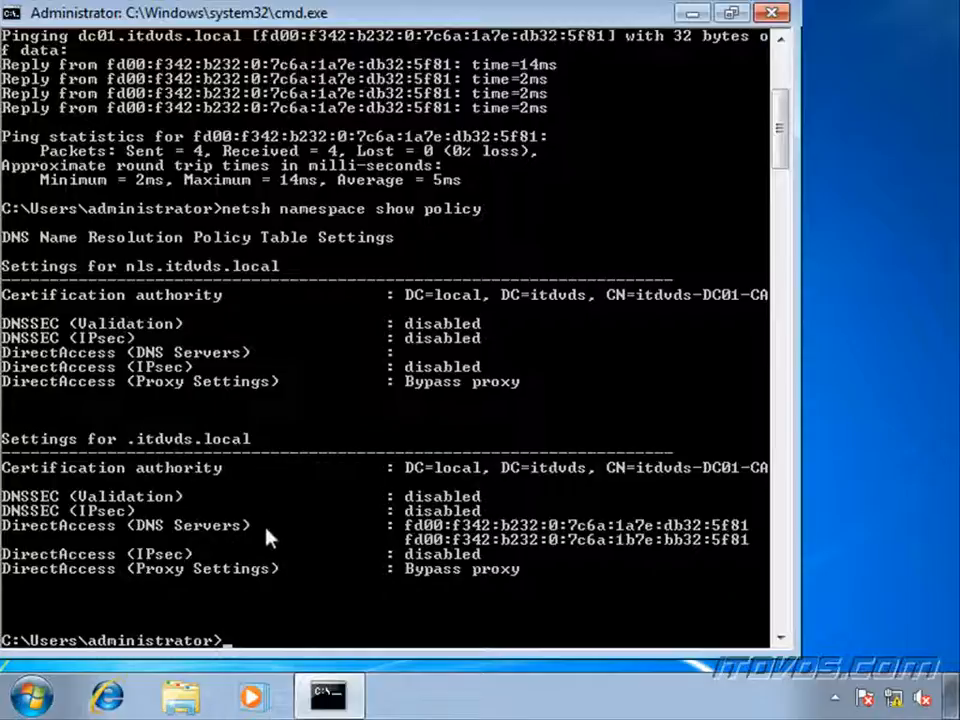
mouse_move(450, 544)
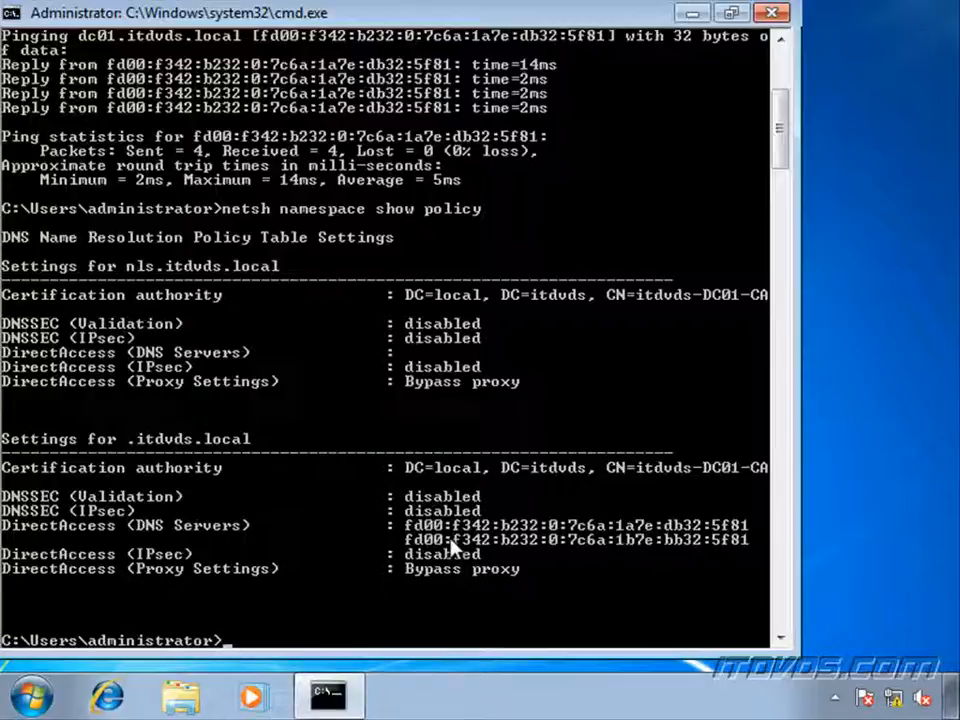
mouse_move(700, 122)
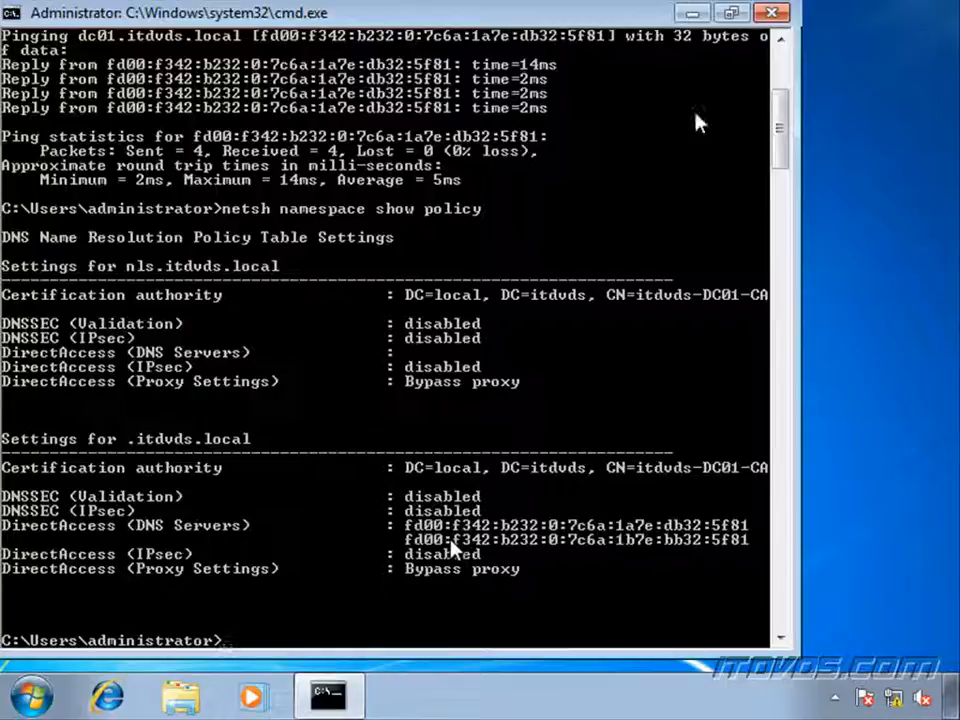
mouse_move(430, 520)
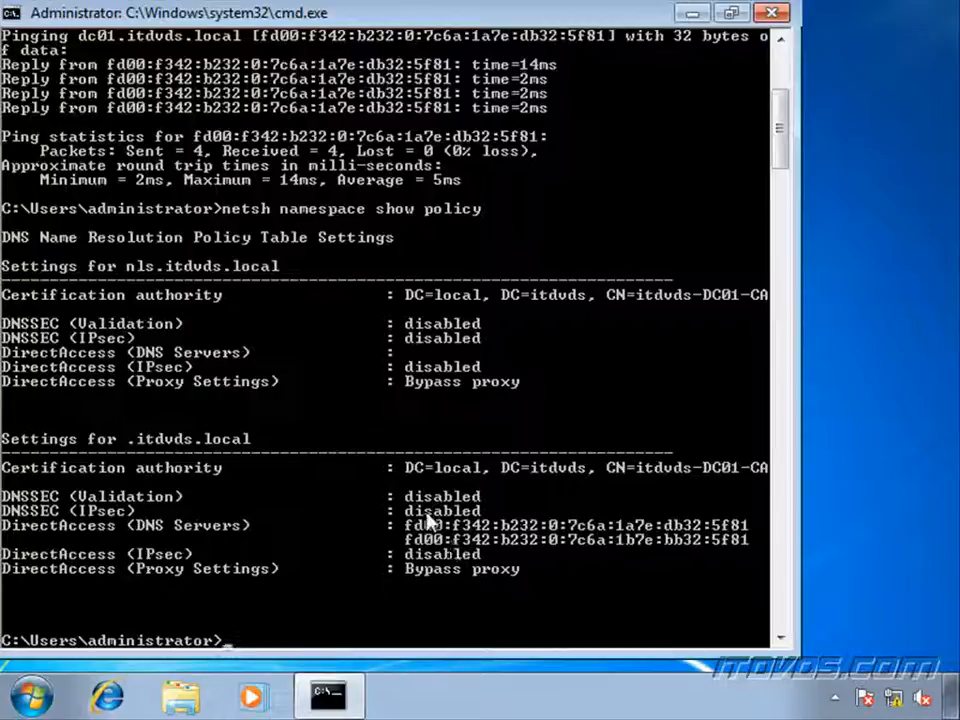
mouse_move(156, 288)
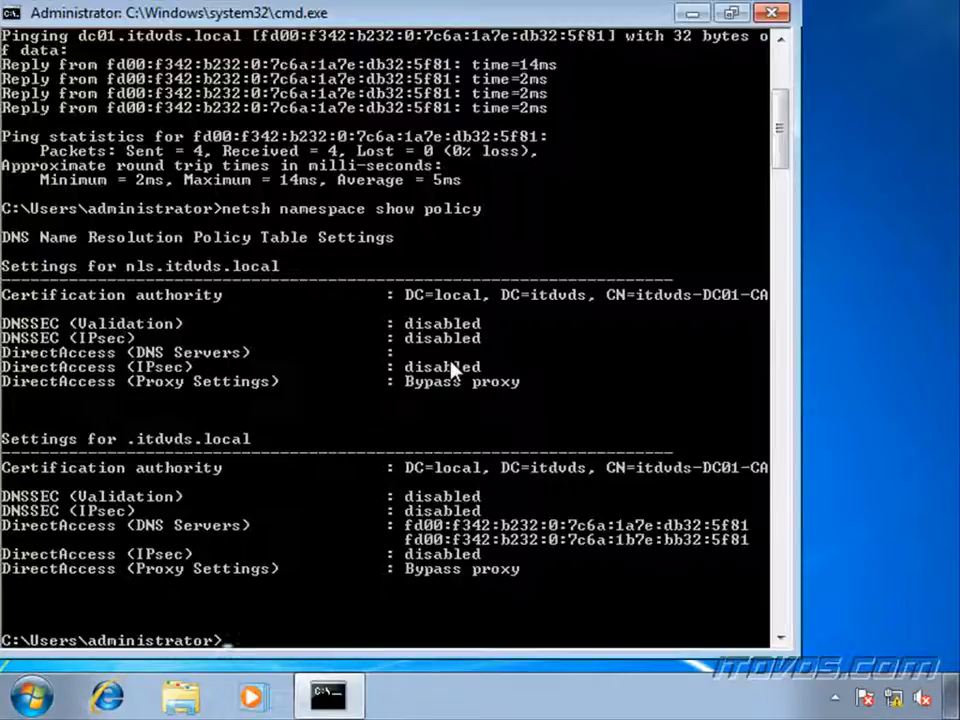
mouse_move(376, 368)
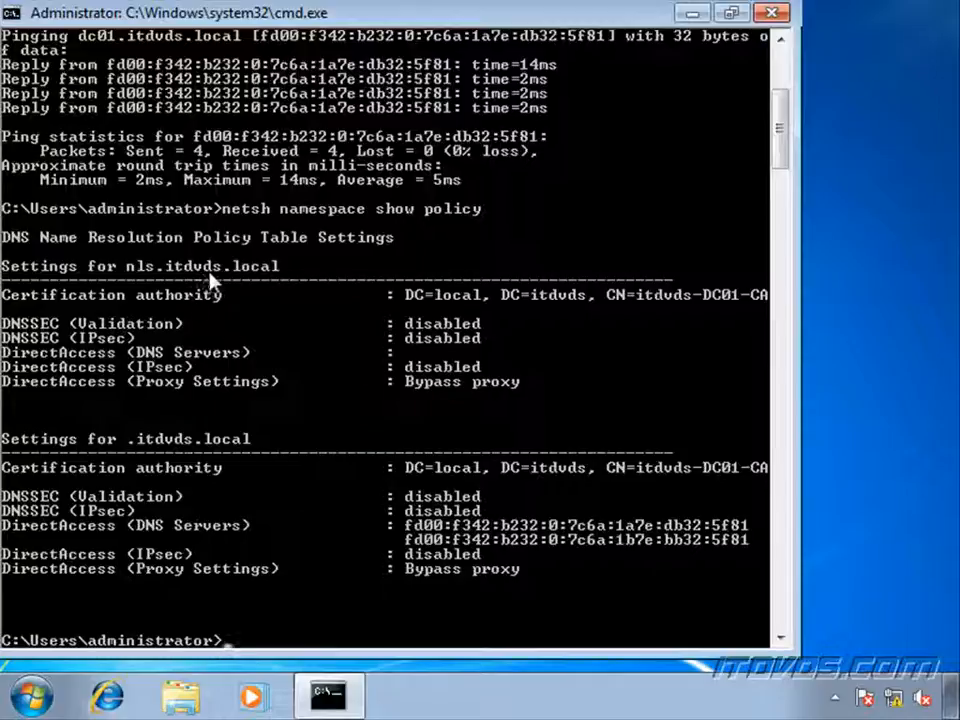
mouse_move(270, 308)
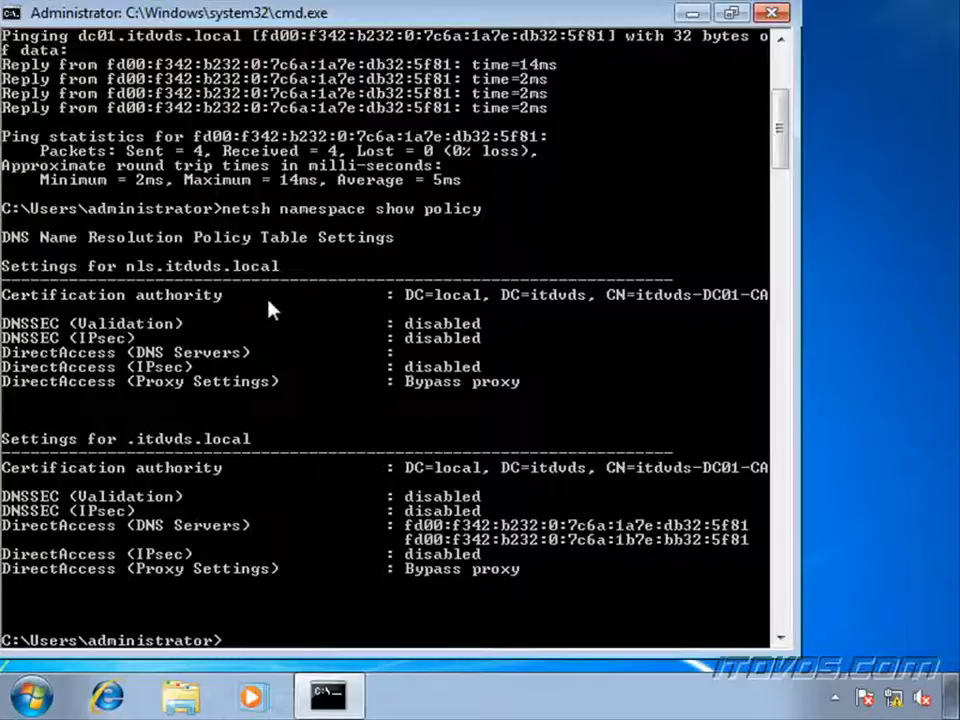
mouse_move(150, 304)
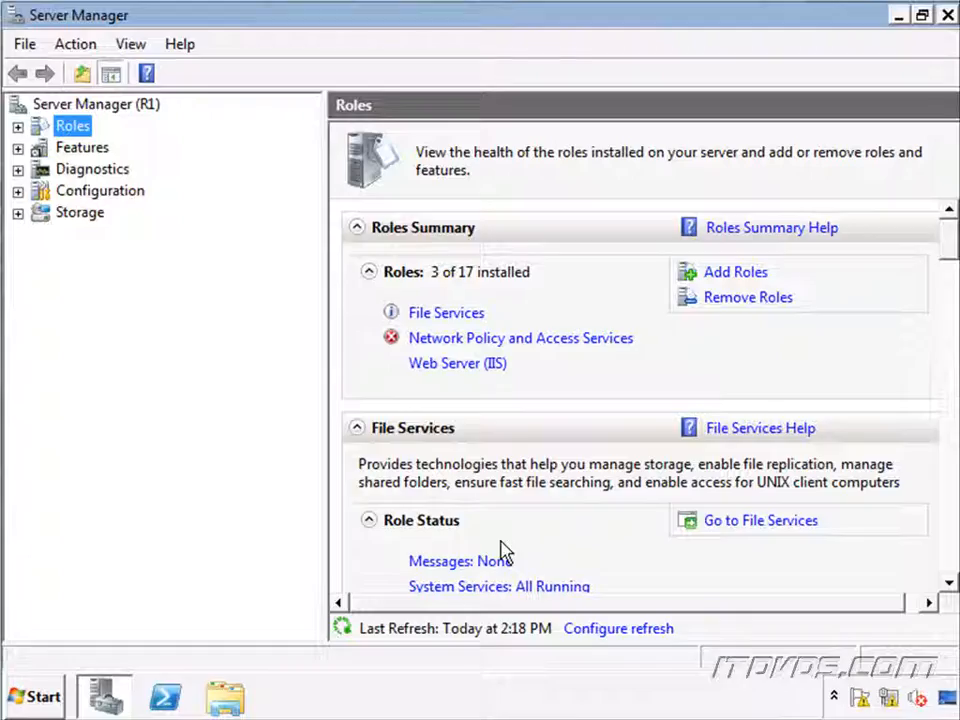
mouse_move(34, 696)
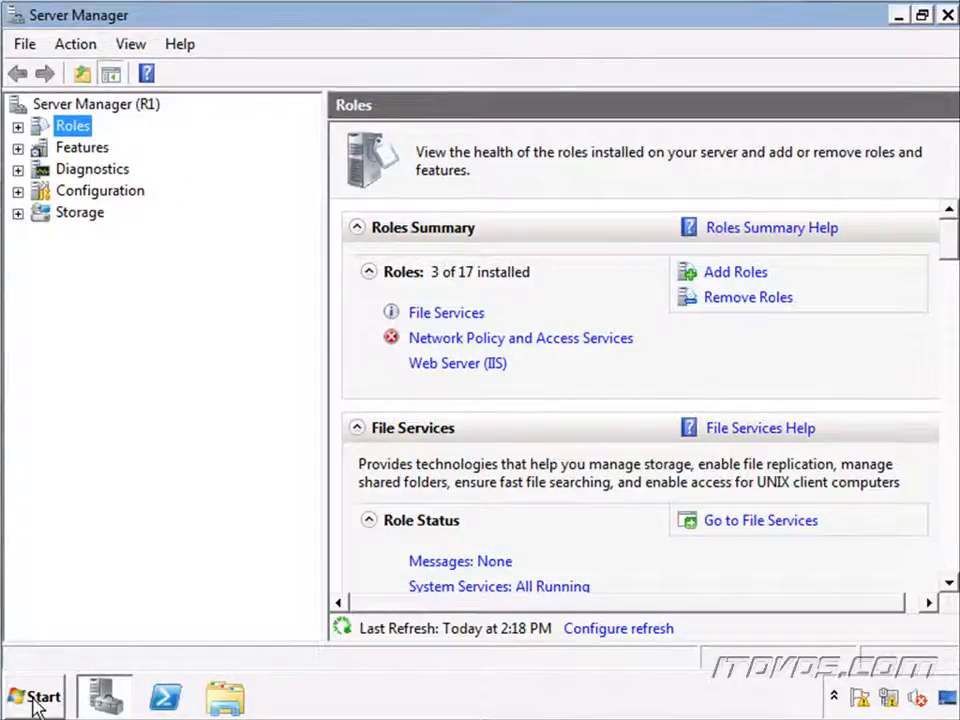
In the advanced firewall console, expand Monitoring > Security Associations and show Main Mode entries by computer certificate.
click(388, 476)
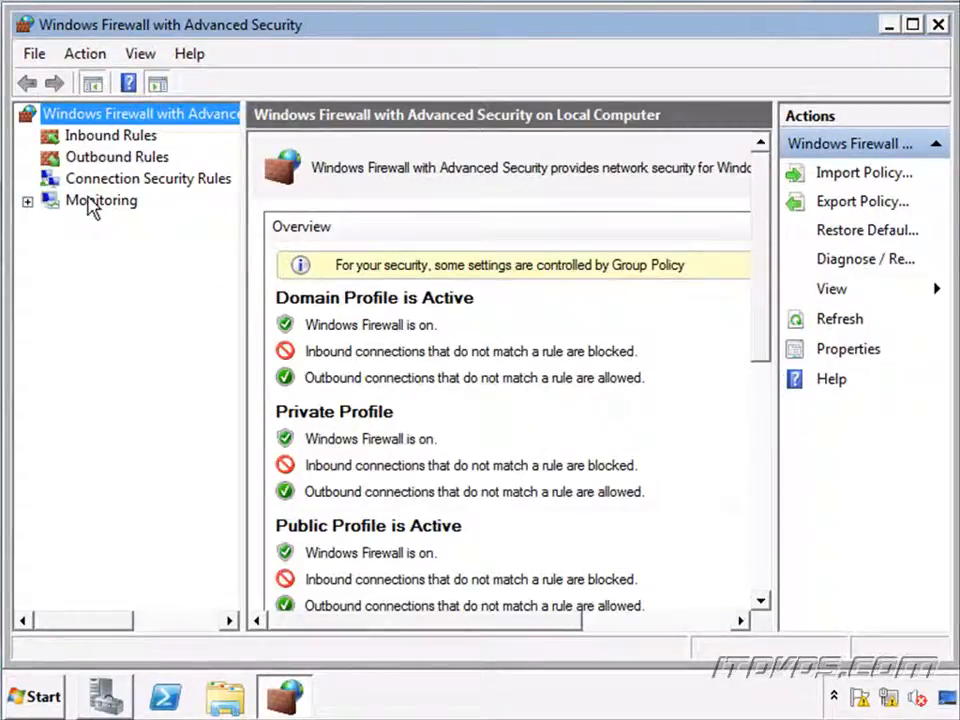
click(28, 200)
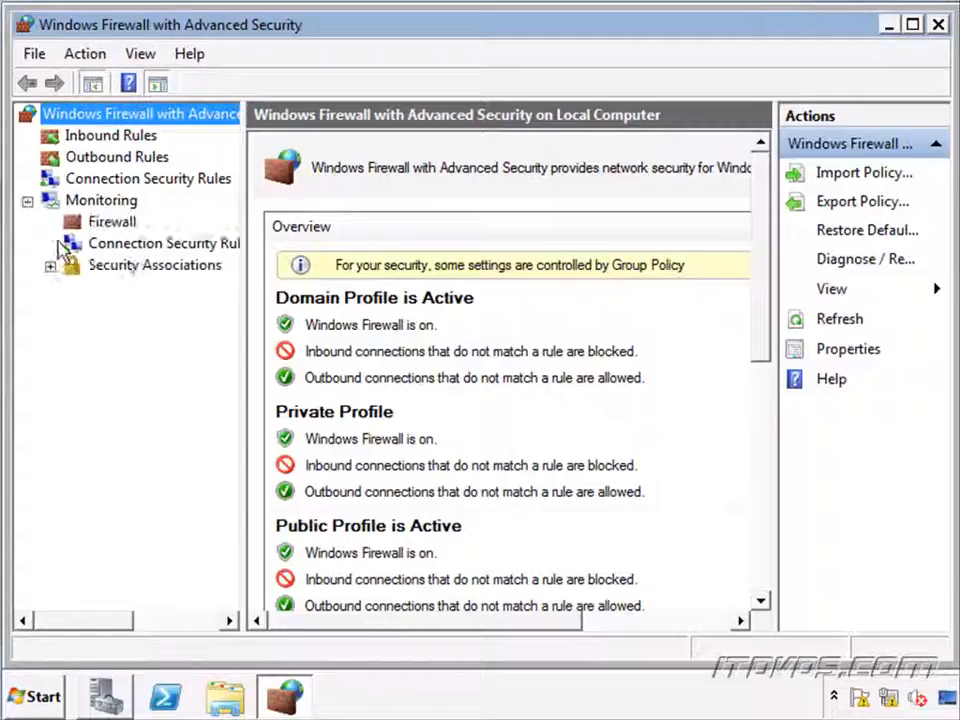
click(48, 264)
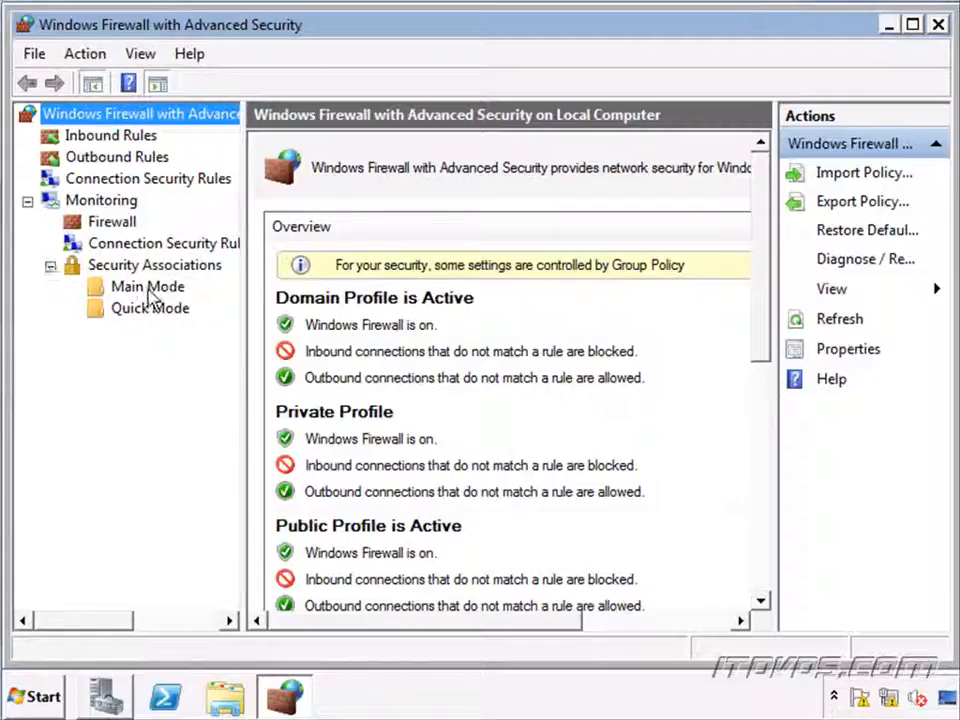
click(148, 286)
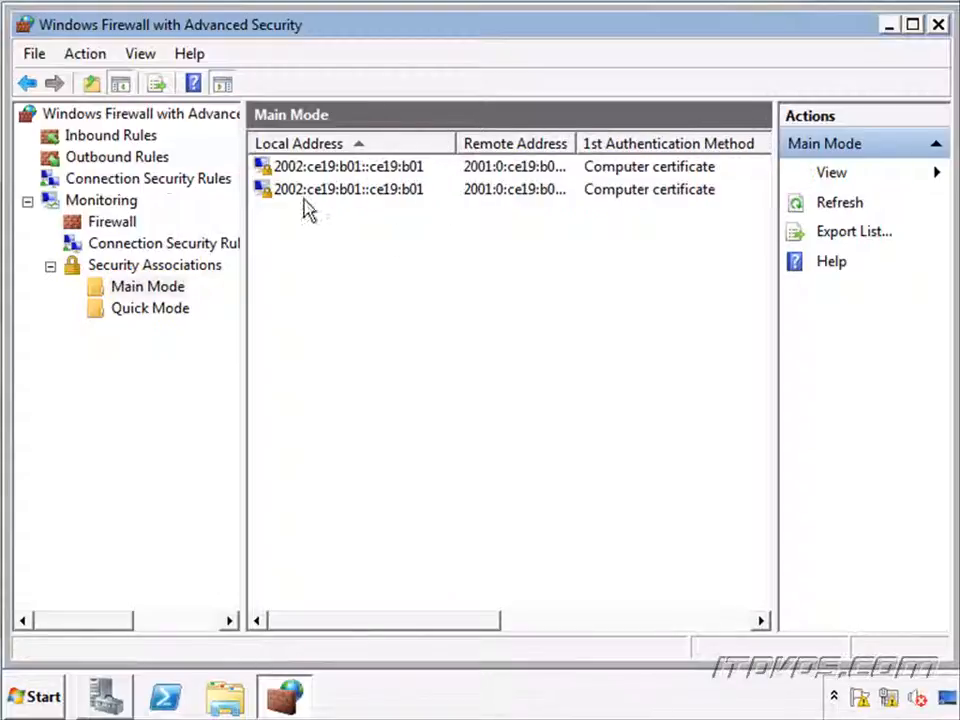
mouse_move(376, 204)
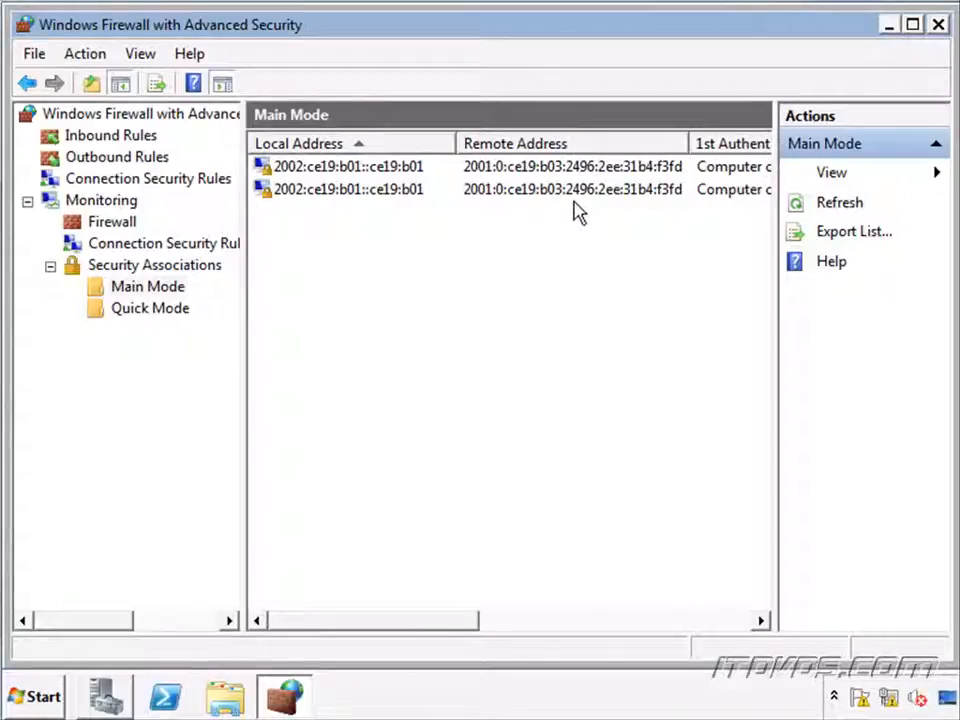
mouse_move(644, 176)
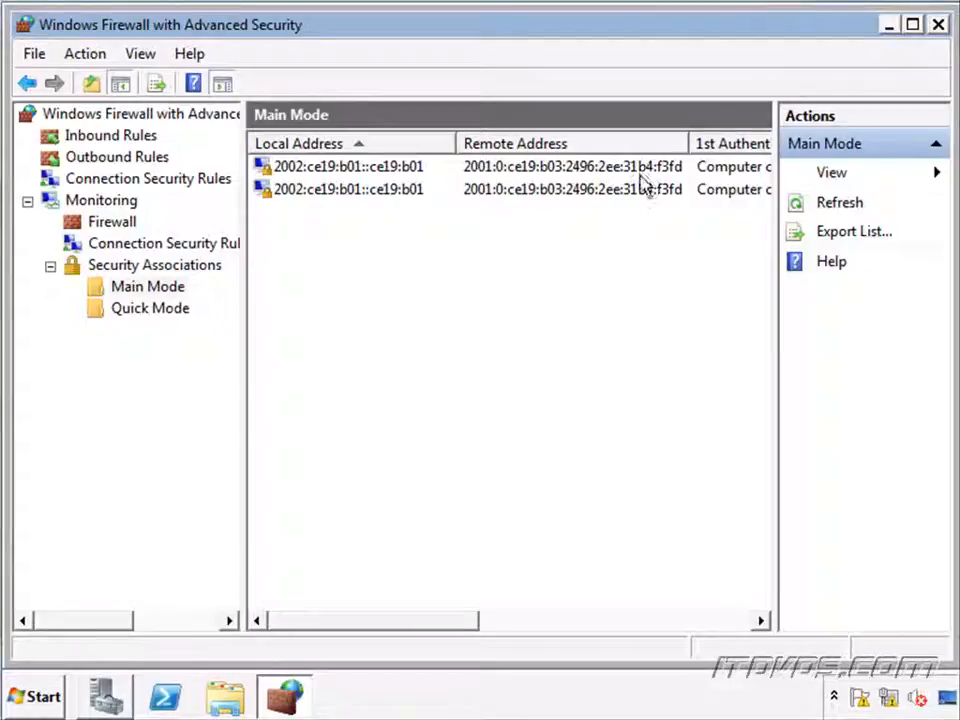
click(34, 696)
text(nsl)
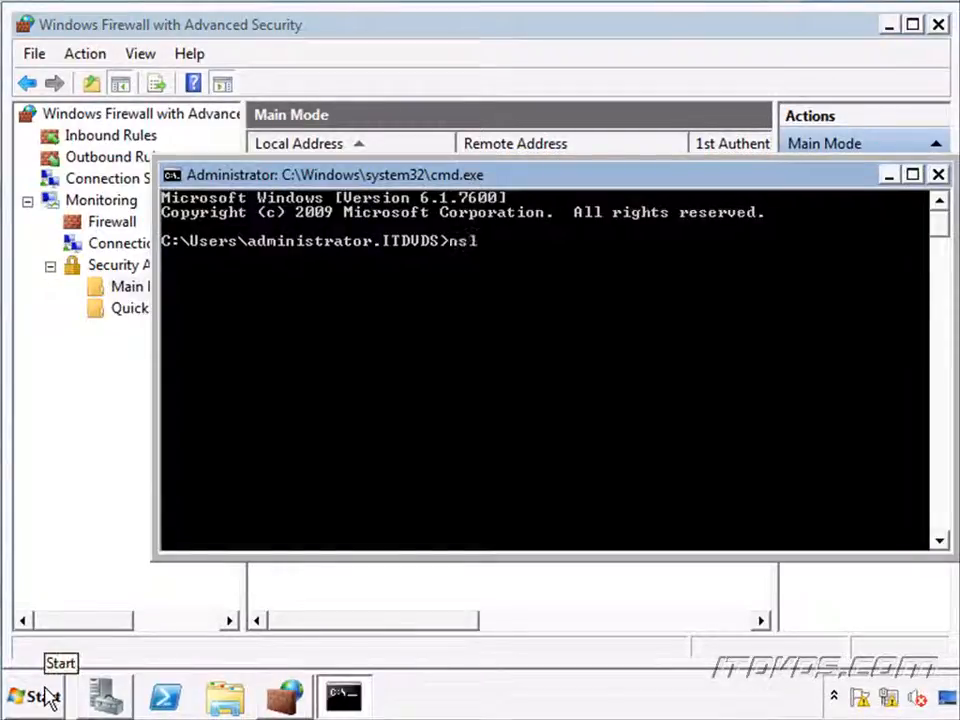
Run nslookup on test.itdvds.local, resolving to Teredo address 2001:0:ce19:b03:2496:2ee:31b4:f3fd.
key(Return)
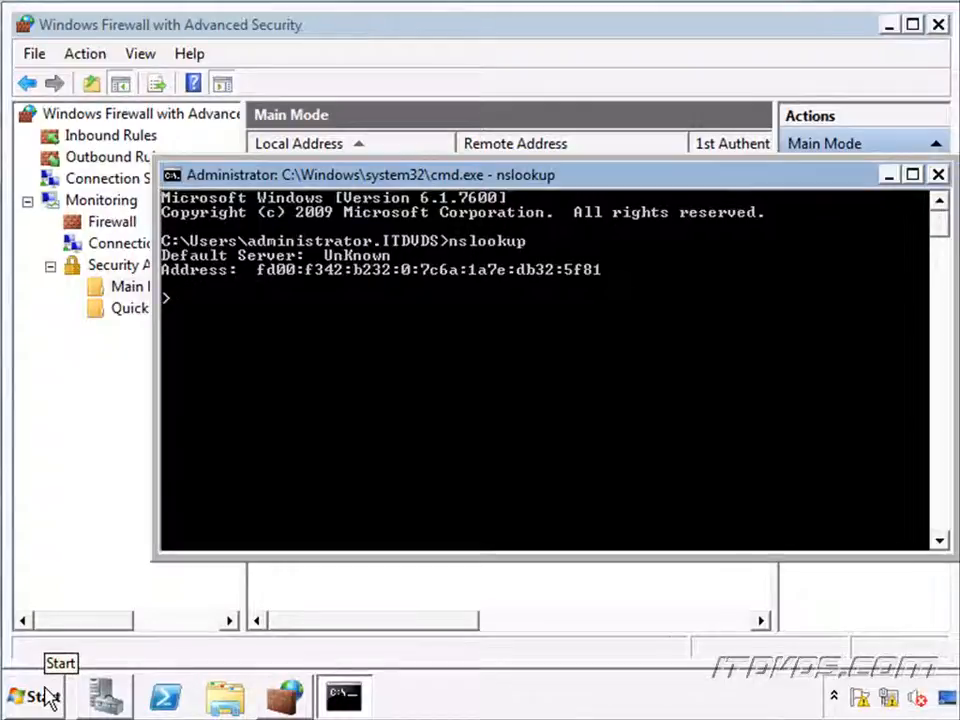
text(test.)
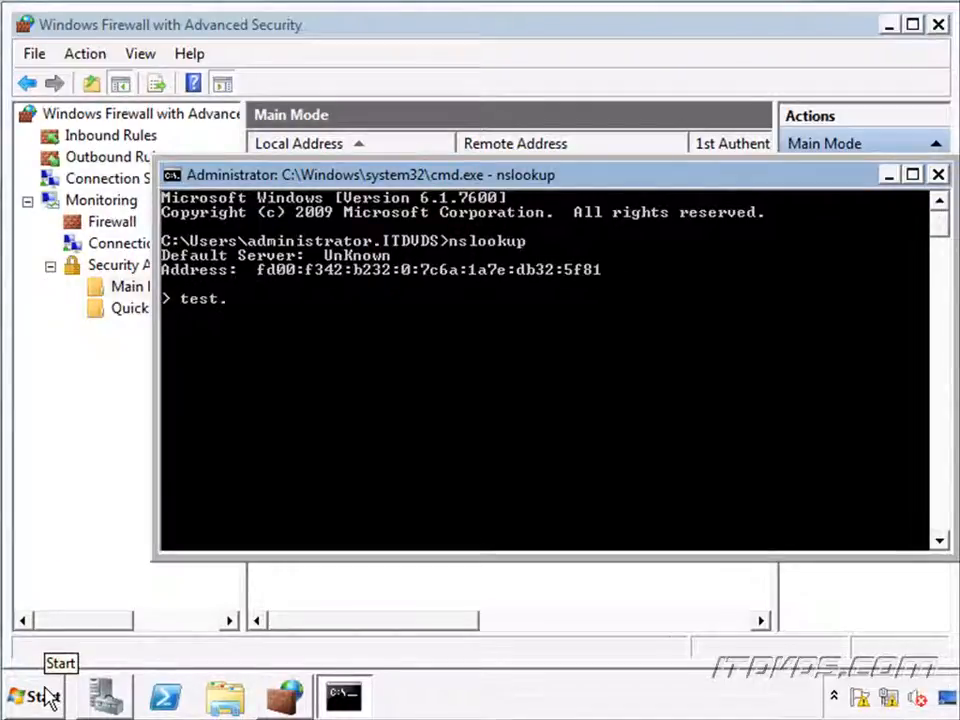
text(itdvds.local)
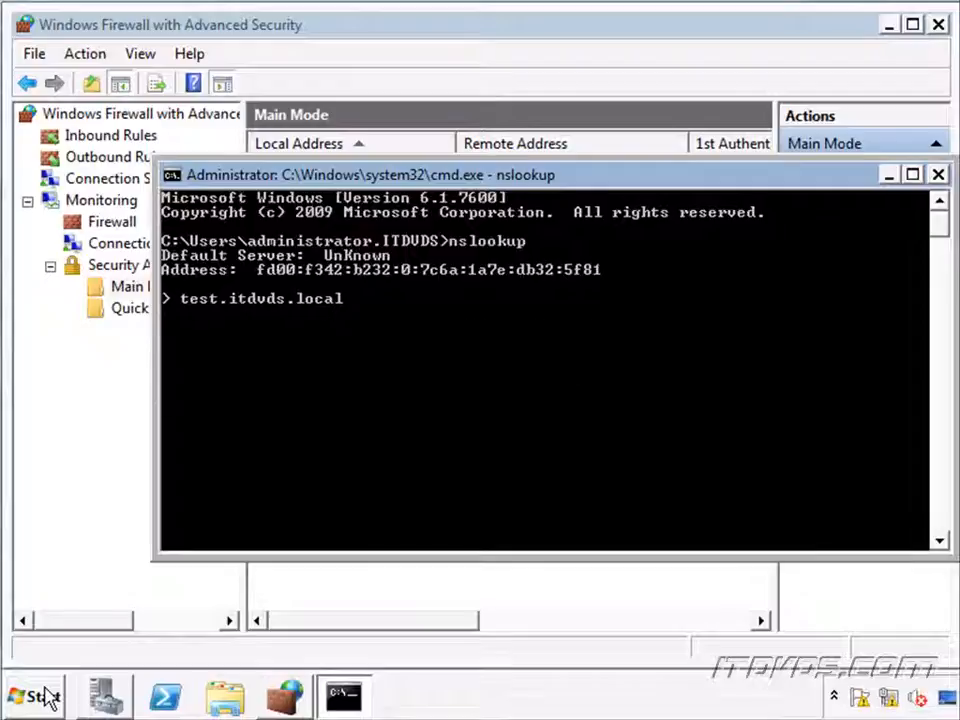
key(Return)
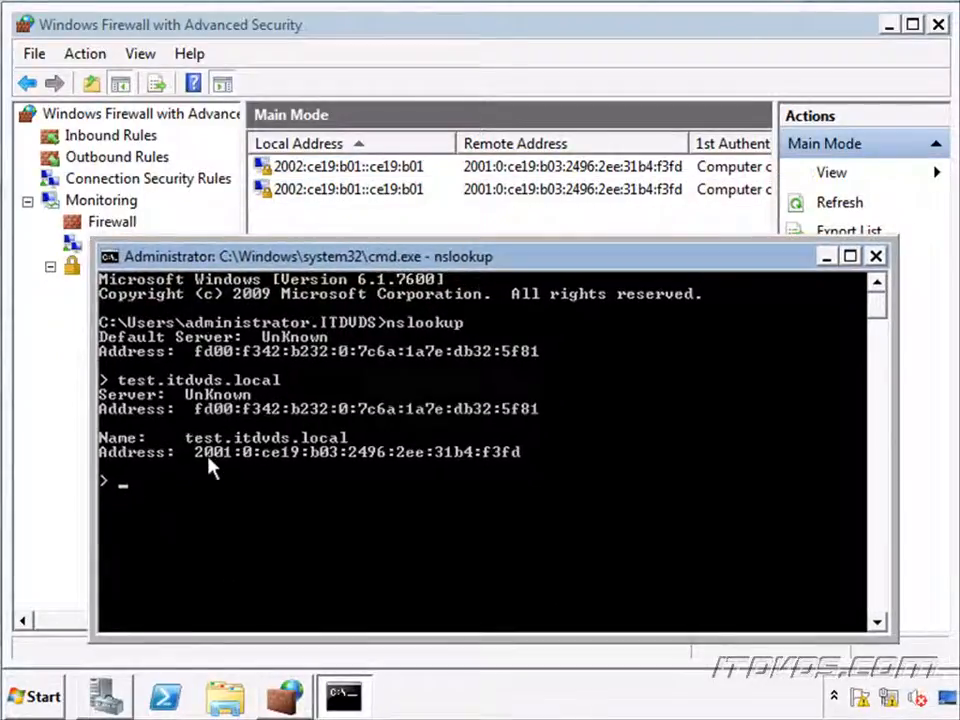
mouse_move(504, 462)
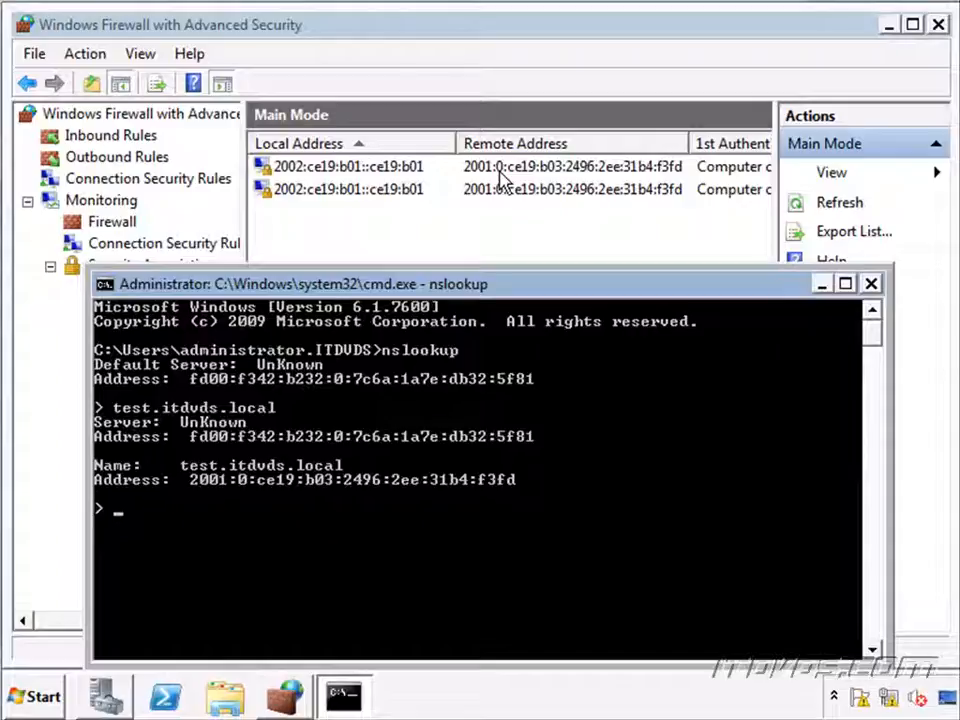
mouse_move(476, 190)
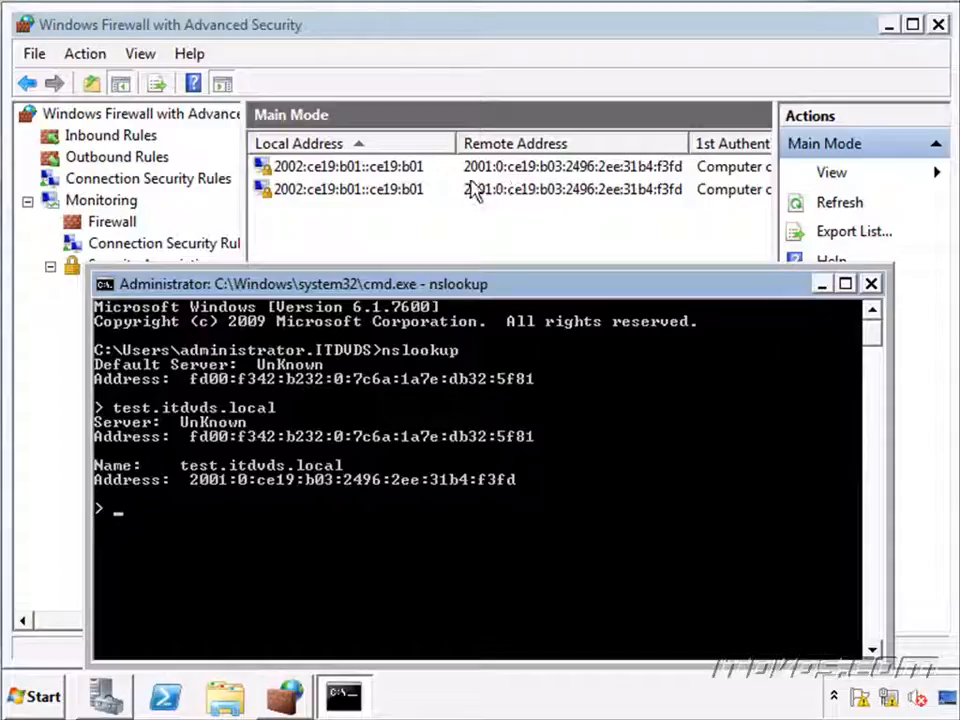